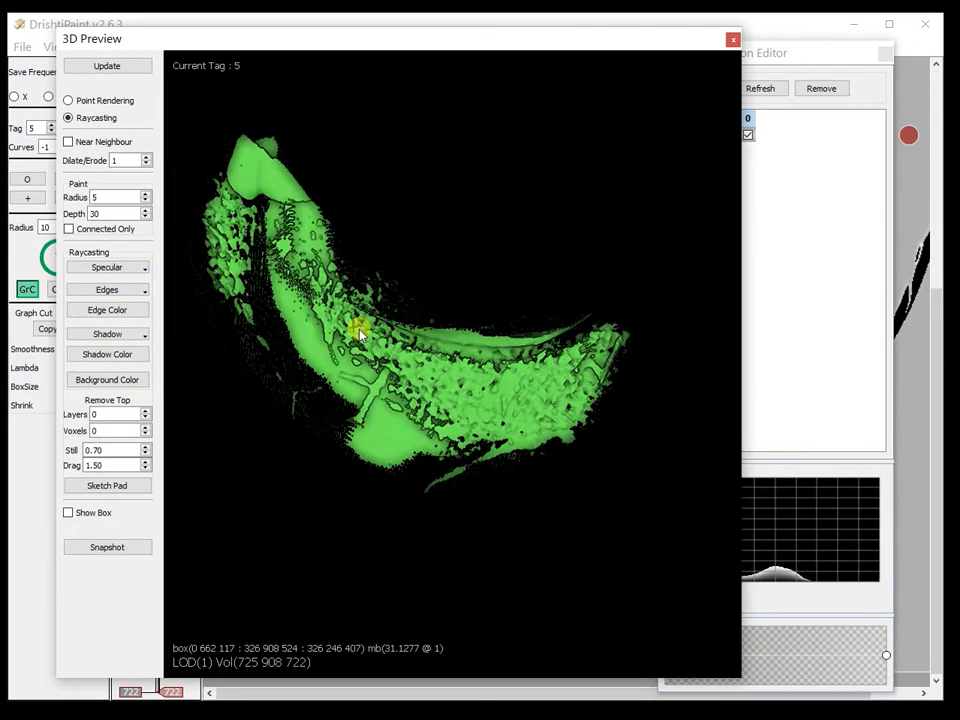
Step: Orbit and zoom the 3D preview to inspect the solid green segmented region
{"action": "left_click_drag", "start_coordinate": [358, 330], "coordinate": [413, 252]}
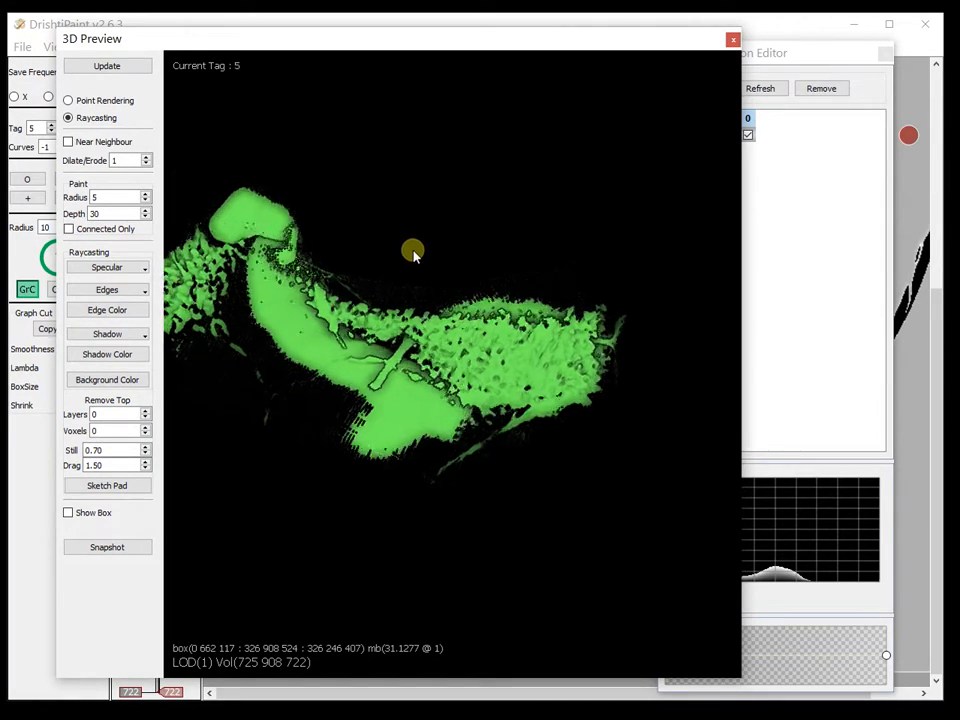
{"action": "left_click_drag", "start_coordinate": [413, 250], "coordinate": [263, 217]}
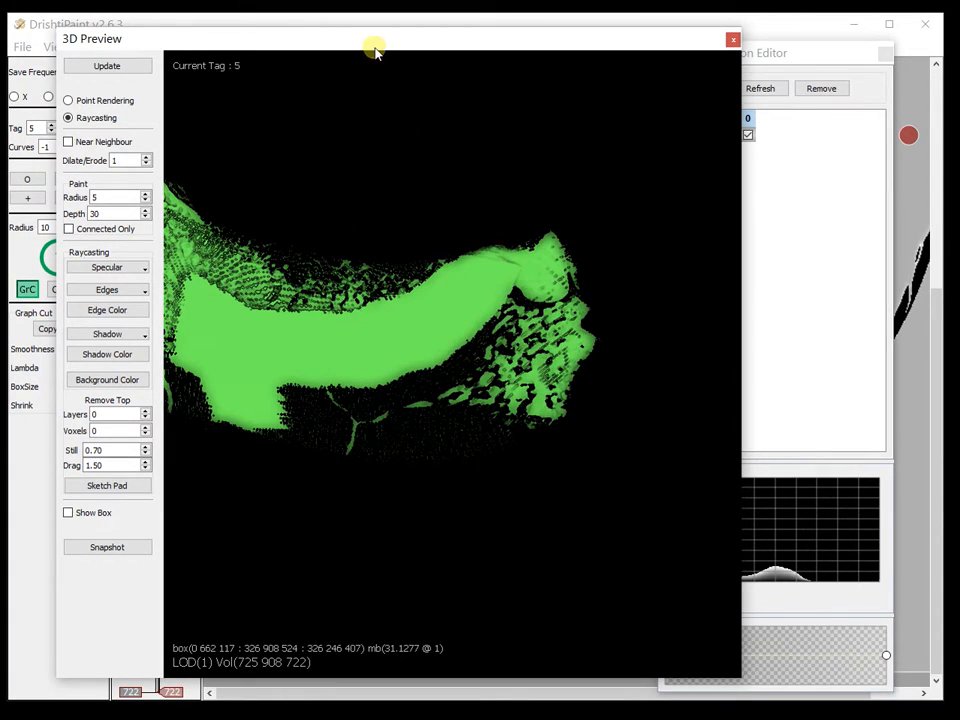
{"action": "left_click_drag", "start_coordinate": [375, 48], "coordinate": [768, 47]}
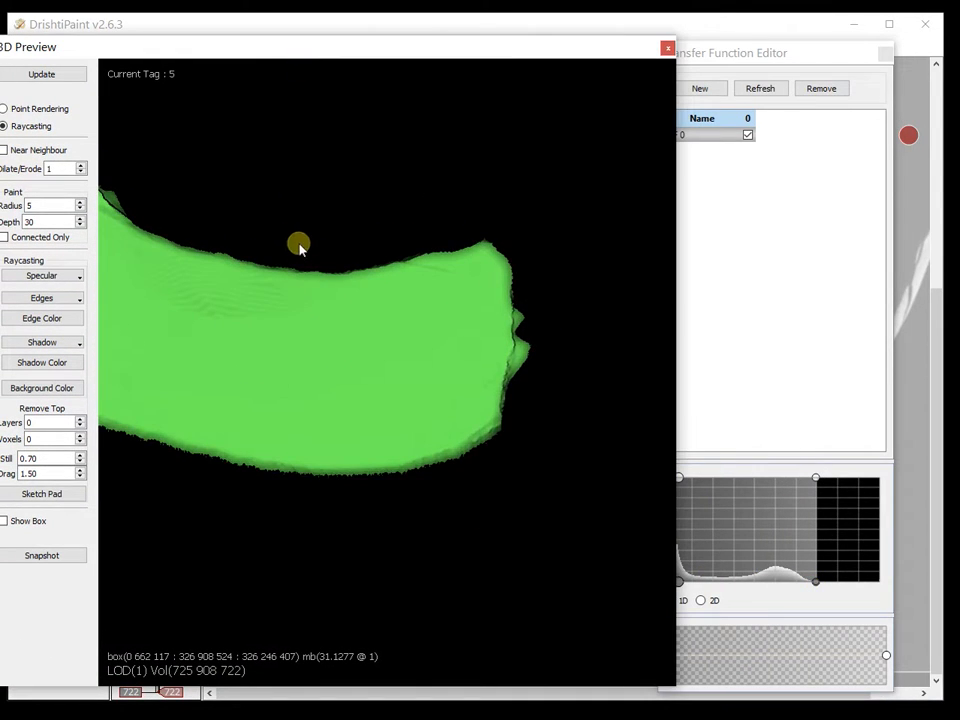
{"action": "left_click_drag", "start_coordinate": [300, 245], "coordinate": [400, 193]}
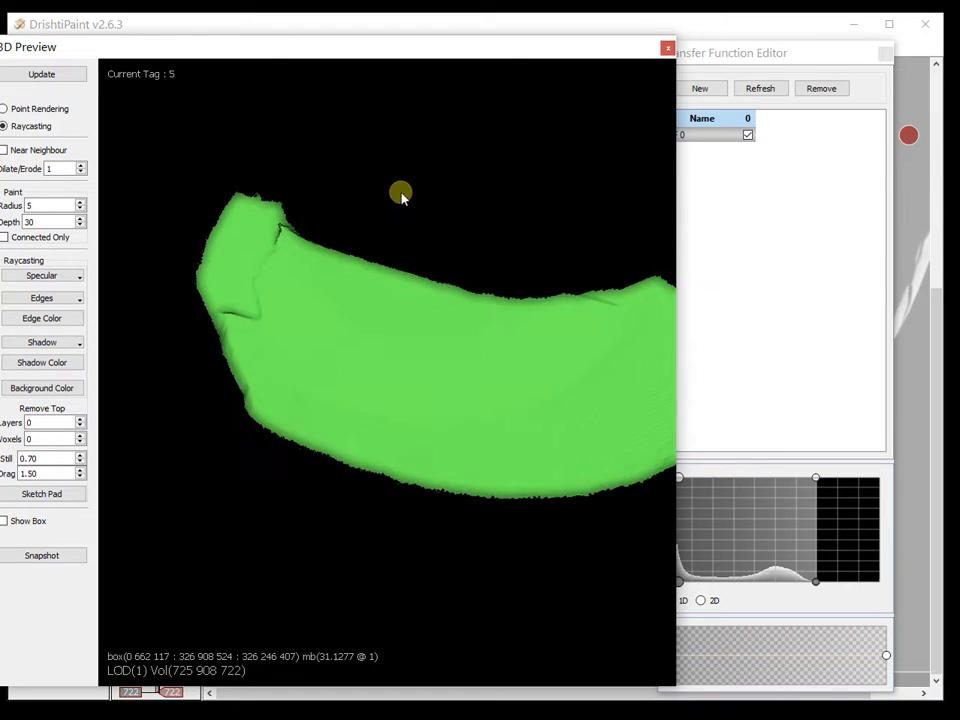
{"action": "left_click_drag", "start_coordinate": [400, 192], "coordinate": [478, 397]}
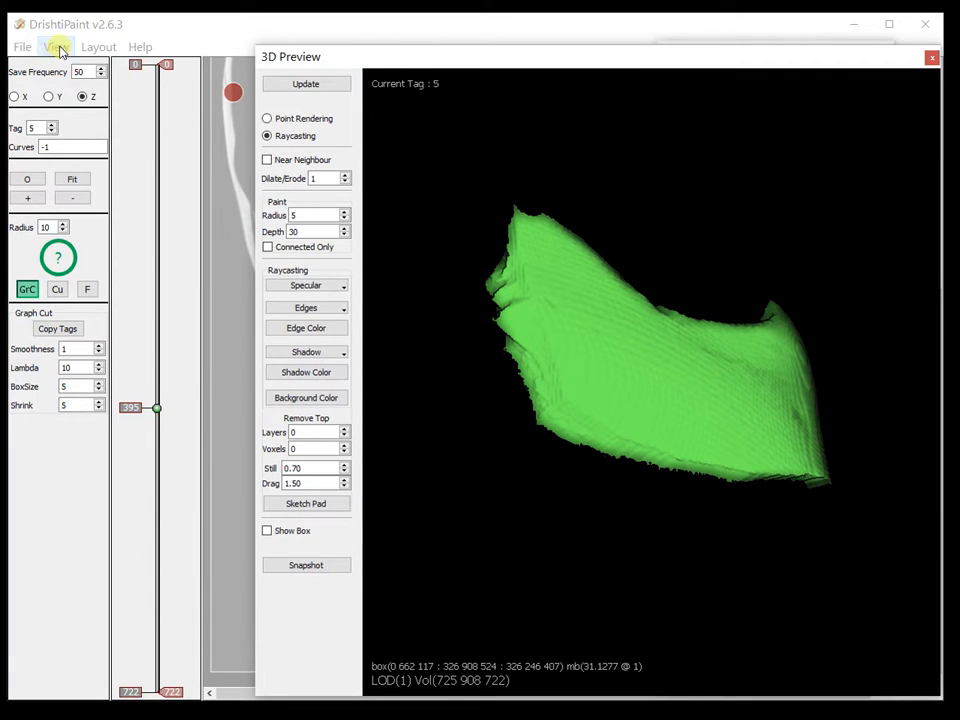
Step: Show the Tag Color Editor from the View menu and rotate the skull around the region
{"action": "left_click", "coordinate": [56, 47]}
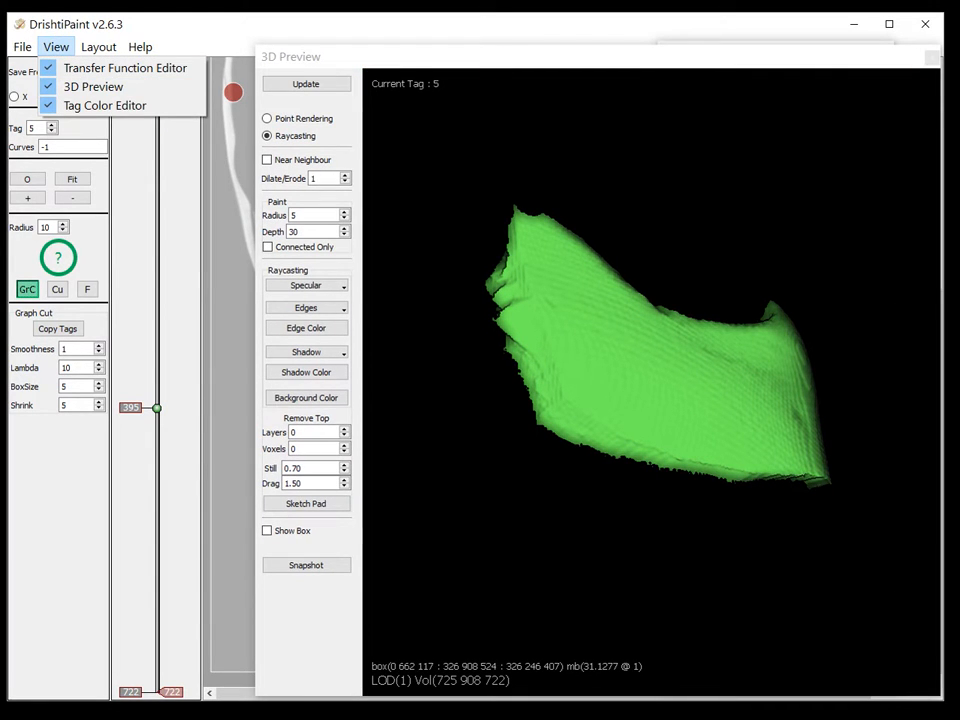
{"action": "left_click", "coordinate": [104, 105]}
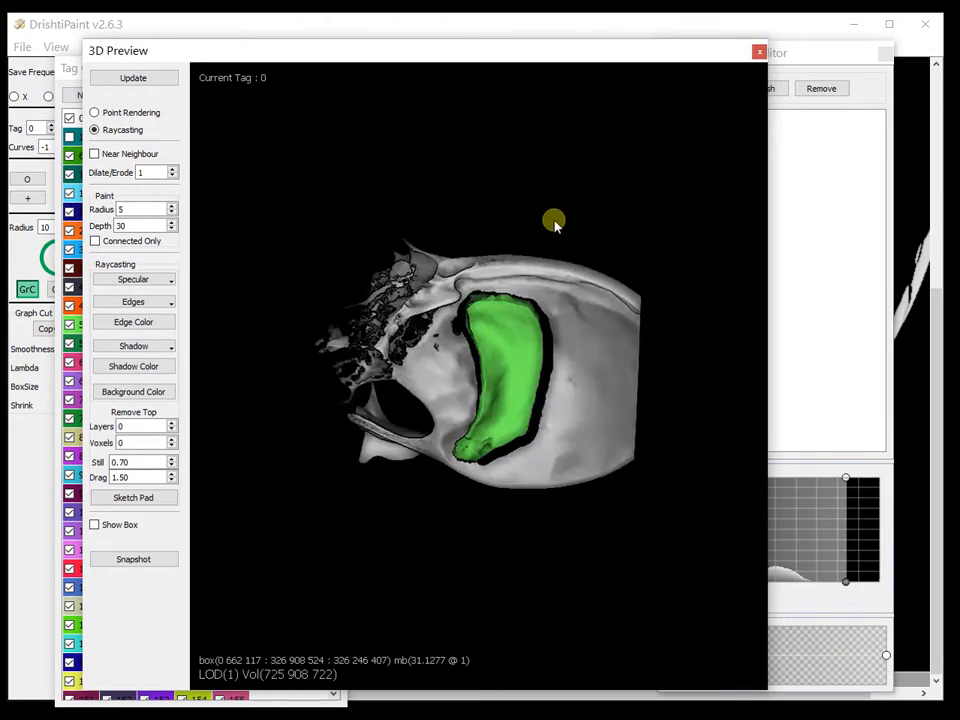
{"action": "left_click_drag", "start_coordinate": [554, 220], "coordinate": [590, 390]}
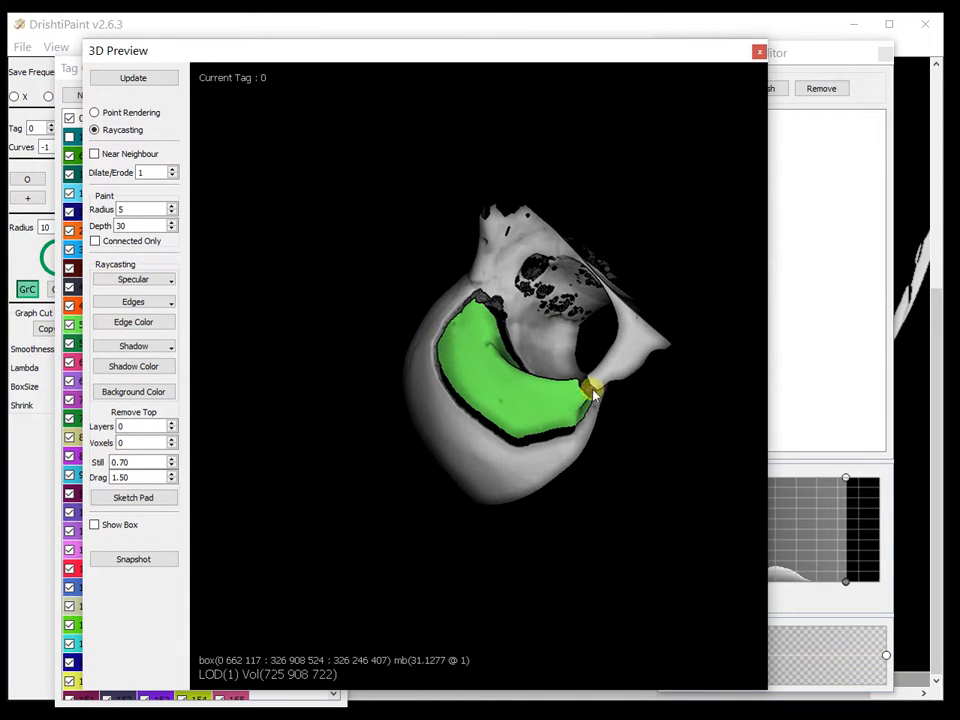
{"action": "left_click_drag", "start_coordinate": [595, 395], "coordinate": [595, 450]}
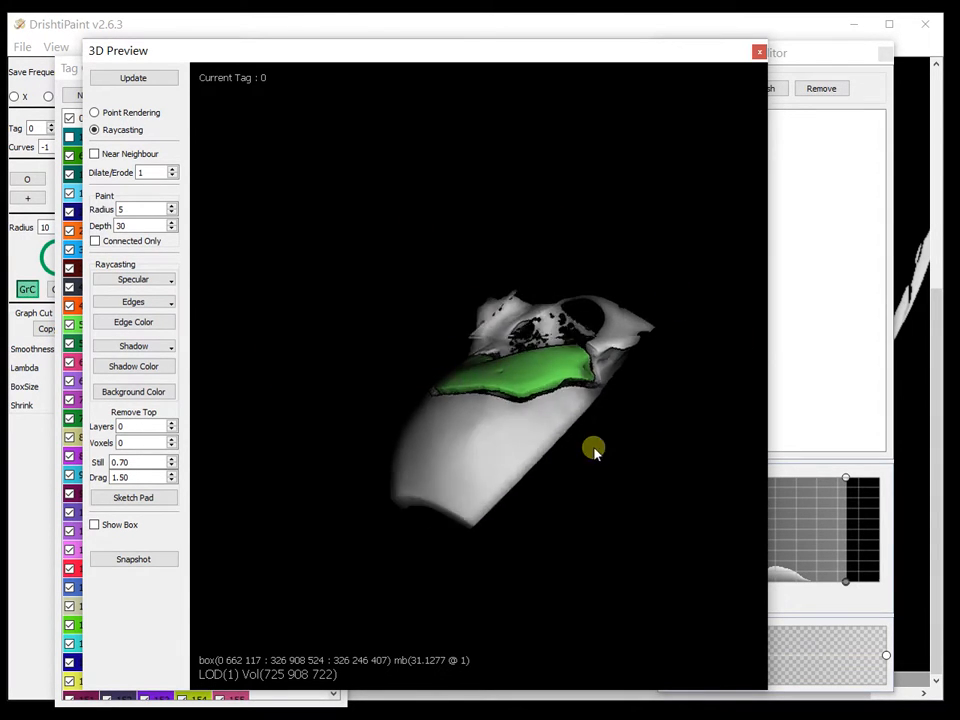
{"action": "left_click_drag", "start_coordinate": [593, 447], "coordinate": [447, 245]}
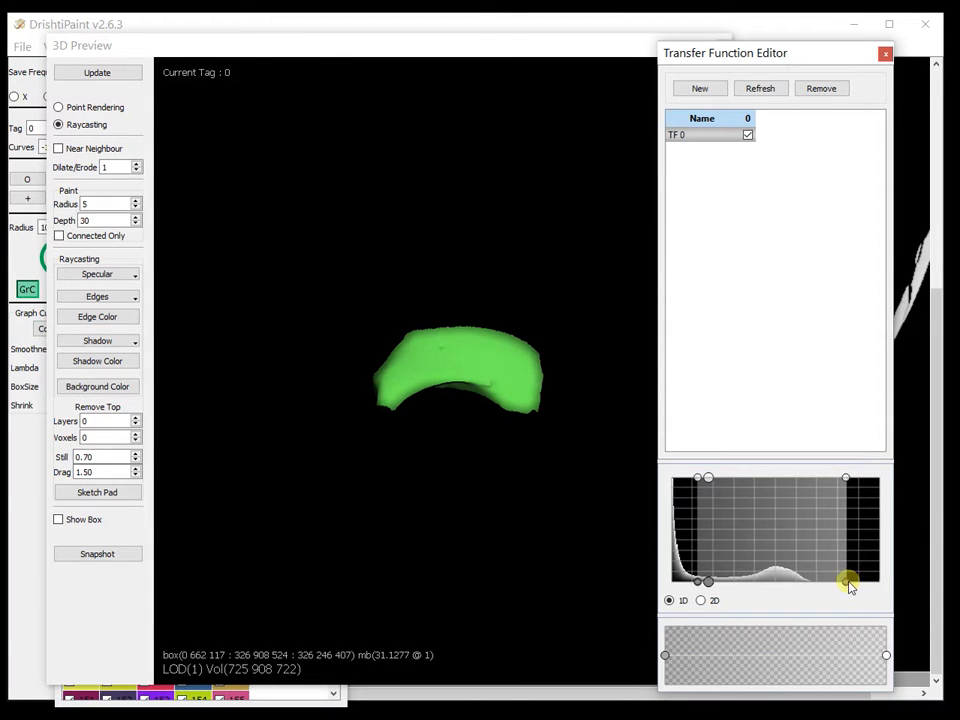
Step: Shift the transfer function marker left to reveal porous bone, then orbit to inspect it
{"action": "left_click_drag", "start_coordinate": [845, 582], "coordinate": [690, 582]}
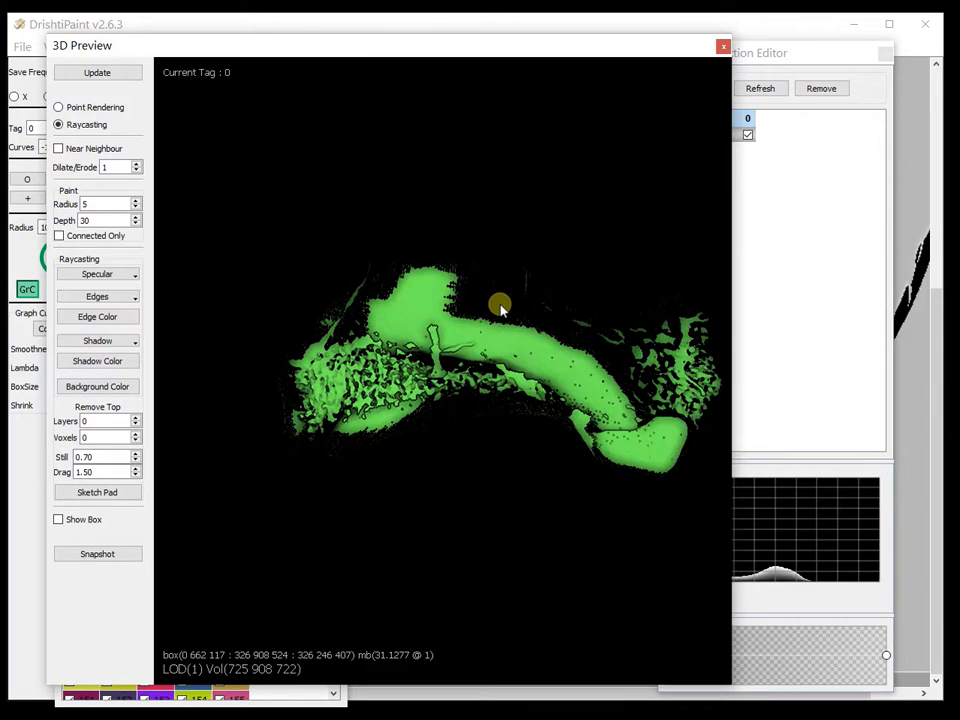
{"action": "left_click_drag", "start_coordinate": [500, 305], "coordinate": [568, 468]}
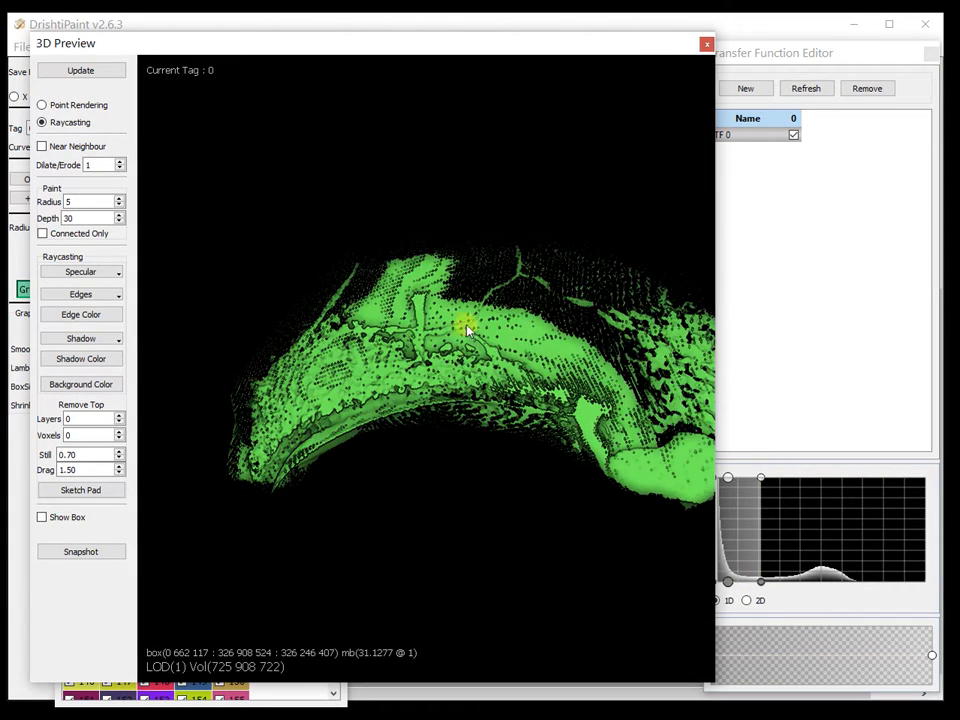
{"action": "left_click_drag", "start_coordinate": [470, 330], "coordinate": [600, 410]}
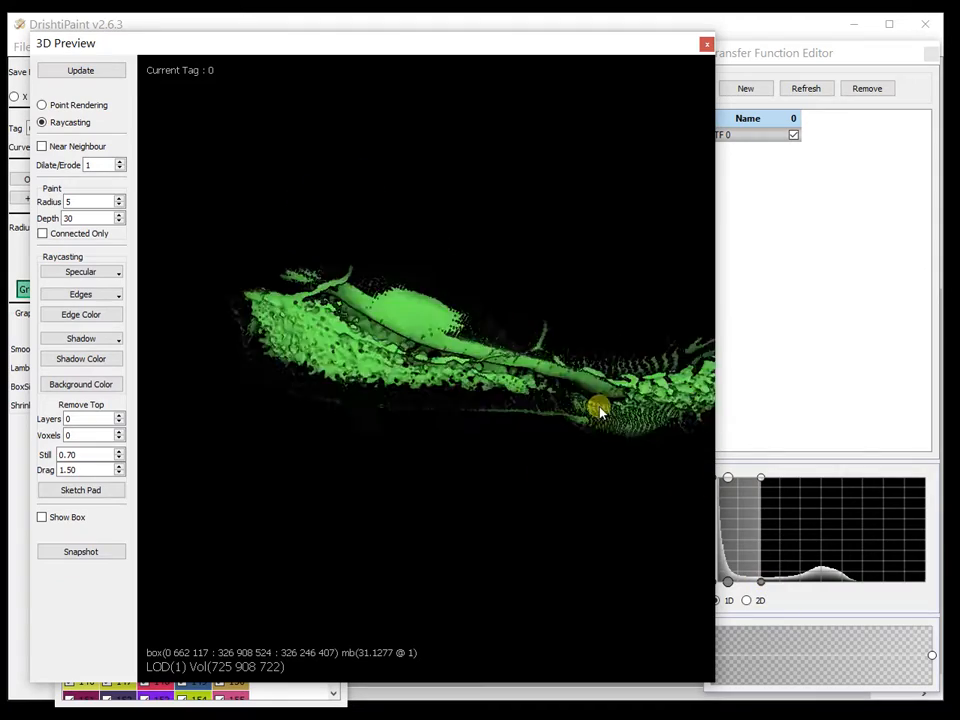
{"action": "left_click_drag", "start_coordinate": [600, 410], "coordinate": [755, 583]}
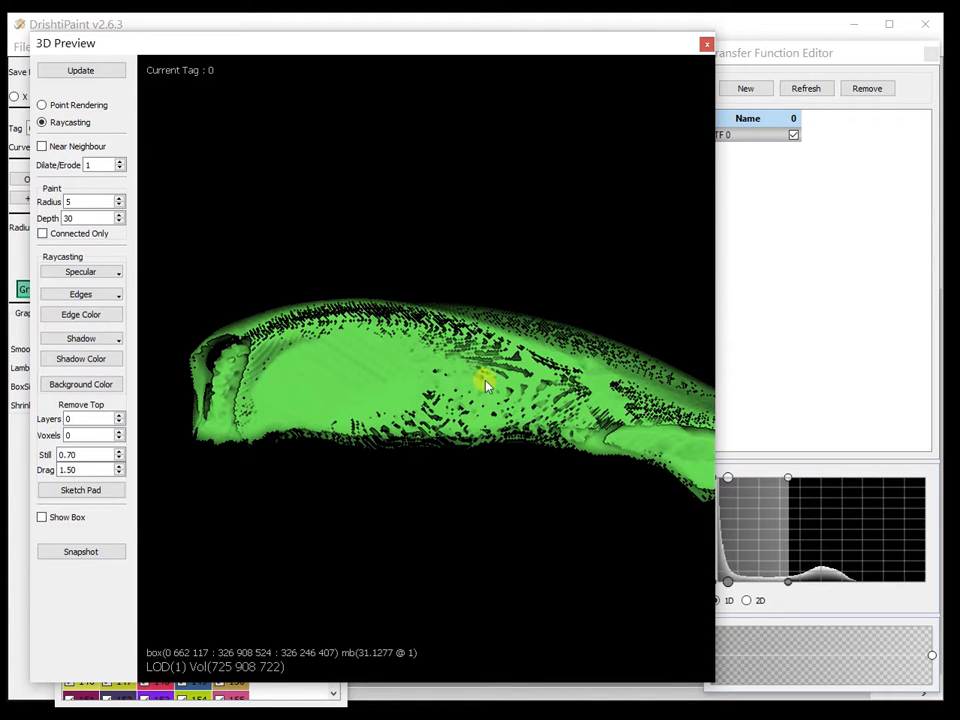
{"action": "left_click_drag", "start_coordinate": [485, 385], "coordinate": [540, 372]}
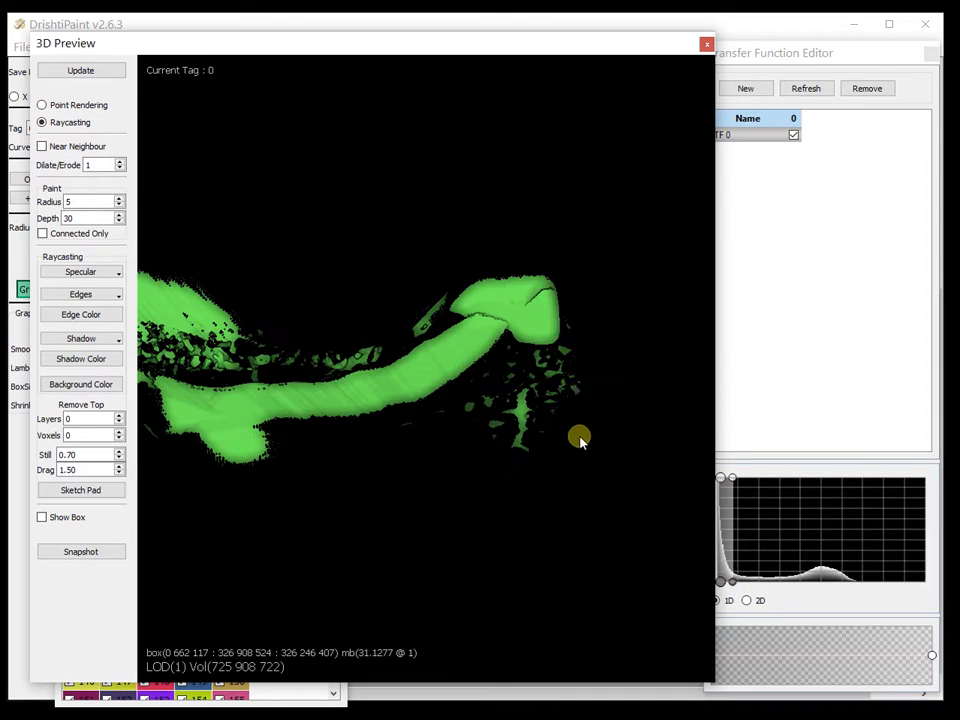
{"action": "left_click_drag", "start_coordinate": [580, 440], "coordinate": [508, 245]}
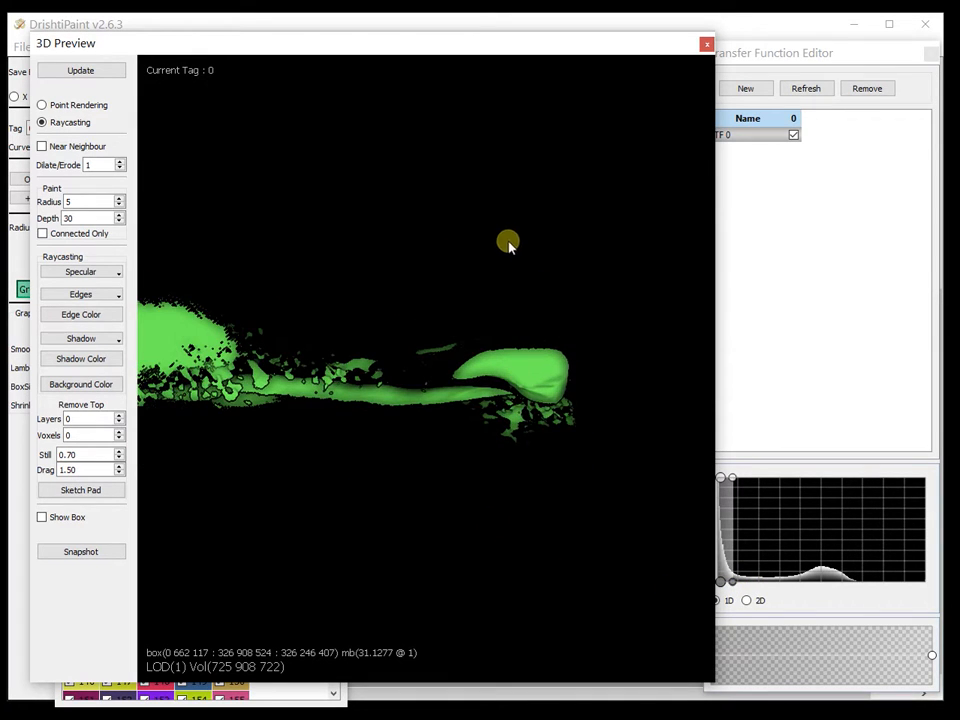
{"action": "left_click_drag", "start_coordinate": [508, 243], "coordinate": [428, 298]}
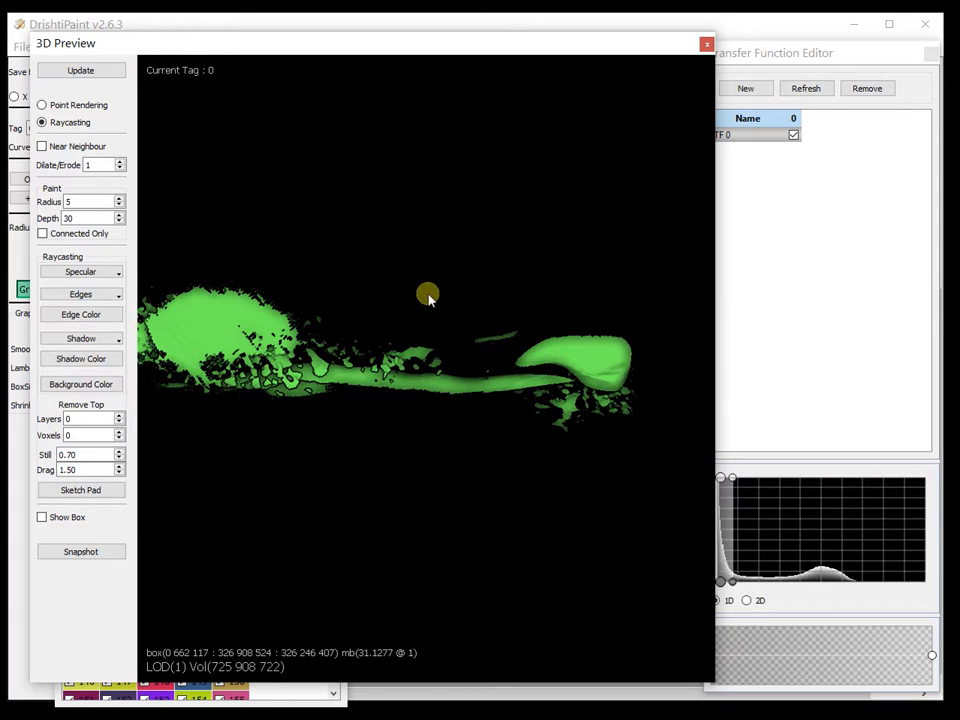
{"action": "left_click_drag", "start_coordinate": [428, 297], "coordinate": [435, 328]}
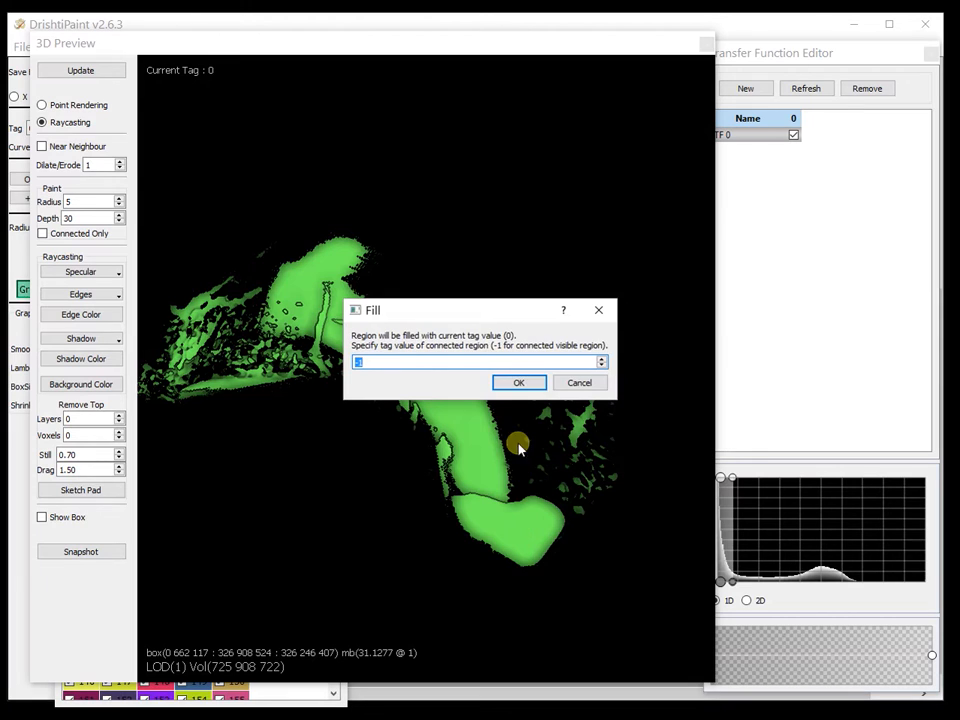
Step: Confirm the tag 0 fill and narrow displayed intensities to the remaining porous fragments
{"action": "left_click", "coordinate": [518, 382]}
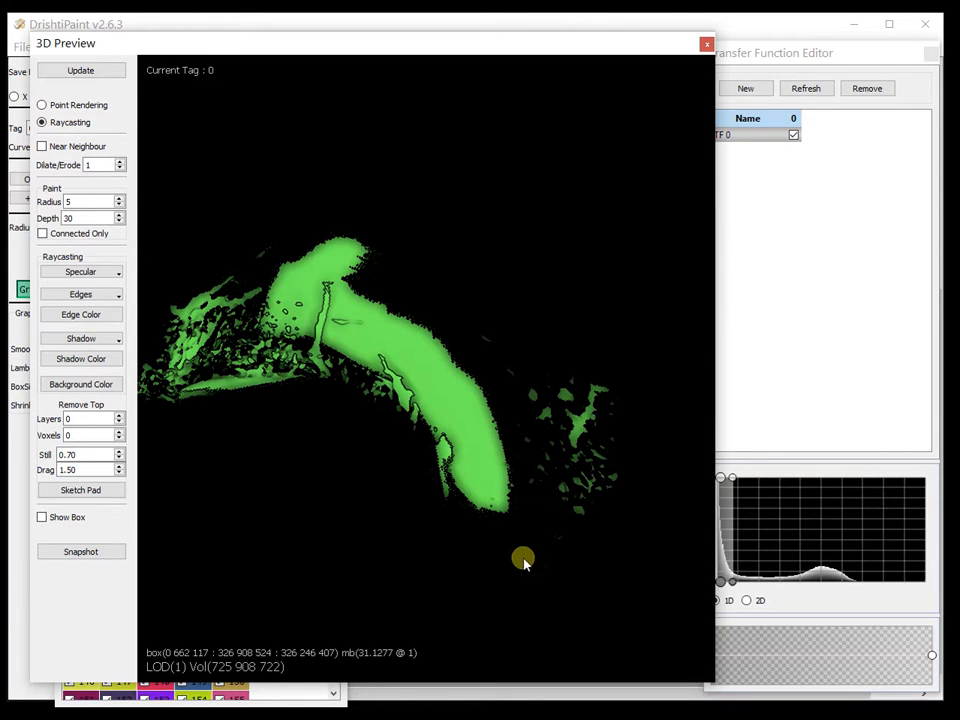
{"action": "left_click_drag", "start_coordinate": [525, 557], "coordinate": [425, 390]}
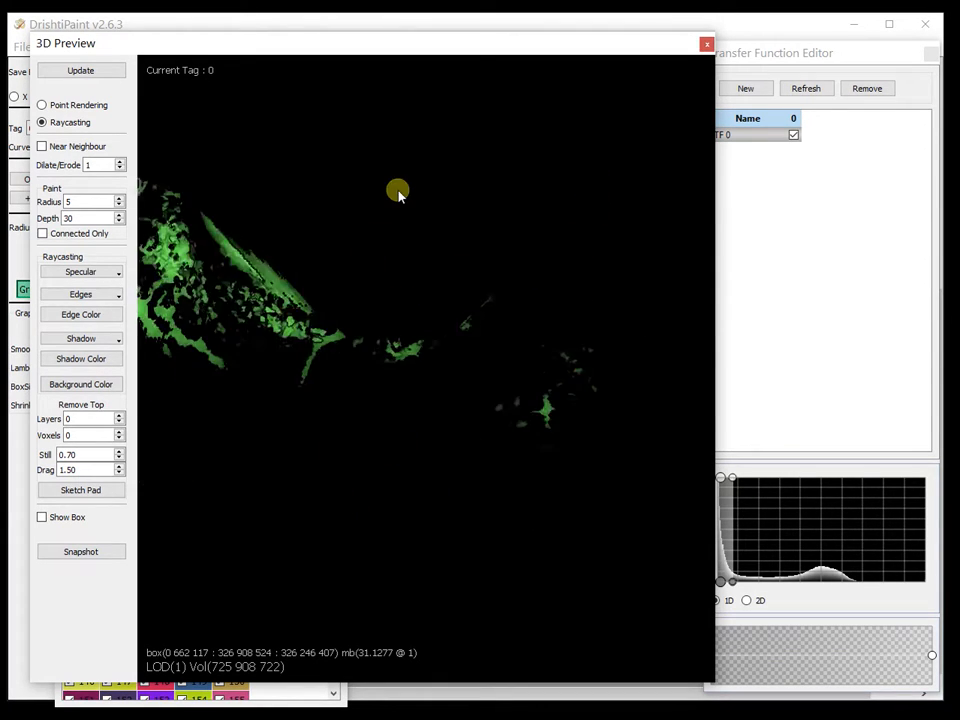
{"action": "left_click_drag", "start_coordinate": [398, 191], "coordinate": [490, 565]}
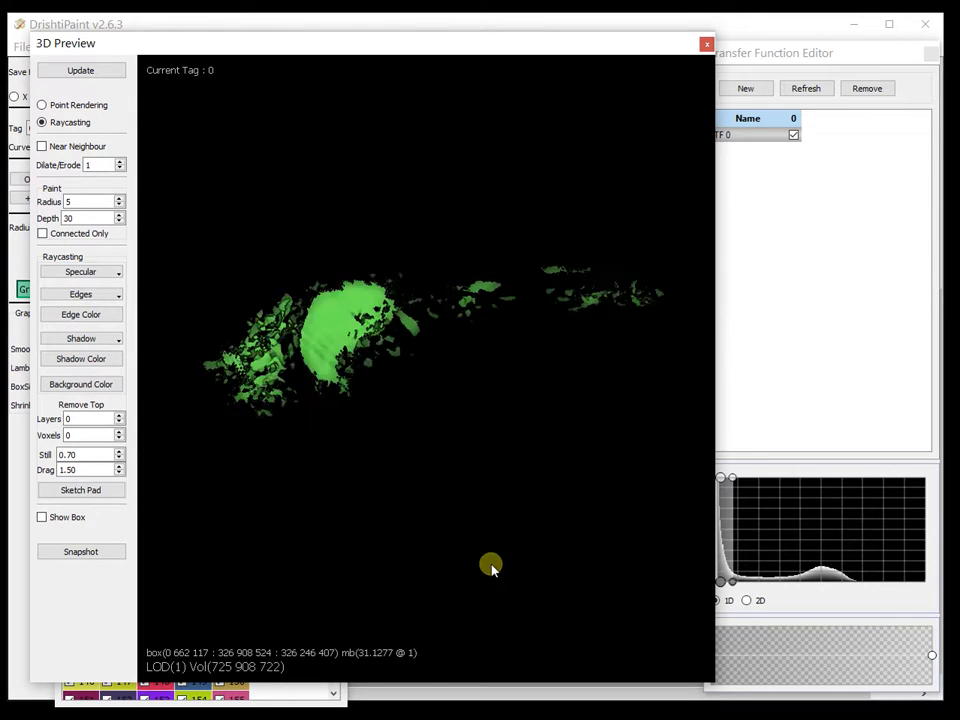
{"action": "left_click_drag", "start_coordinate": [490, 565], "coordinate": [457, 335]}
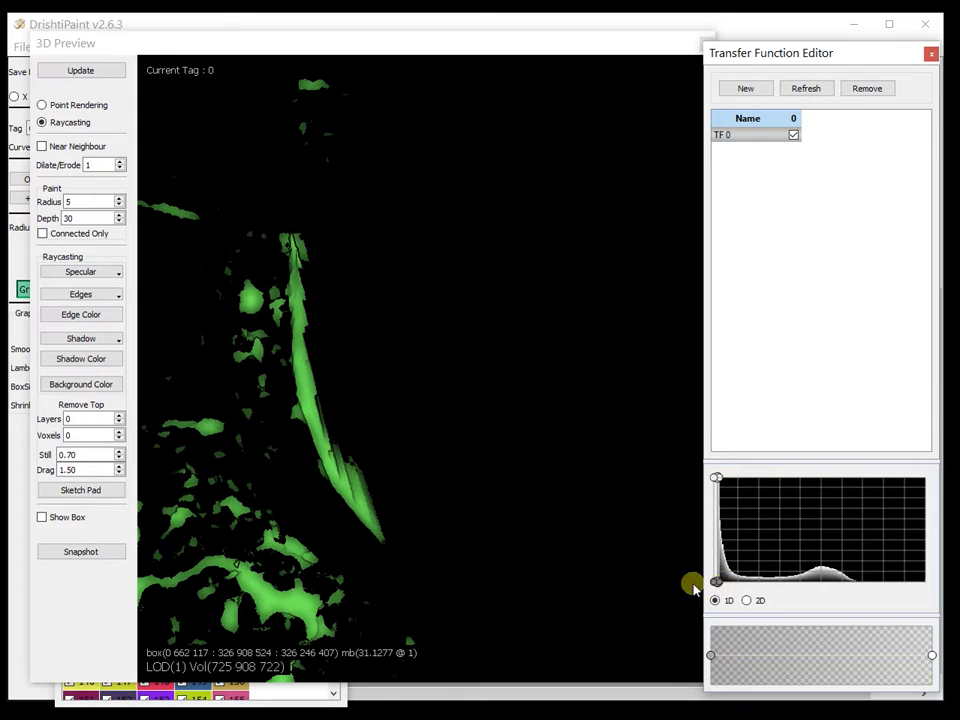
Step: Orbit the porous fragments, then confirm filling the connected visible region (-1) with tag 0
{"action": "left_click_drag", "start_coordinate": [693, 583], "coordinate": [497, 333]}
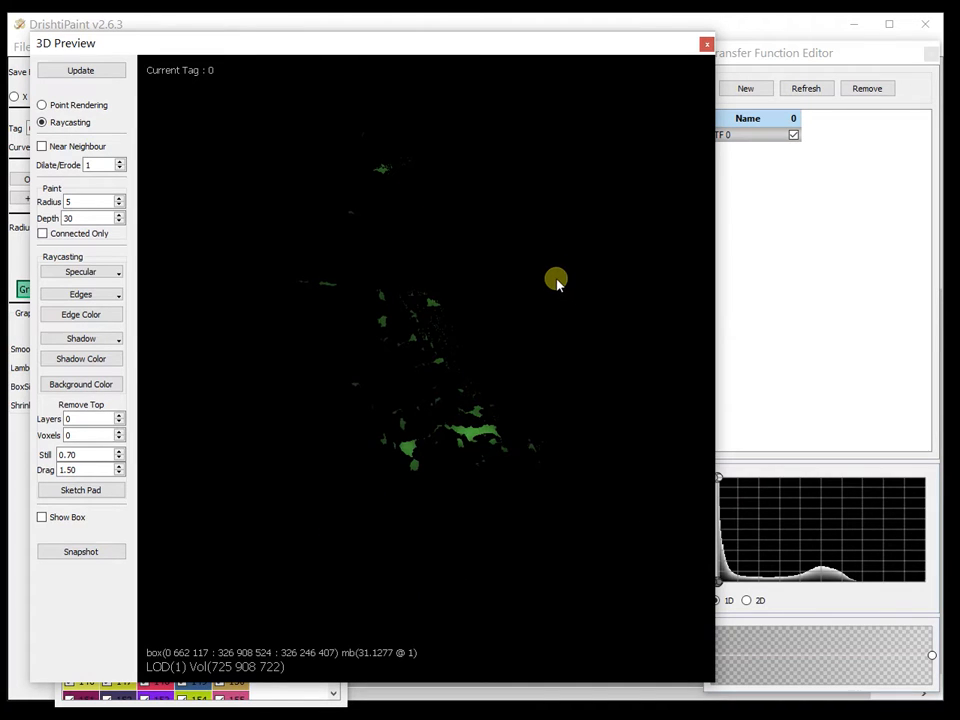
{"action": "mouse_move", "coordinate": [722, 582]}
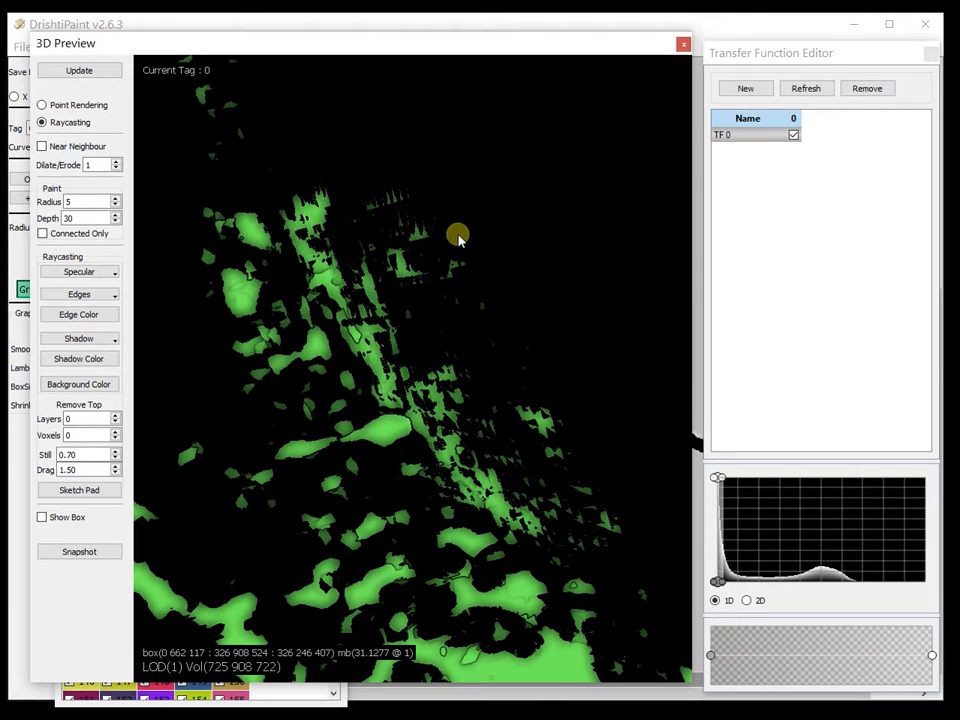
{"action": "left_click_drag", "start_coordinate": [458, 238], "coordinate": [537, 335]}
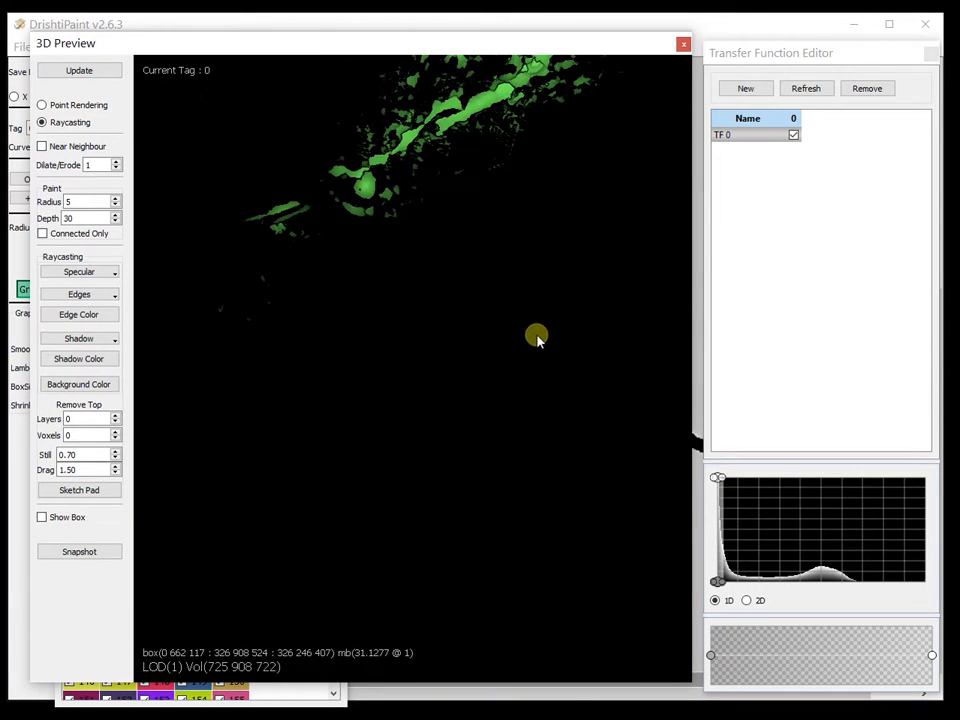
{"action": "left_click_drag", "start_coordinate": [537, 335], "coordinate": [490, 240]}
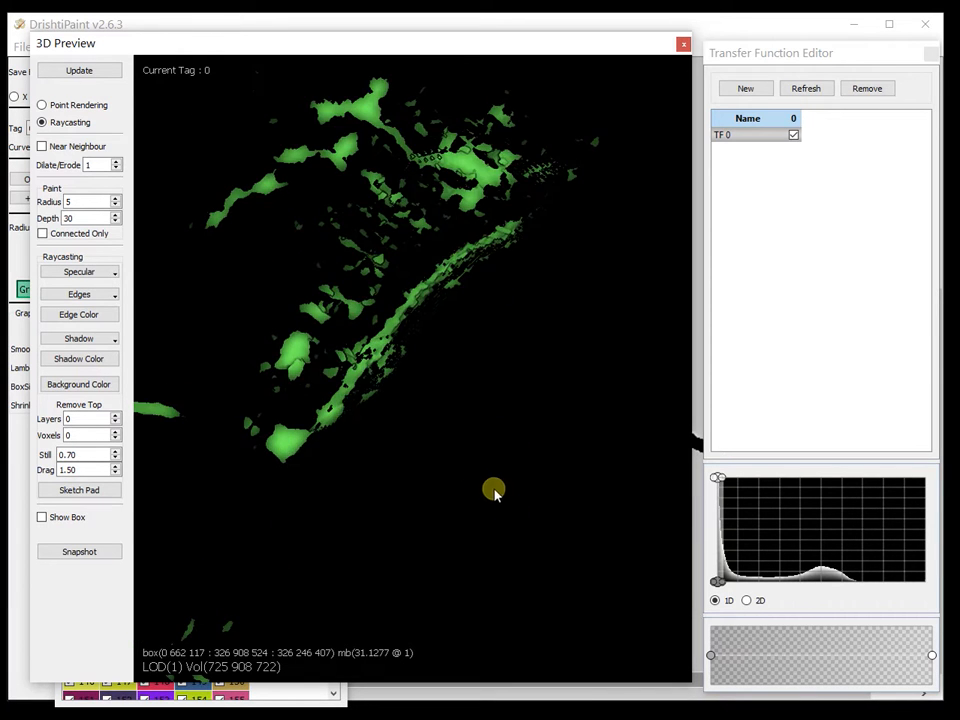
{"action": "left_click_drag", "start_coordinate": [493, 490], "coordinate": [390, 310]}
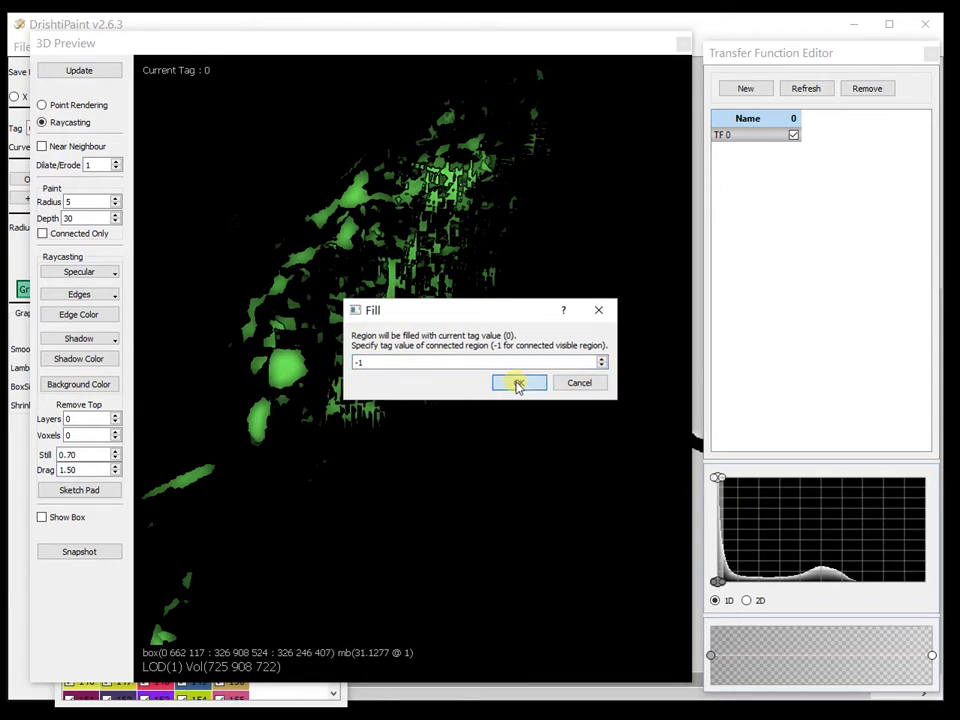
{"action": "left_click", "coordinate": [518, 383]}
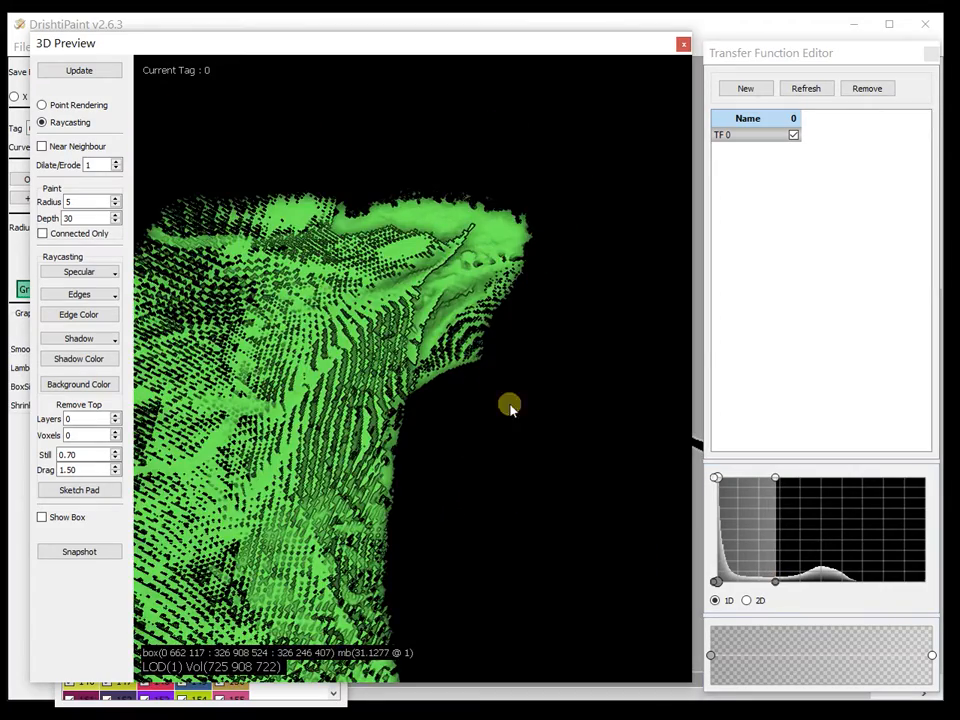
{"action": "left_click_drag", "start_coordinate": [510, 407], "coordinate": [445, 458]}
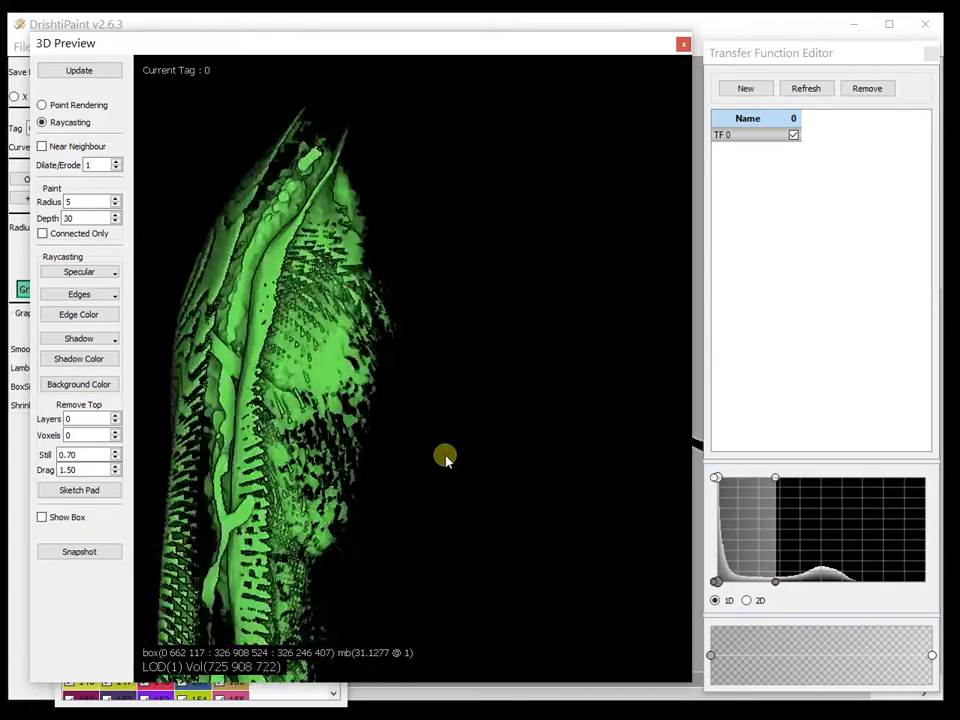
{"action": "left_click_drag", "start_coordinate": [445, 458], "coordinate": [365, 537]}
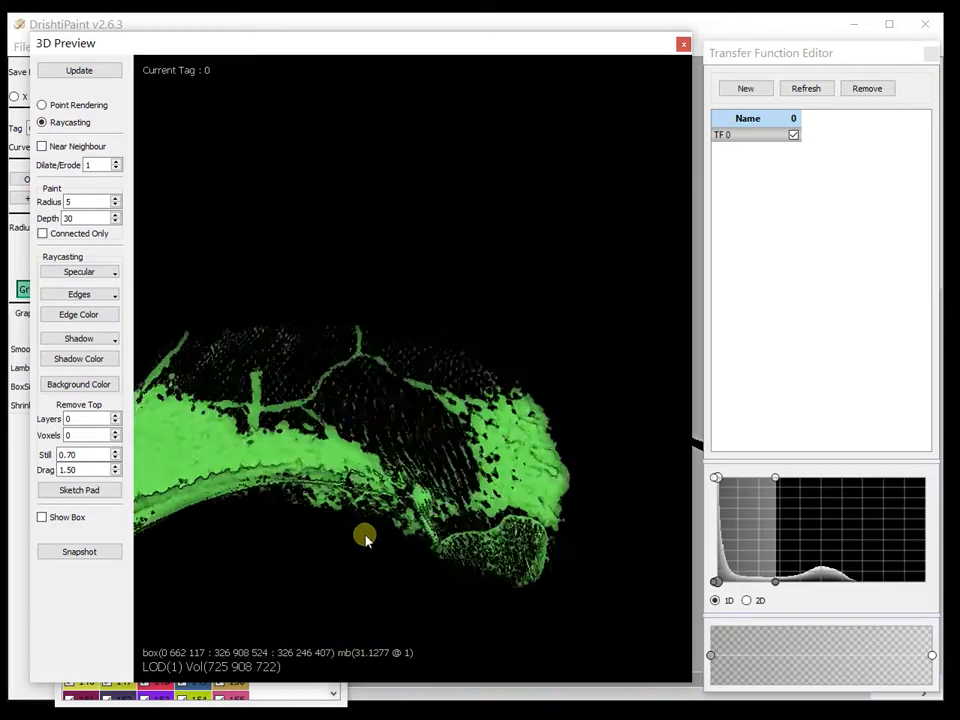
{"action": "left_click_drag", "start_coordinate": [365, 537], "coordinate": [355, 365]}
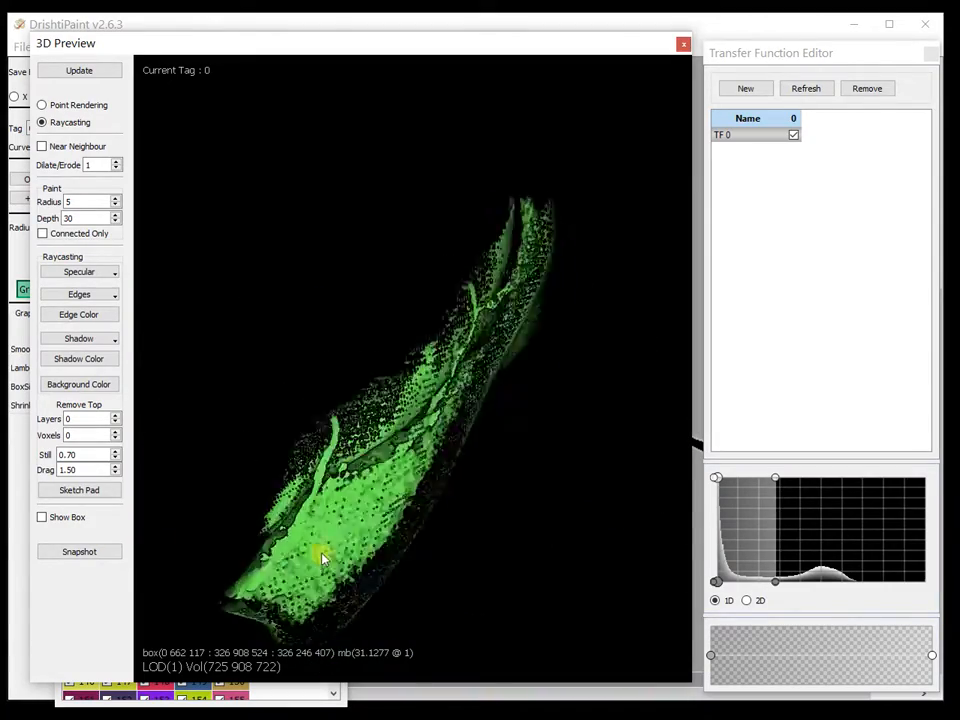
{"action": "left_click_drag", "start_coordinate": [323, 559], "coordinate": [423, 494]}
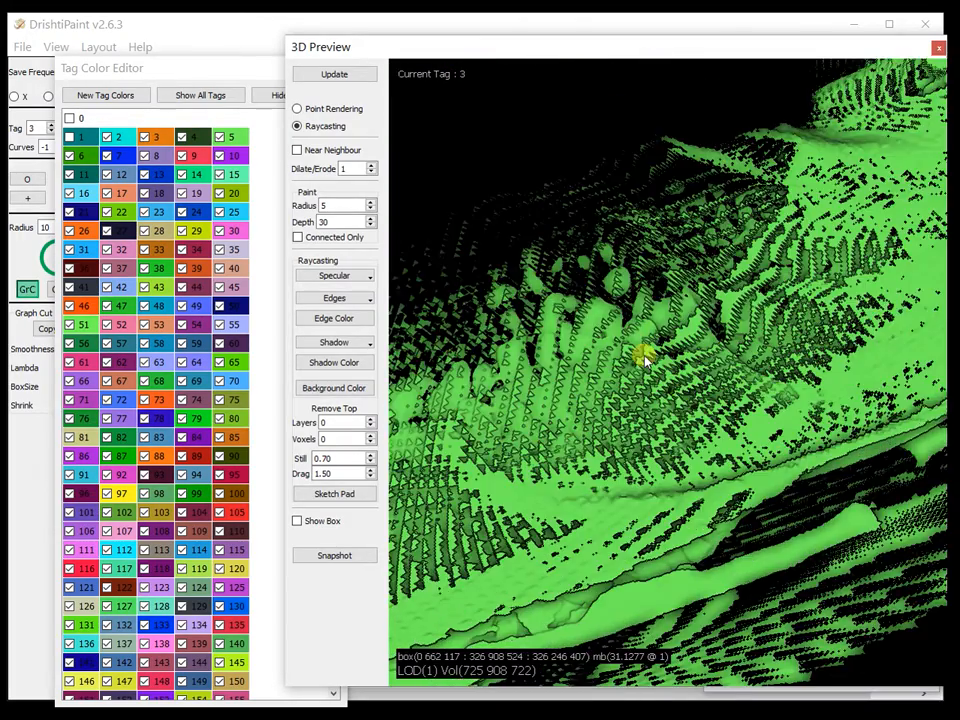
Step: Orbit close to the pores, then fill the connected tag 5 region with tag 3
{"action": "left_click_drag", "start_coordinate": [645, 360], "coordinate": [728, 237]}
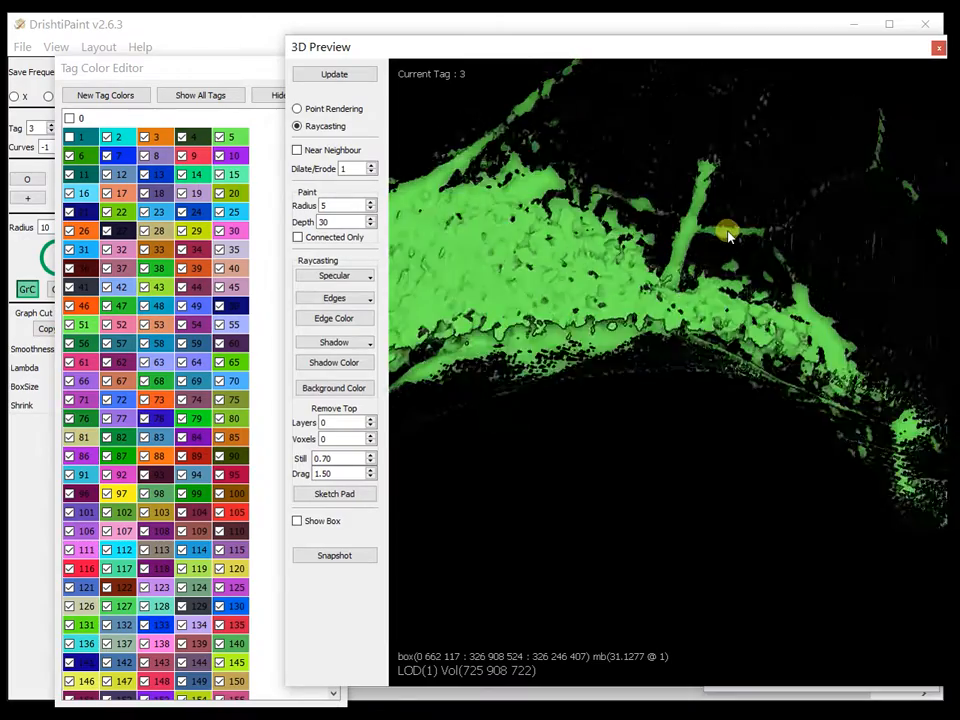
{"action": "left_click_drag", "start_coordinate": [727, 232], "coordinate": [685, 307]}
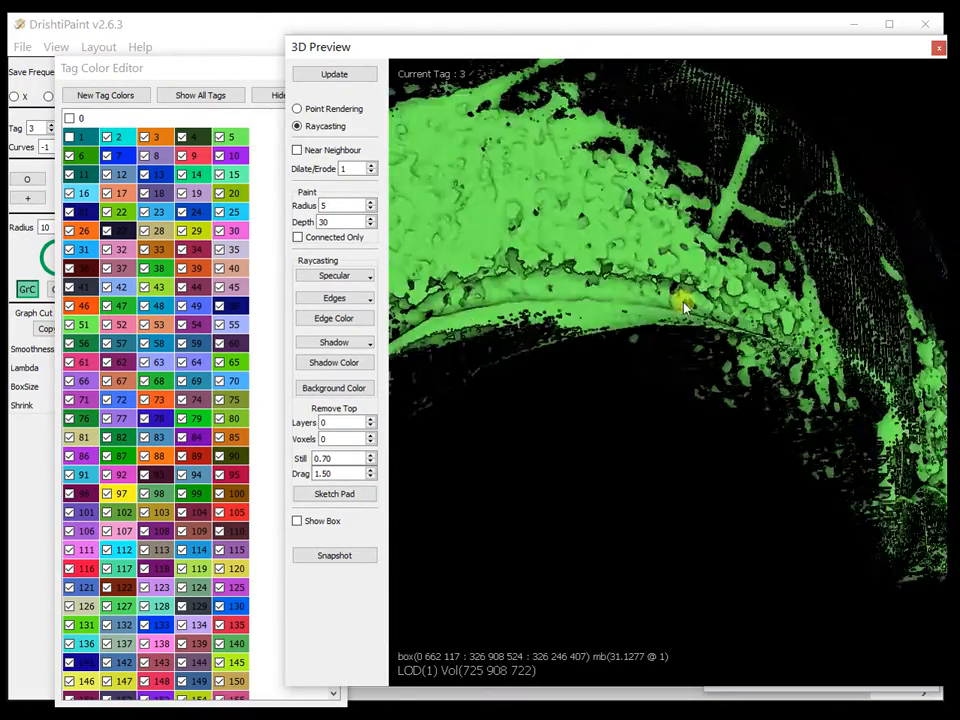
{"action": "left_click_drag", "start_coordinate": [685, 308], "coordinate": [688, 387]}
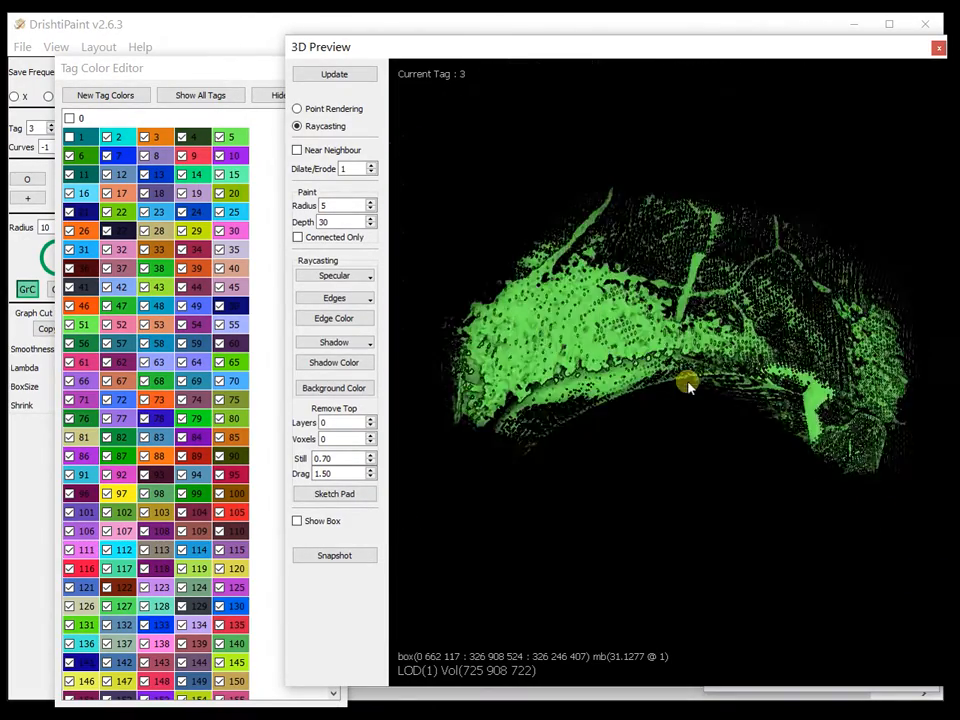
{"action": "left_click_drag", "start_coordinate": [688, 385], "coordinate": [615, 375]}
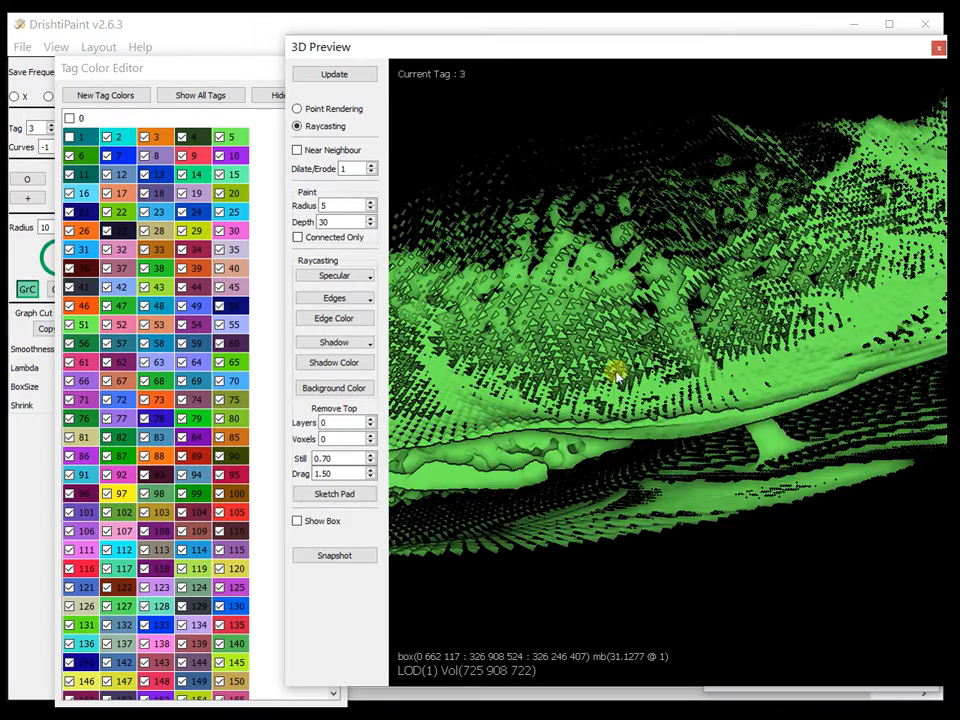
{"action": "left_click_drag", "start_coordinate": [615, 375], "coordinate": [590, 430]}
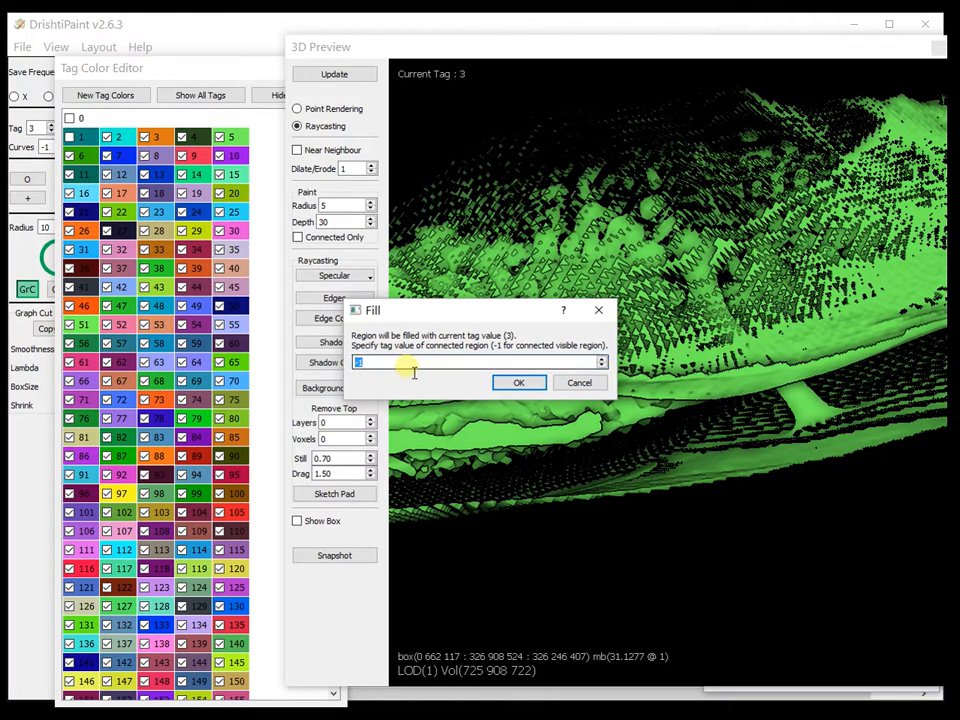
{"action": "type", "text": "5"}
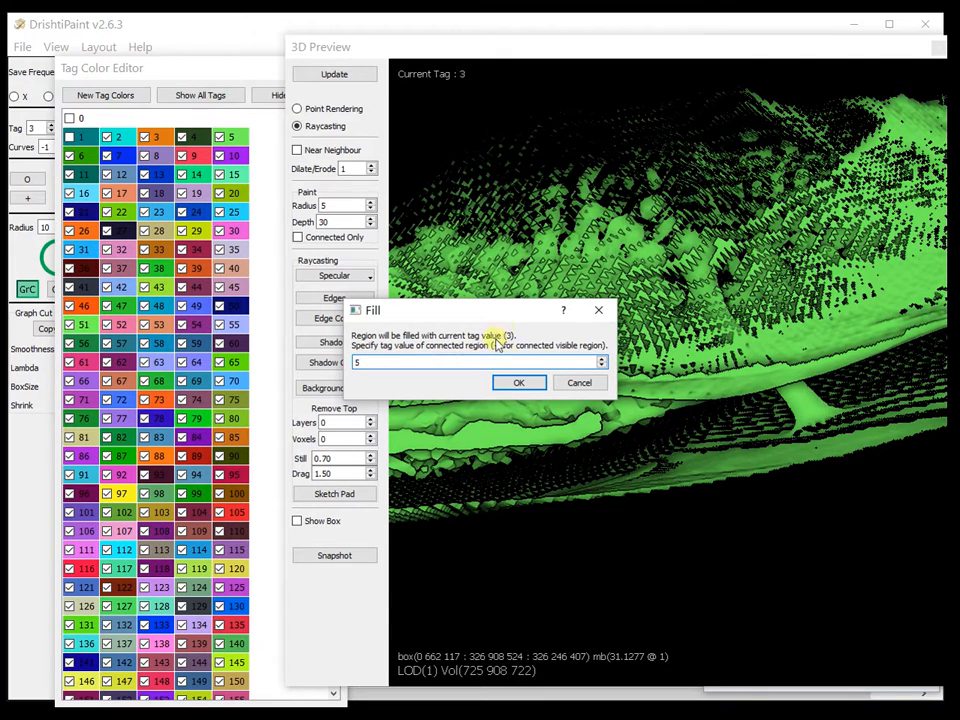
{"action": "mouse_move", "coordinate": [575, 438]}
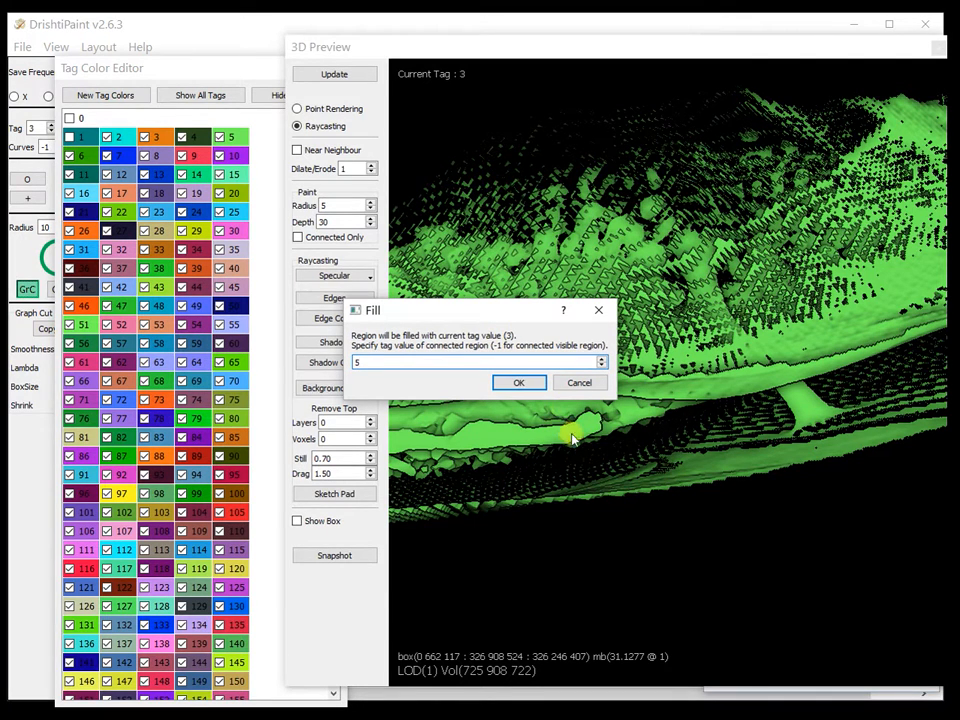
{"action": "mouse_move", "coordinate": [519, 384]}
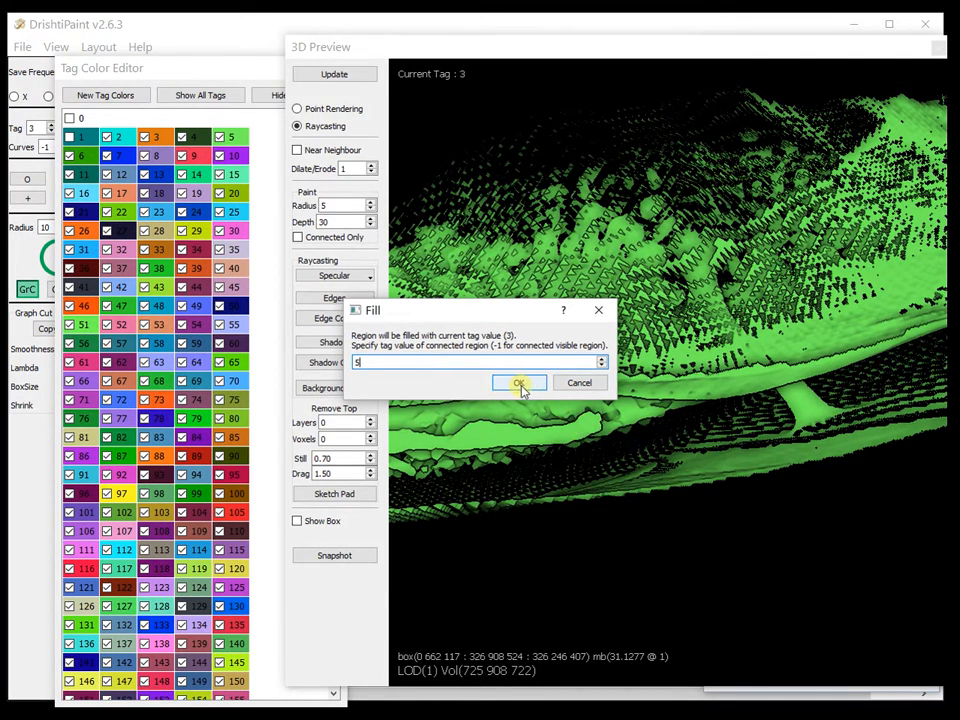
{"action": "left_click", "coordinate": [519, 383]}
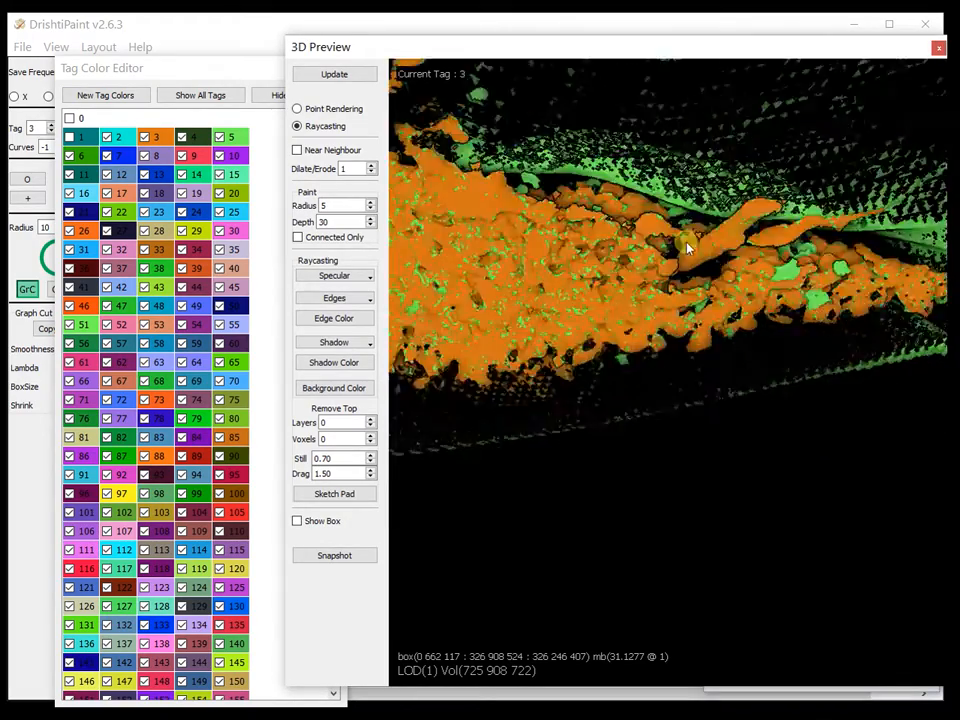
Step: Orbit the volume to inspect the orange tag 3 region within the green bone
{"action": "left_click_drag", "start_coordinate": [688, 248], "coordinate": [683, 407]}
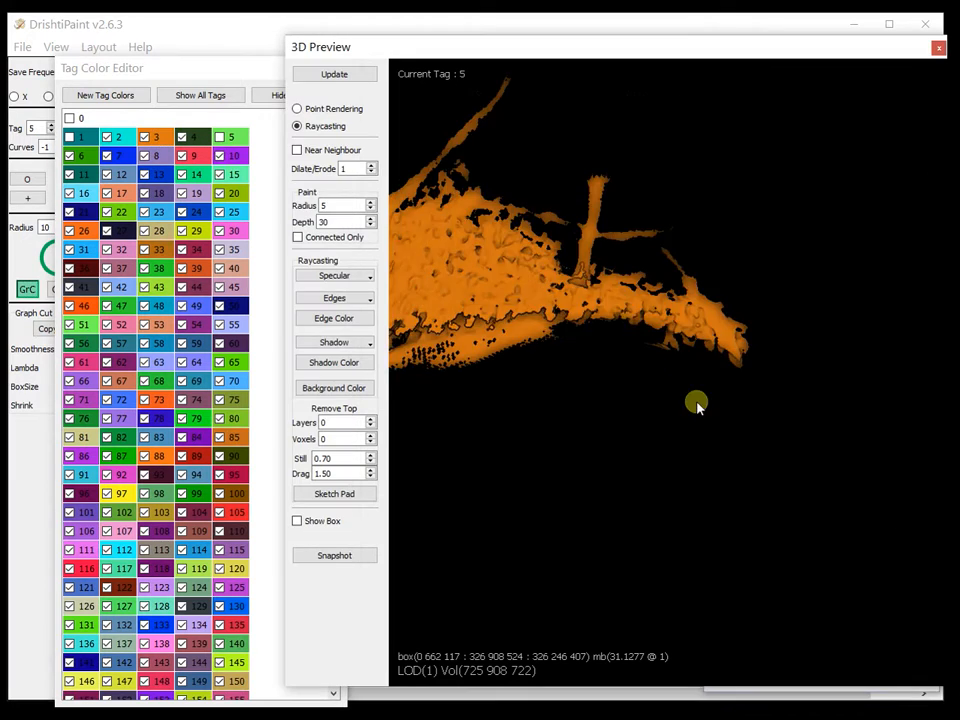
{"action": "left_click_drag", "start_coordinate": [697, 405], "coordinate": [597, 247]}
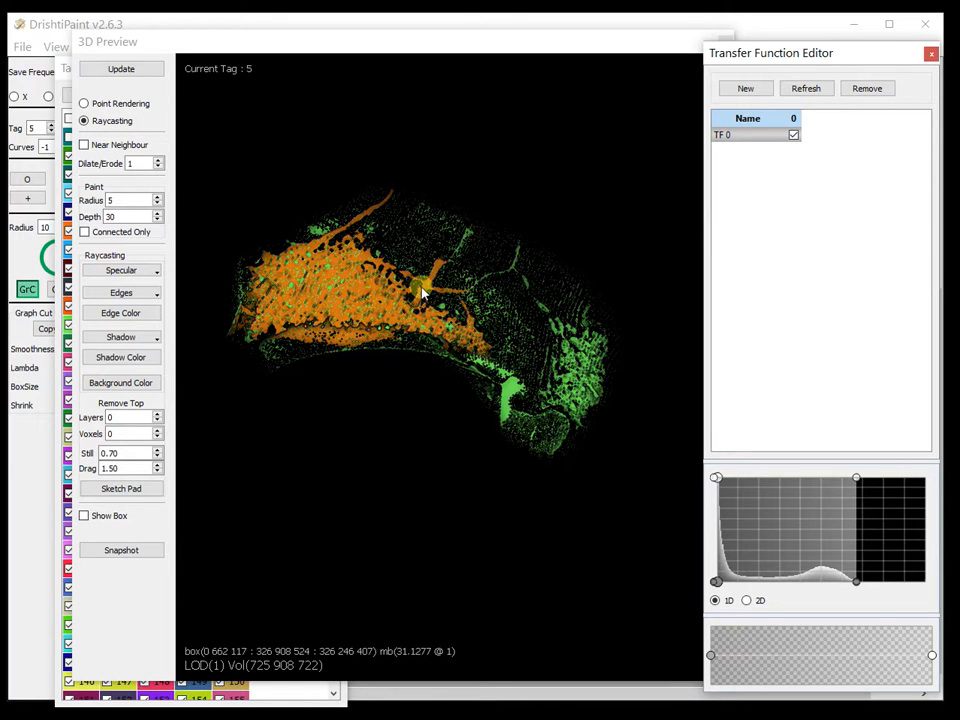
{"action": "mouse_move", "coordinate": [555, 413]}
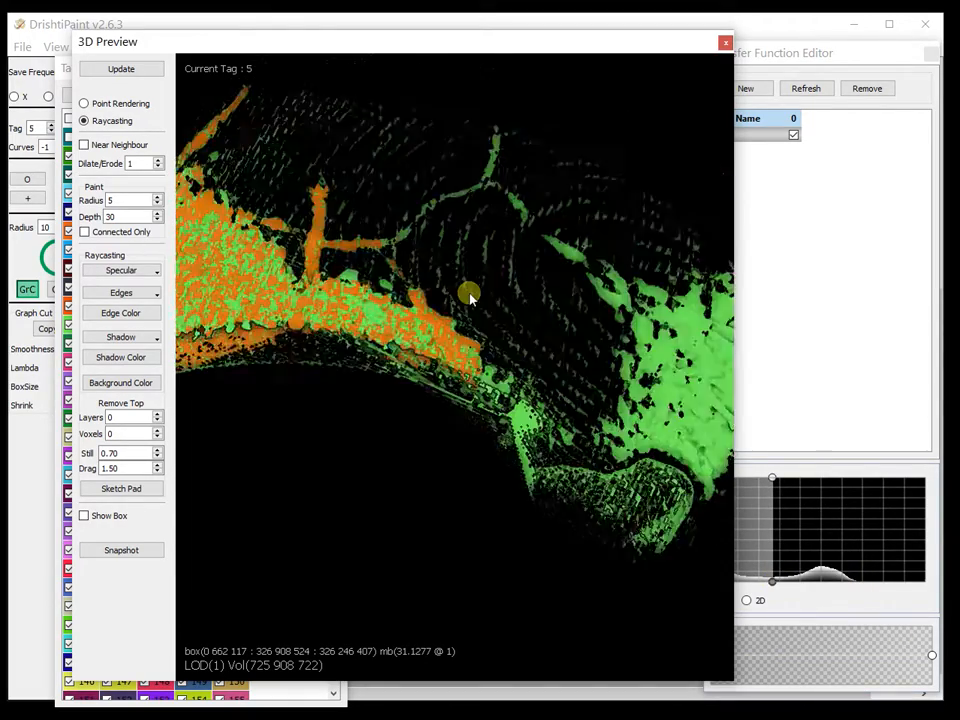
{"action": "left_click_drag", "start_coordinate": [470, 297], "coordinate": [393, 363]}
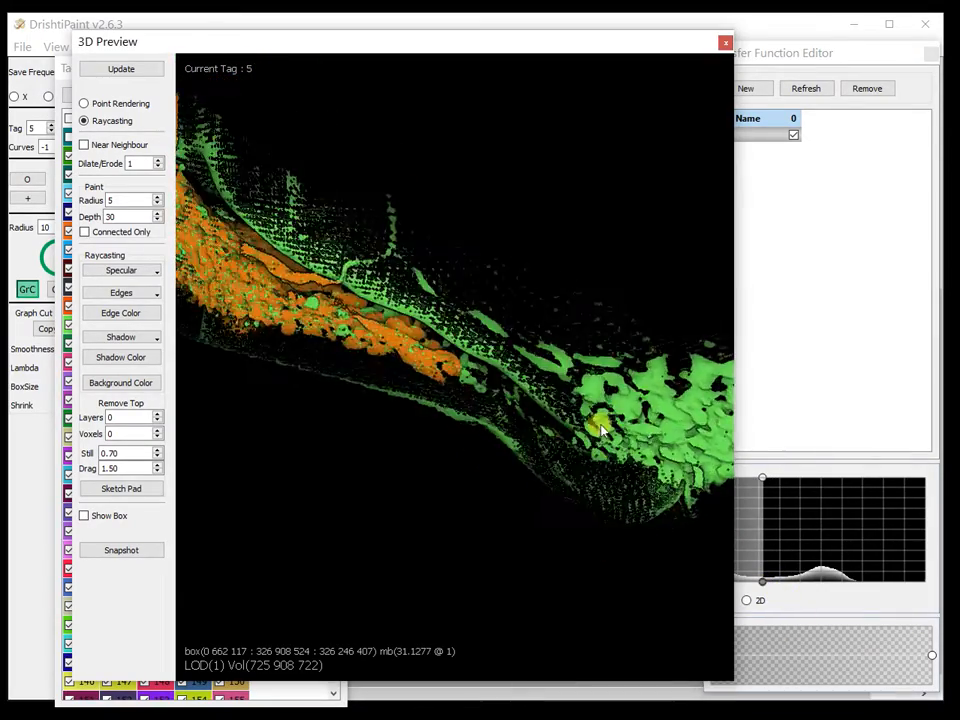
{"action": "left_click_drag", "start_coordinate": [600, 430], "coordinate": [465, 363]}
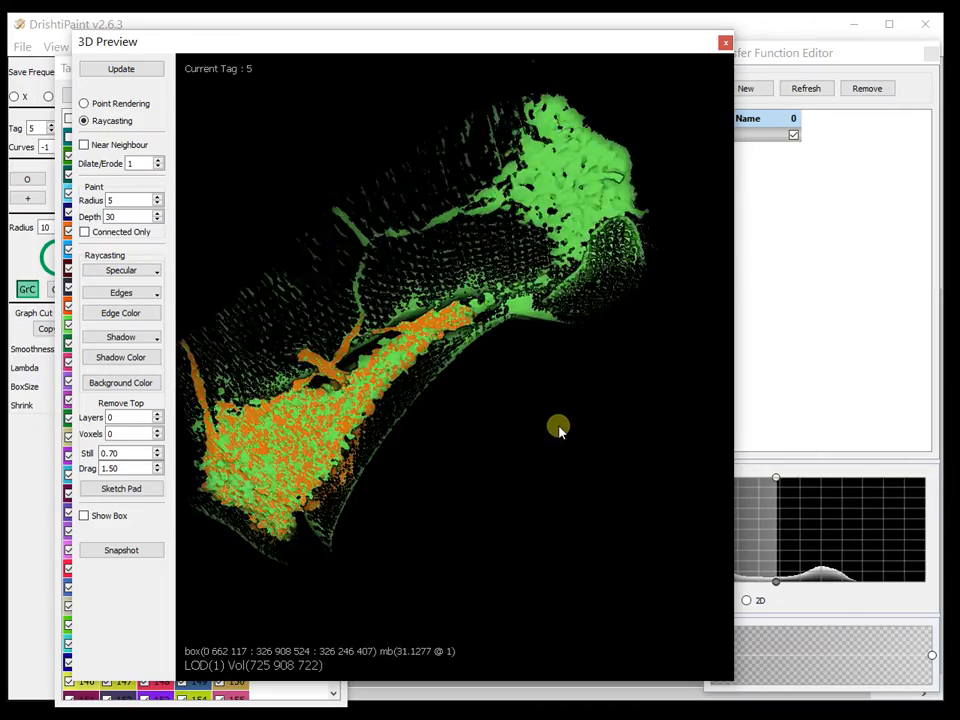
{"action": "left_click_drag", "start_coordinate": [560, 426], "coordinate": [645, 555]}
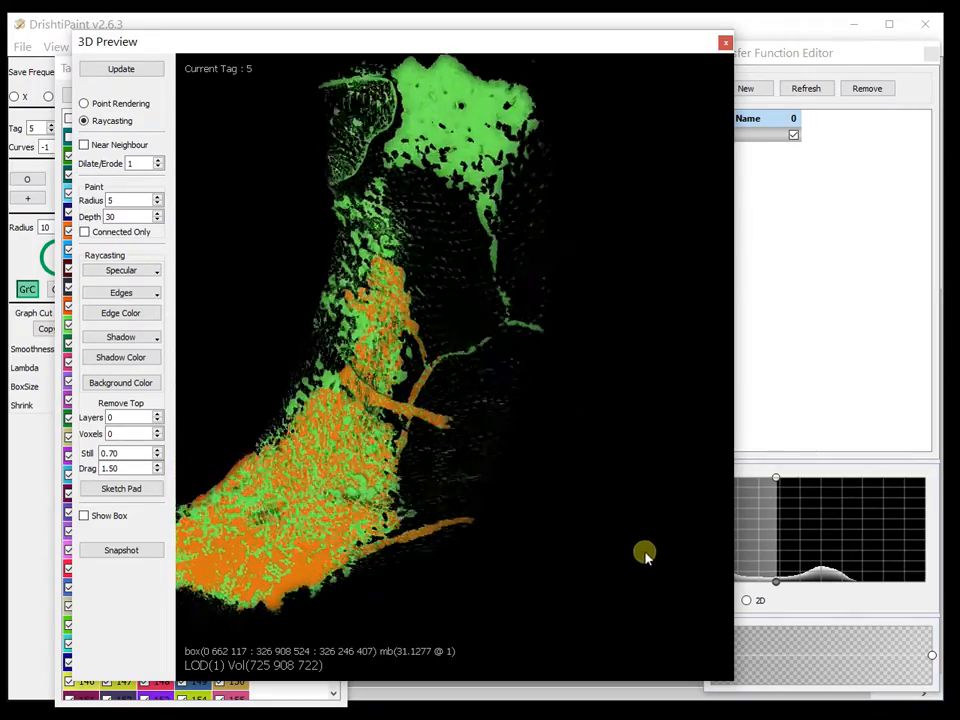
{"action": "left_click_drag", "start_coordinate": [645, 557], "coordinate": [518, 385]}
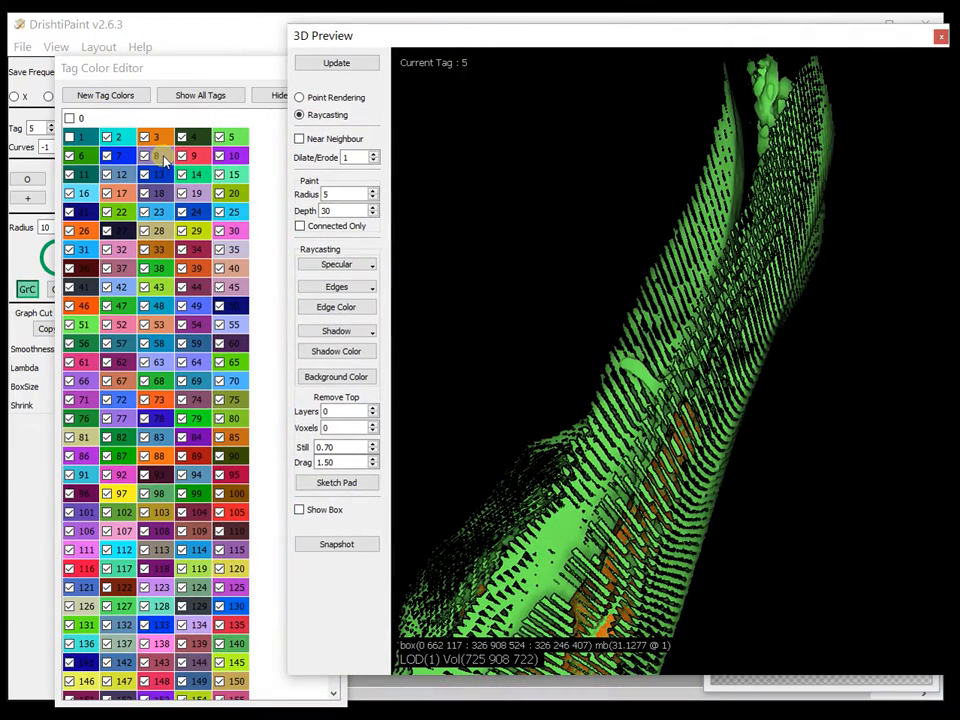
{"action": "left_click", "coordinate": [155, 155]}
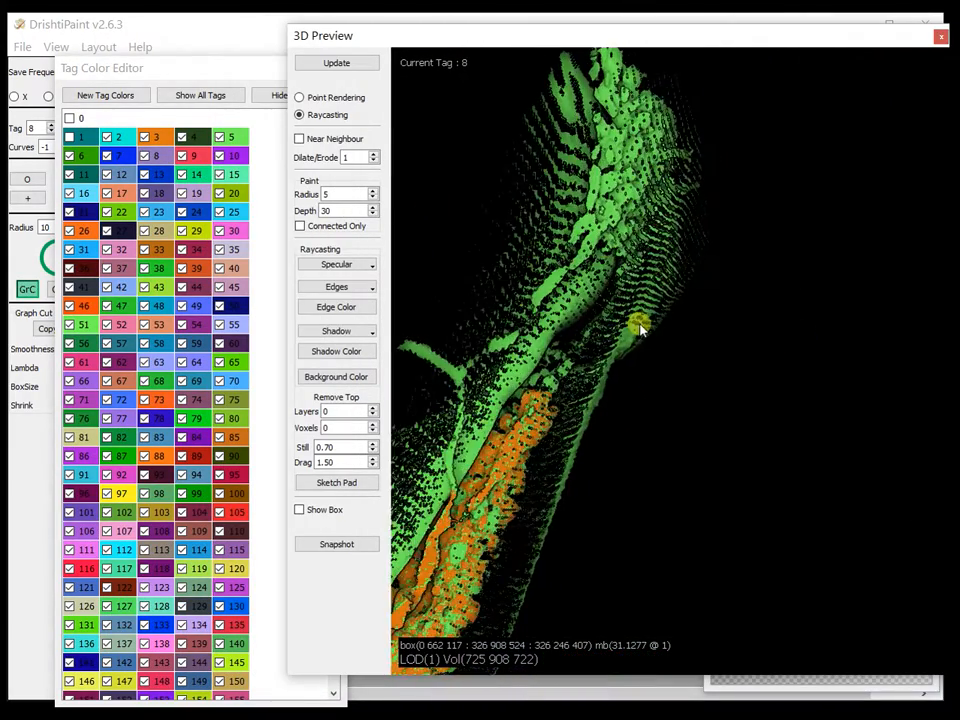
{"action": "left_click_drag", "start_coordinate": [640, 330], "coordinate": [670, 110]}
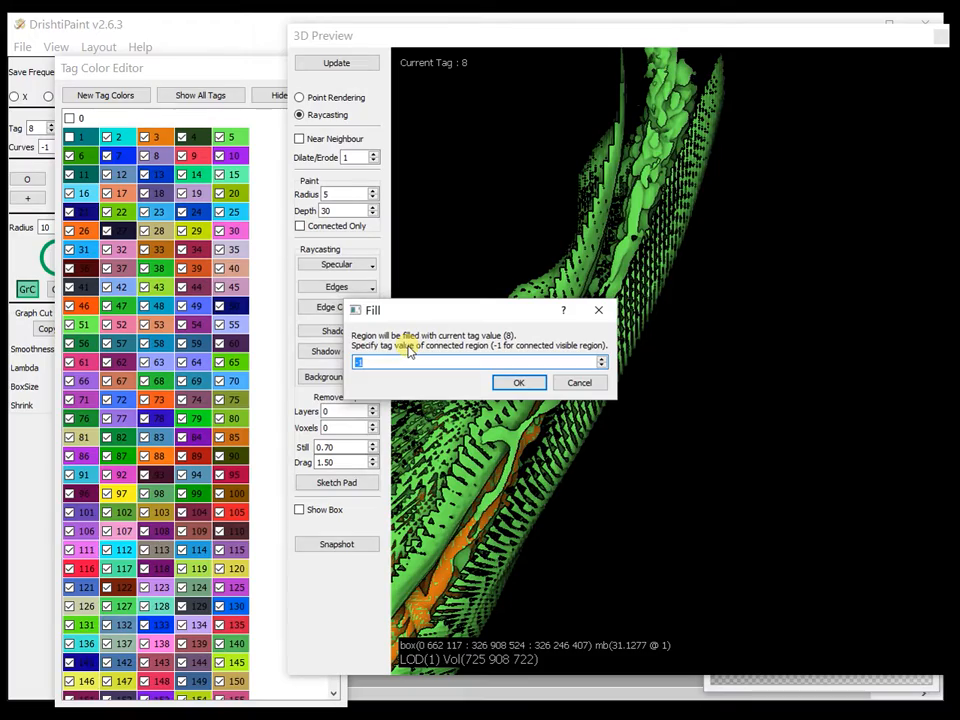
{"action": "left_click", "coordinate": [519, 382]}
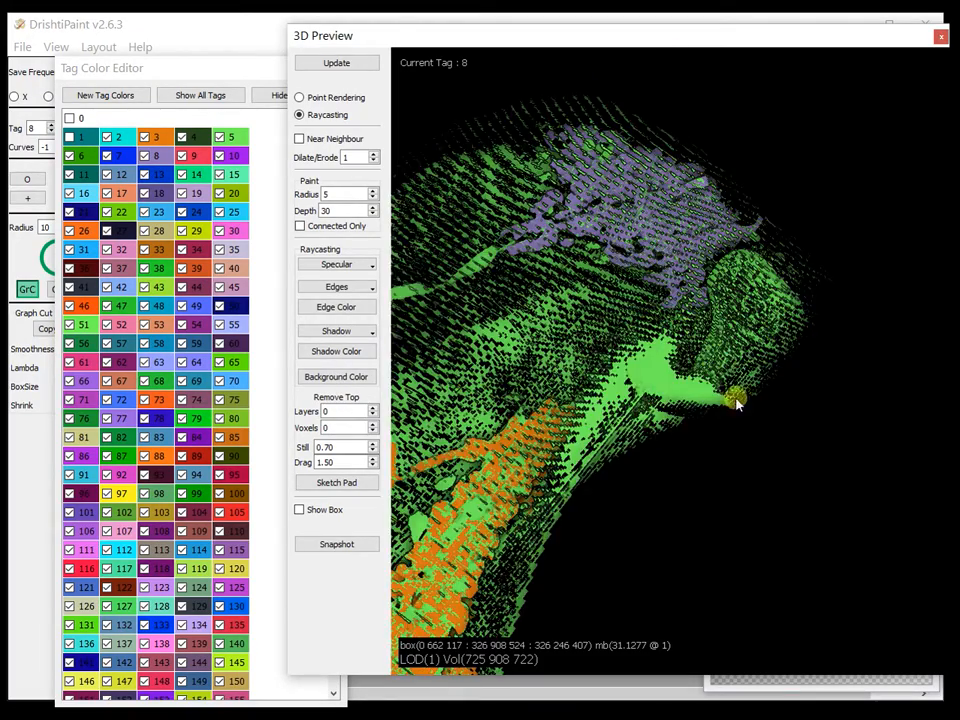
{"action": "left_click_drag", "start_coordinate": [735, 398], "coordinate": [615, 450]}
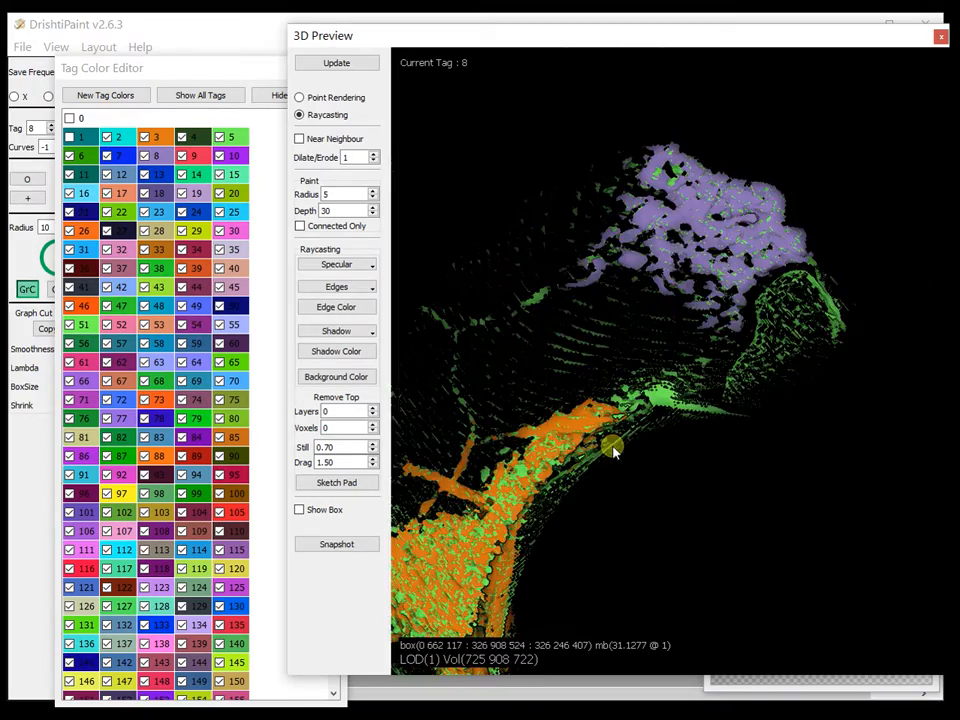
{"action": "left_click_drag", "start_coordinate": [615, 450], "coordinate": [581, 332]}
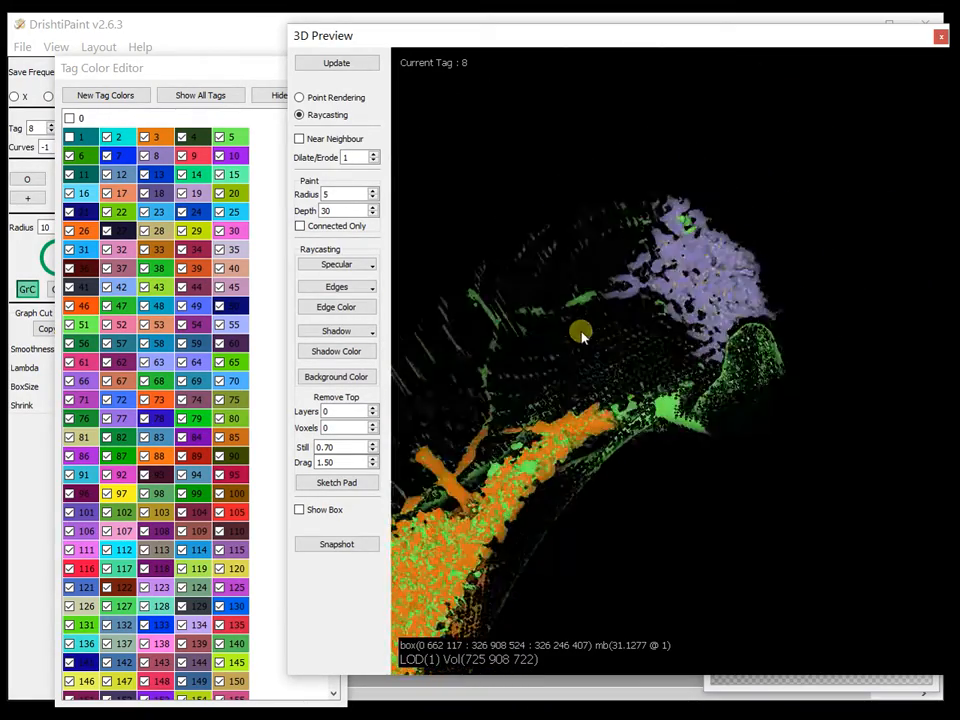
{"action": "left_click_drag", "start_coordinate": [582, 331], "coordinate": [770, 491]}
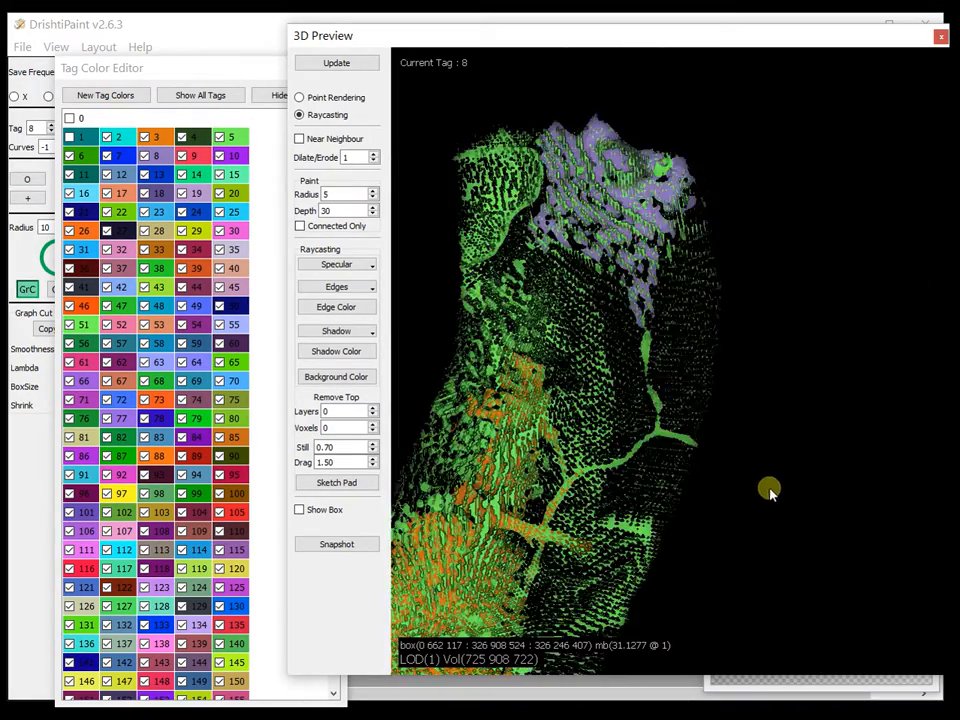
{"action": "left_click_drag", "start_coordinate": [770, 490], "coordinate": [615, 345]}
{"action": "type", "text": "5"}
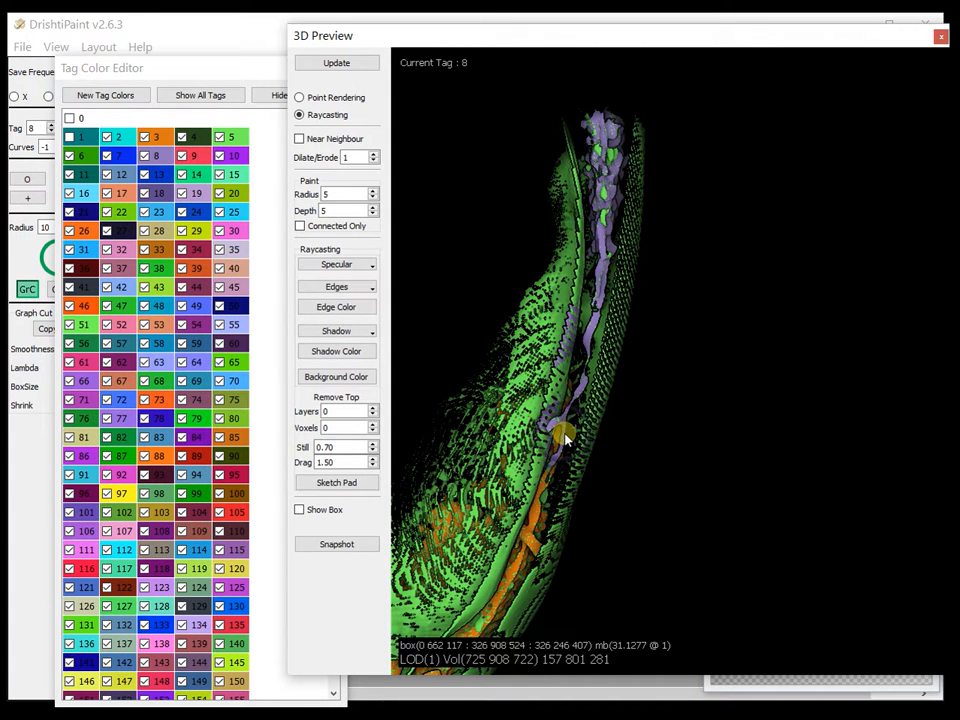
Step: Rotate the volume to expose the purple canal branches beside the orange pores
{"action": "left_click_drag", "start_coordinate": [565, 440], "coordinate": [730, 415]}
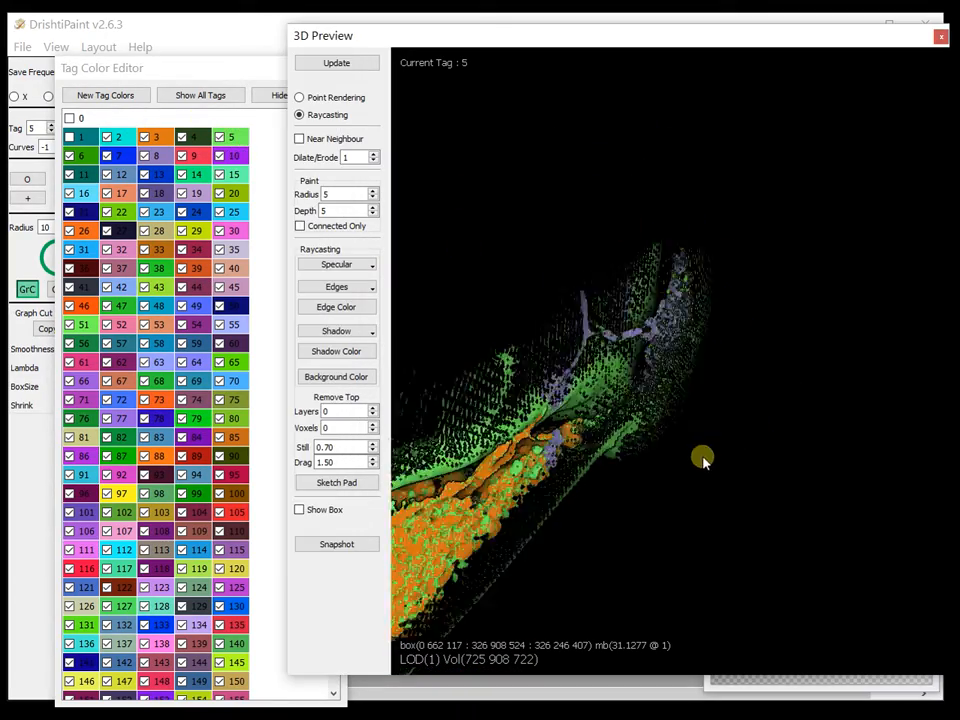
{"action": "left_click_drag", "start_coordinate": [703, 461], "coordinate": [688, 318]}
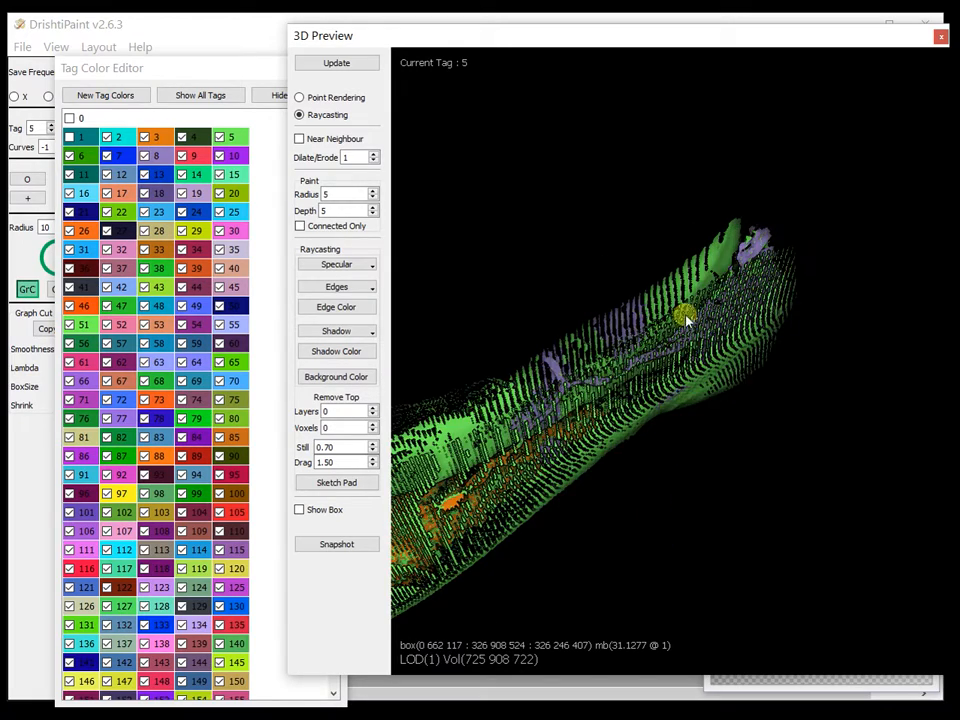
{"action": "left_click_drag", "start_coordinate": [685, 318], "coordinate": [610, 285]}
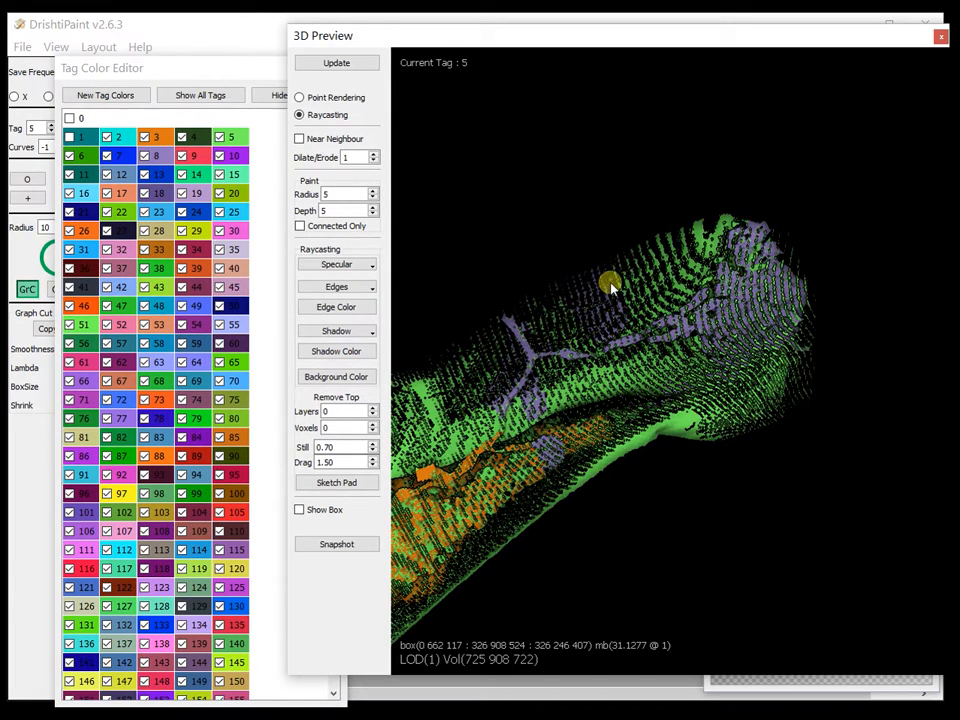
{"action": "mouse_move", "coordinate": [585, 300]}
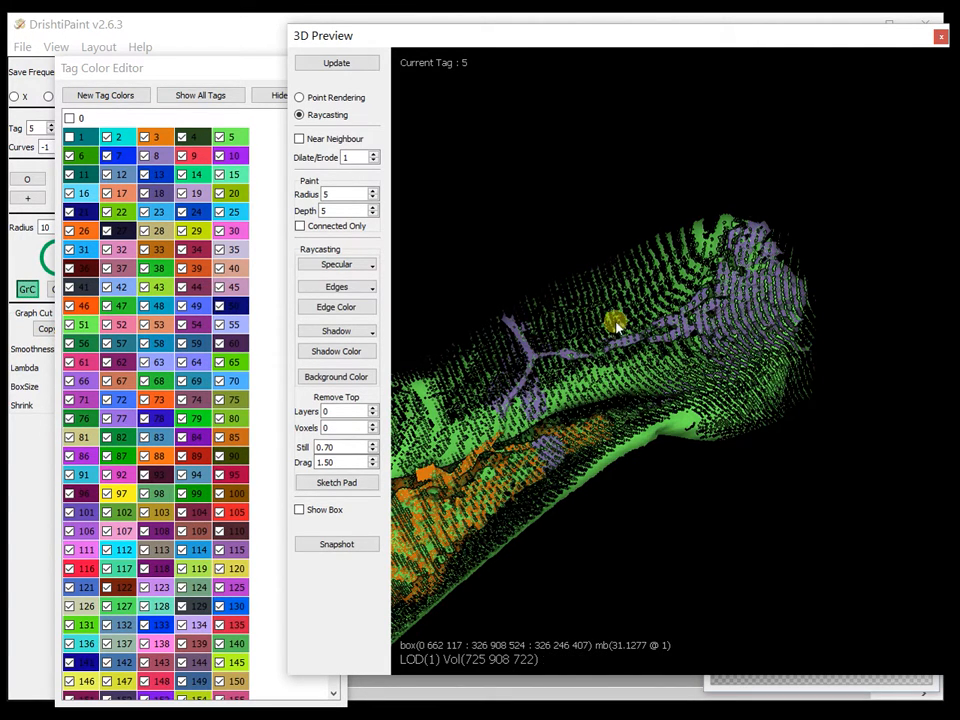
{"action": "mouse_move", "coordinate": [545, 410]}
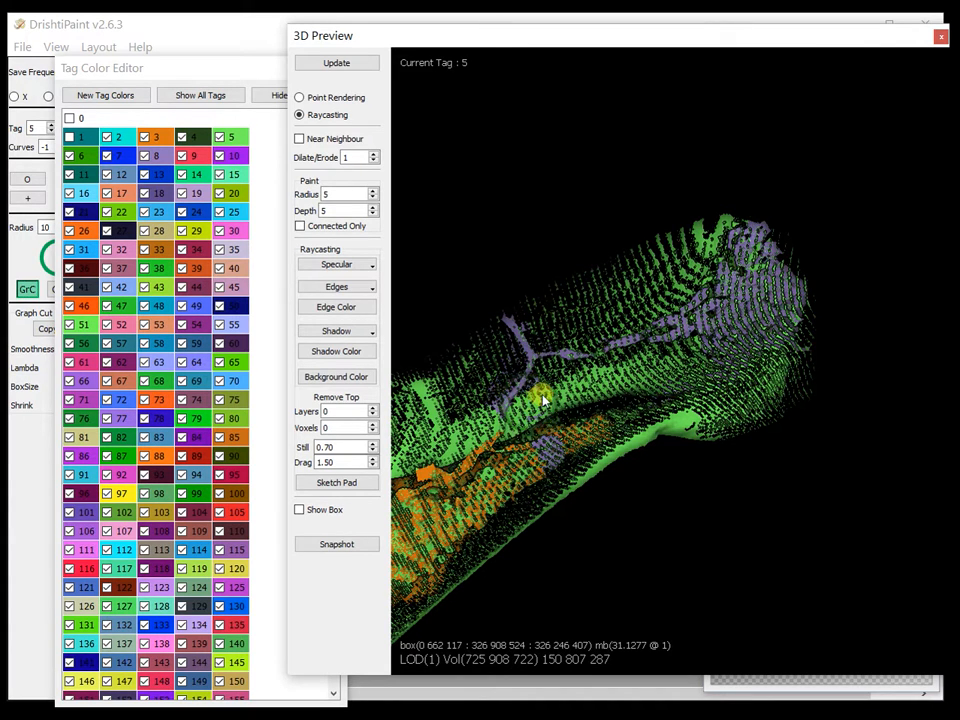
{"action": "mouse_move", "coordinate": [505, 375]}
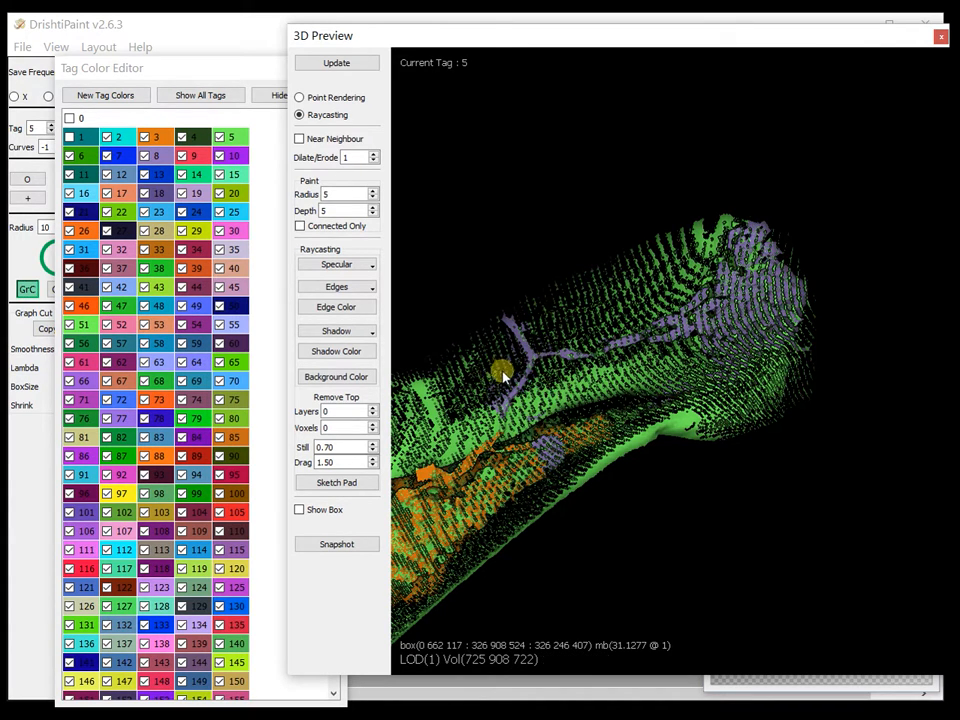
{"action": "left_click_drag", "start_coordinate": [505, 375], "coordinate": [575, 413]}
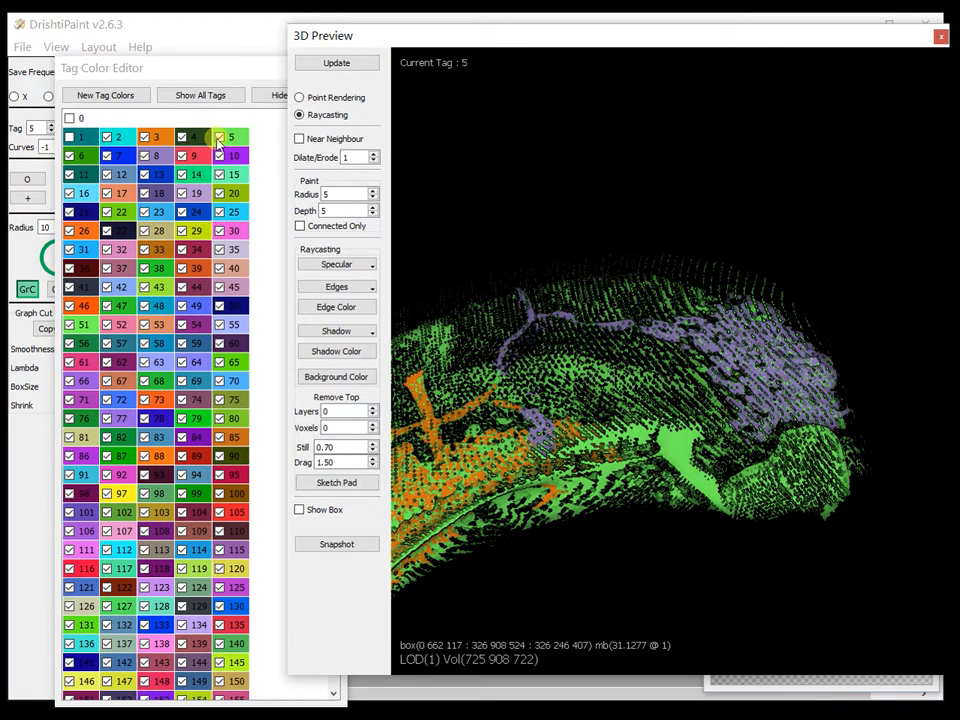
Step: Uncheck tag 5 in the Tag Color Editor and orbit the orange and purple structures
{"action": "left_click", "coordinate": [336, 62]}
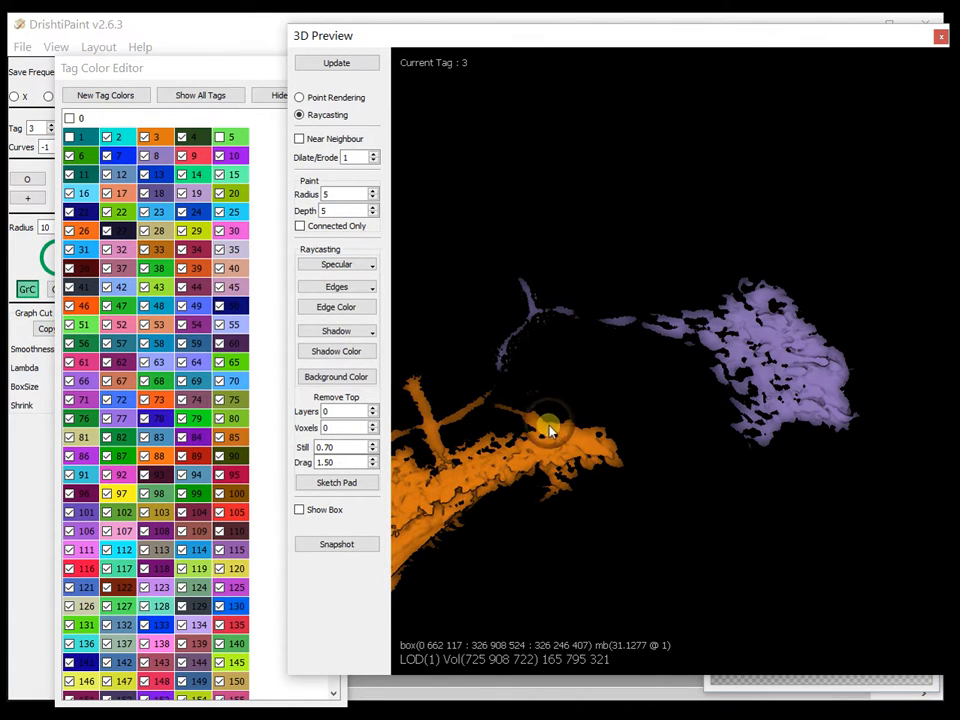
{"action": "left_click_drag", "start_coordinate": [550, 425], "coordinate": [690, 520]}
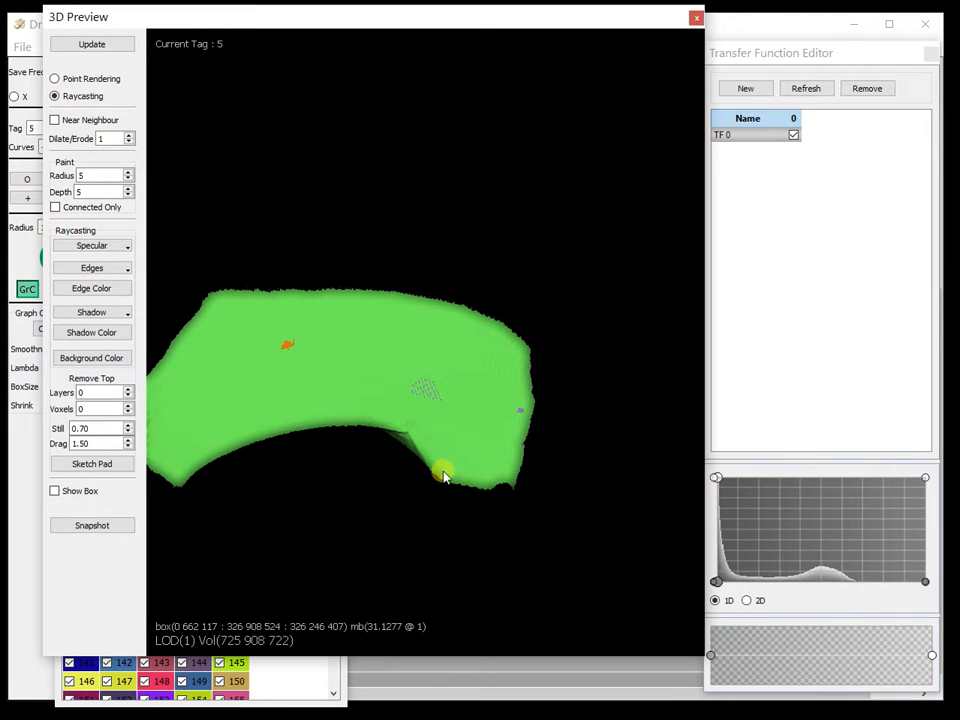
Step: Orbit the solid green slab to view it edge-on
{"action": "left_click_drag", "start_coordinate": [445, 475], "coordinate": [490, 440]}
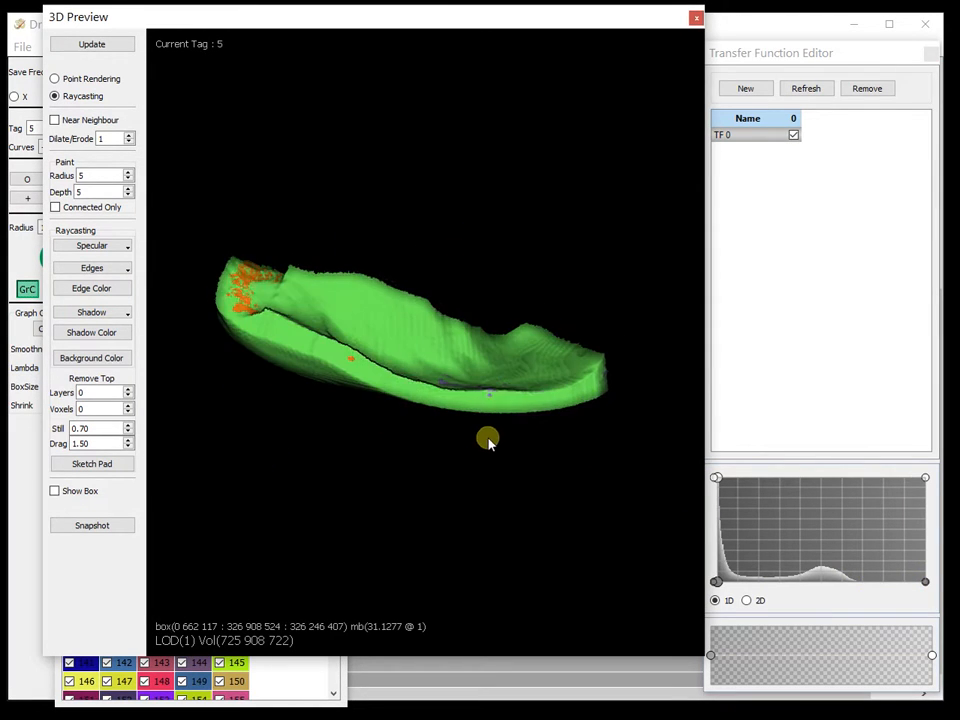
{"action": "left_click_drag", "start_coordinate": [489, 440], "coordinate": [410, 42]}
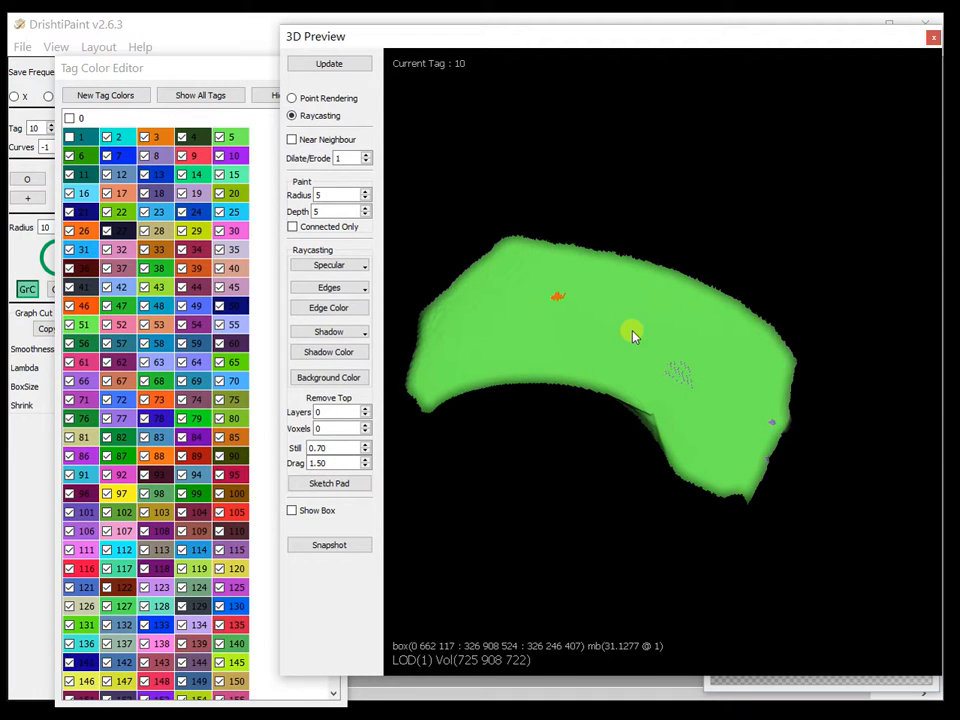
Step: Make a Shrinkwrap/Shell shell with entered thickness and filled holes, then orbit the purple shell
{"action": "left_click", "coordinate": [22, 405]}
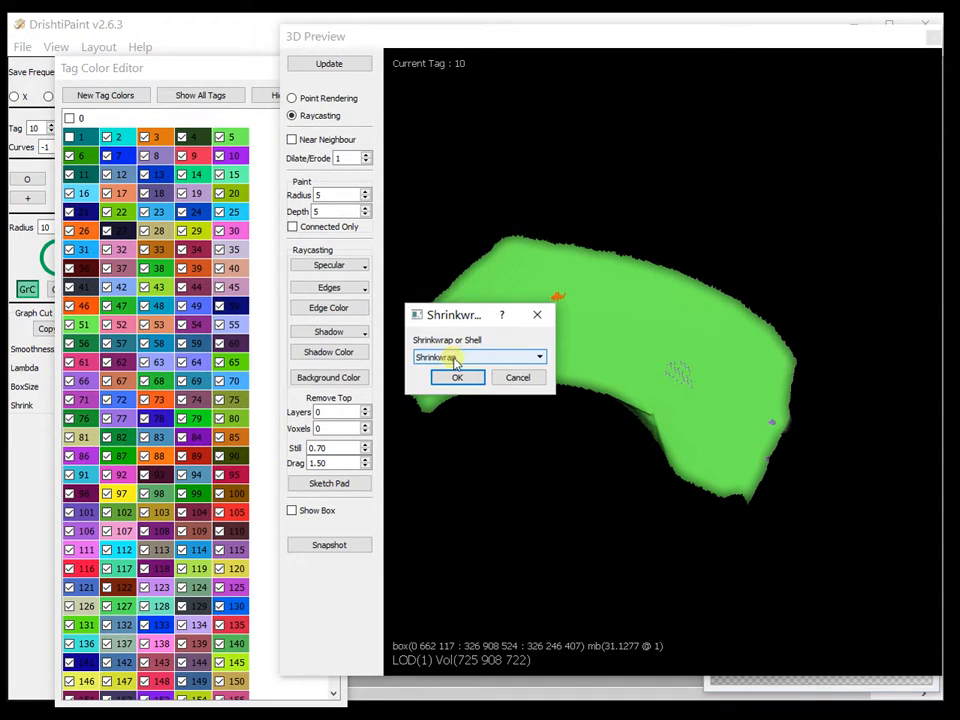
{"action": "left_click", "coordinate": [537, 357]}
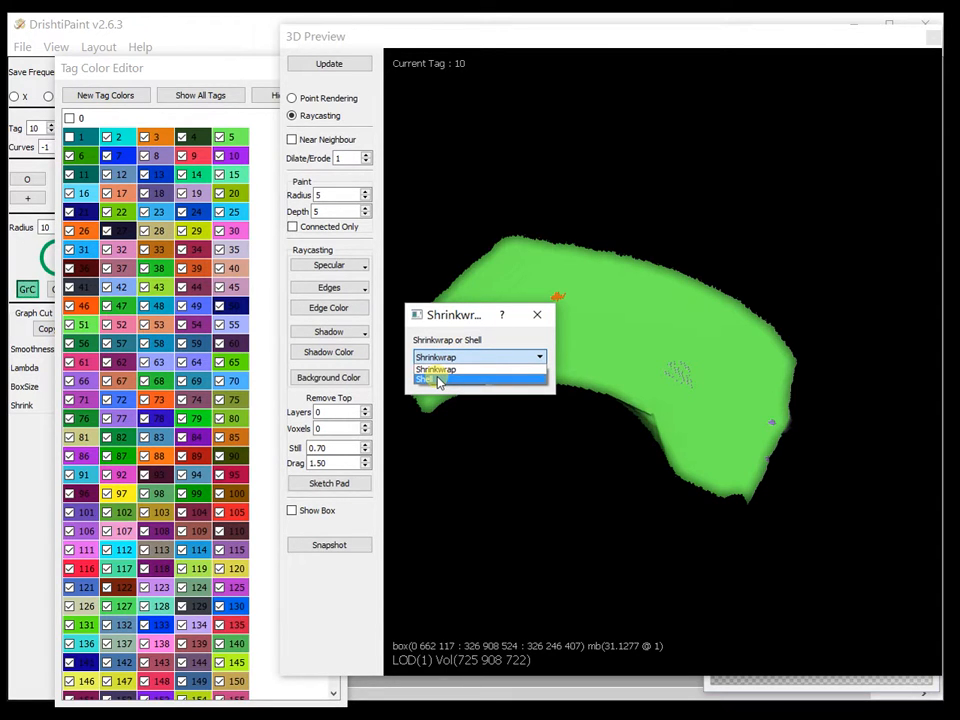
{"action": "left_click", "coordinate": [435, 379]}
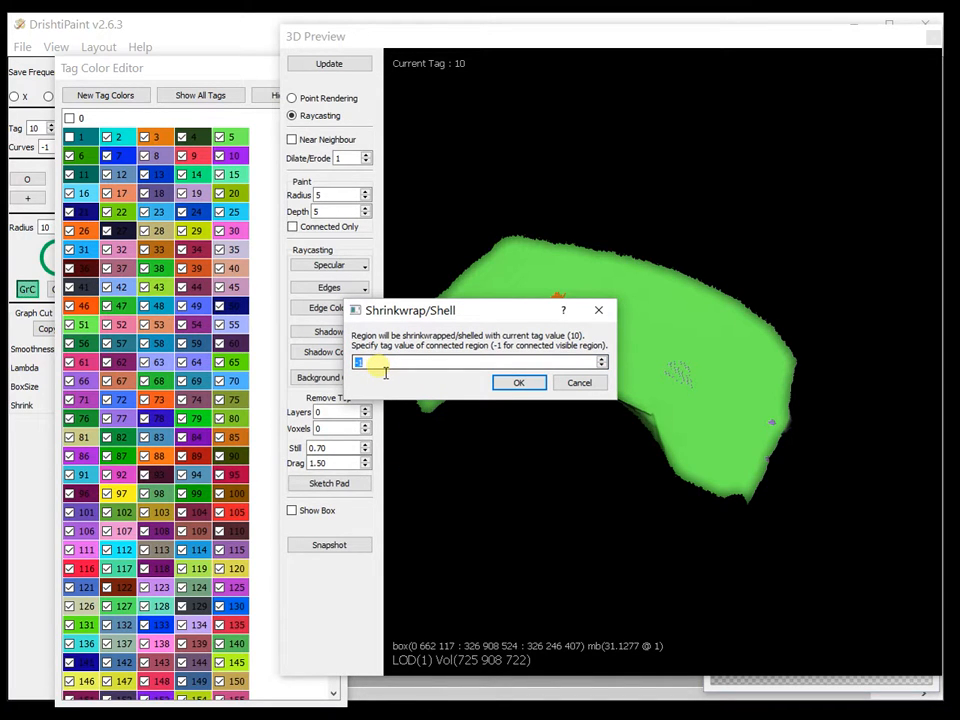
{"action": "left_click", "coordinate": [519, 382]}
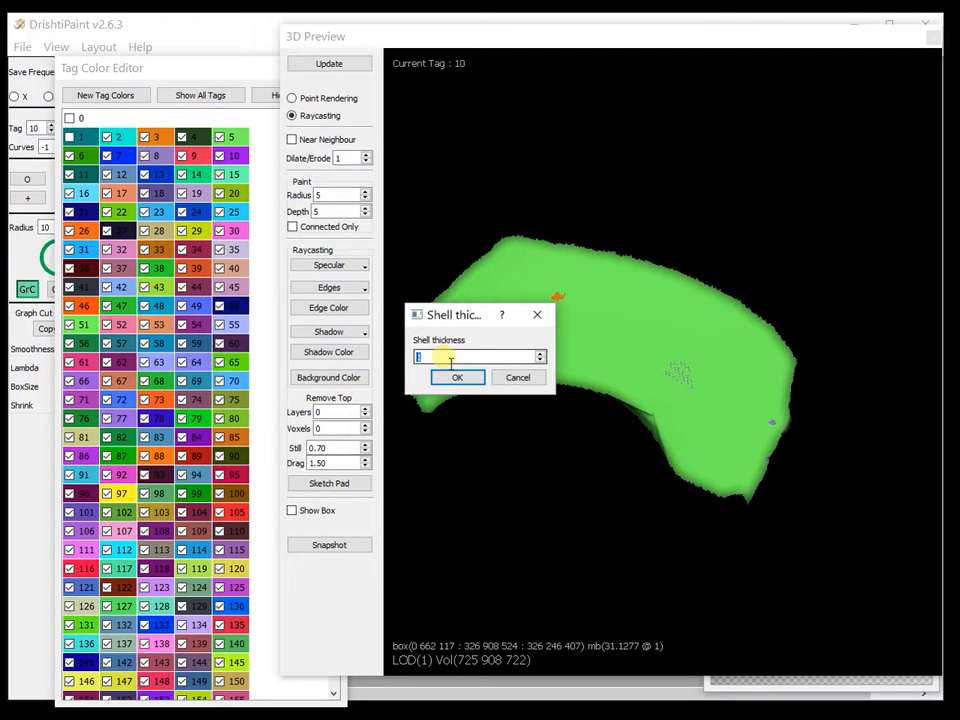
{"action": "type", "text": "2"}
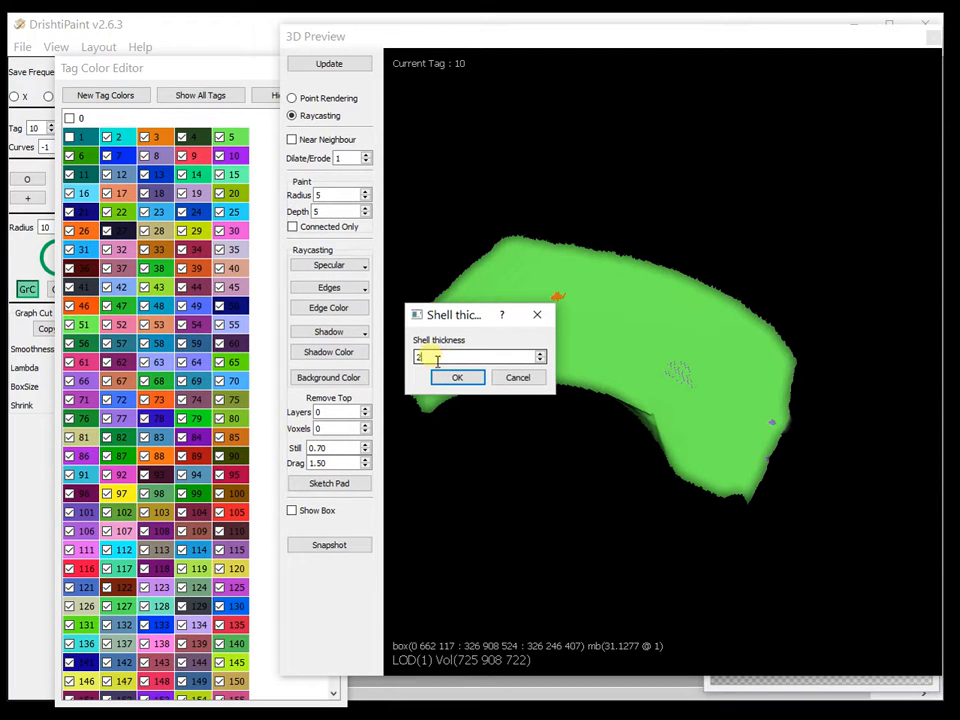
{"action": "type", "text": "3"}
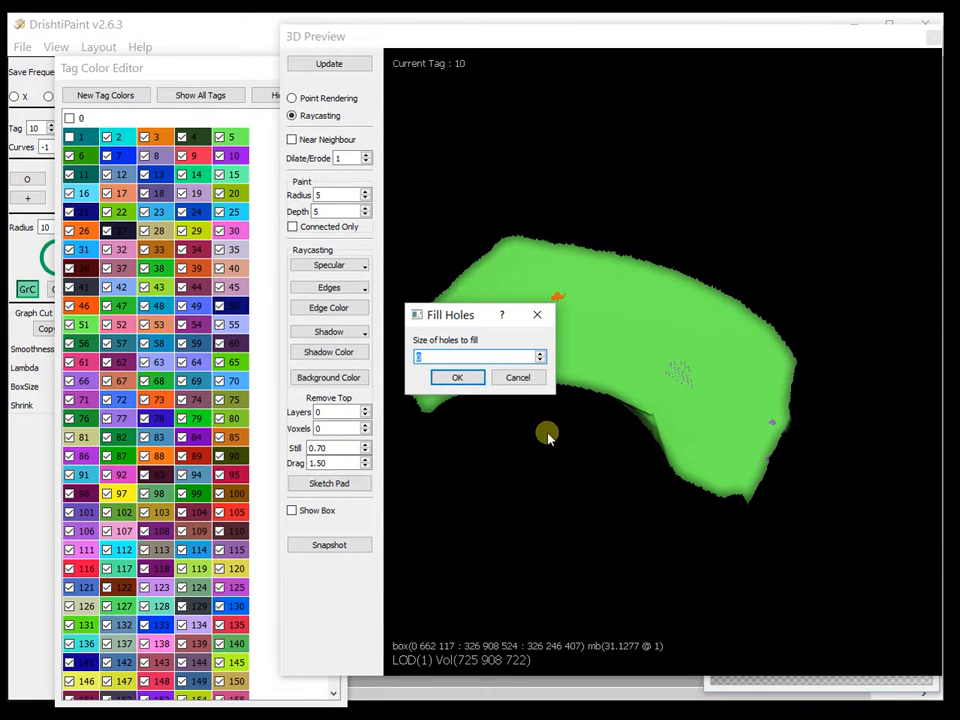
{"action": "left_click", "coordinate": [457, 377]}
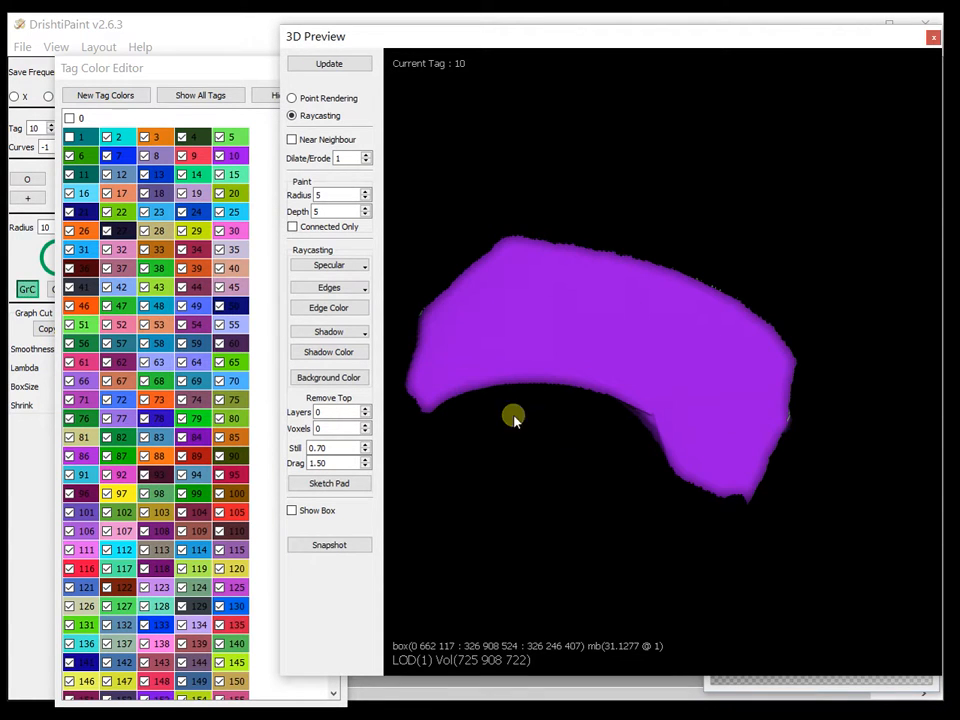
{"action": "left_click_drag", "start_coordinate": [513, 417], "coordinate": [765, 340]}
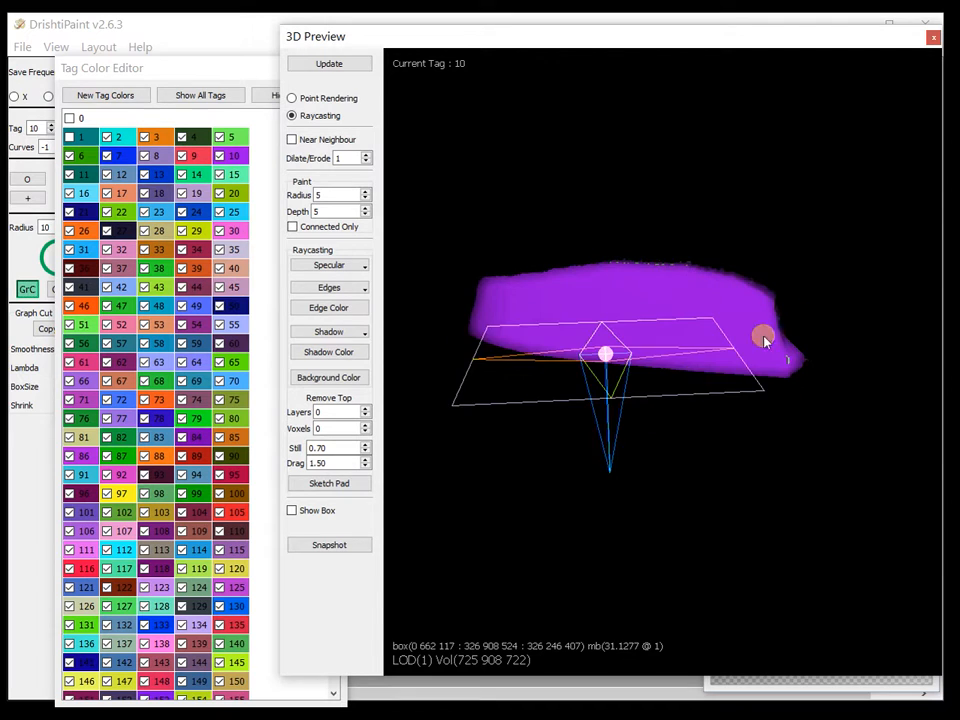
{"action": "left_click_drag", "start_coordinate": [765, 335], "coordinate": [565, 365]}
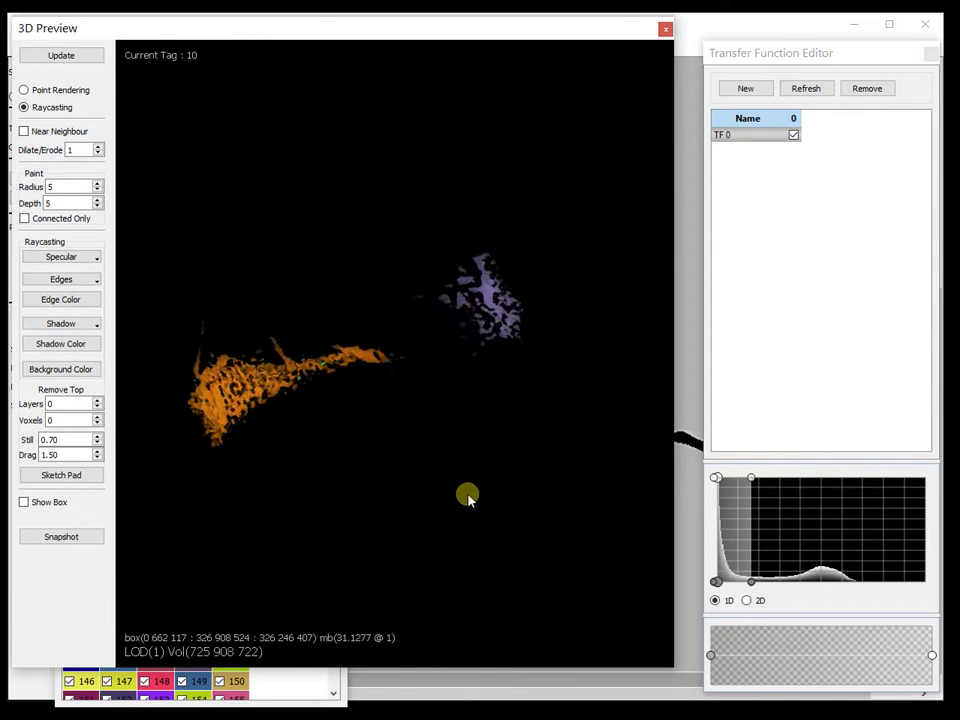
Step: Rotate and zoom the 3D Preview into a close-up of the orange pore network
{"action": "left_click_drag", "start_coordinate": [468, 497], "coordinate": [503, 265]}
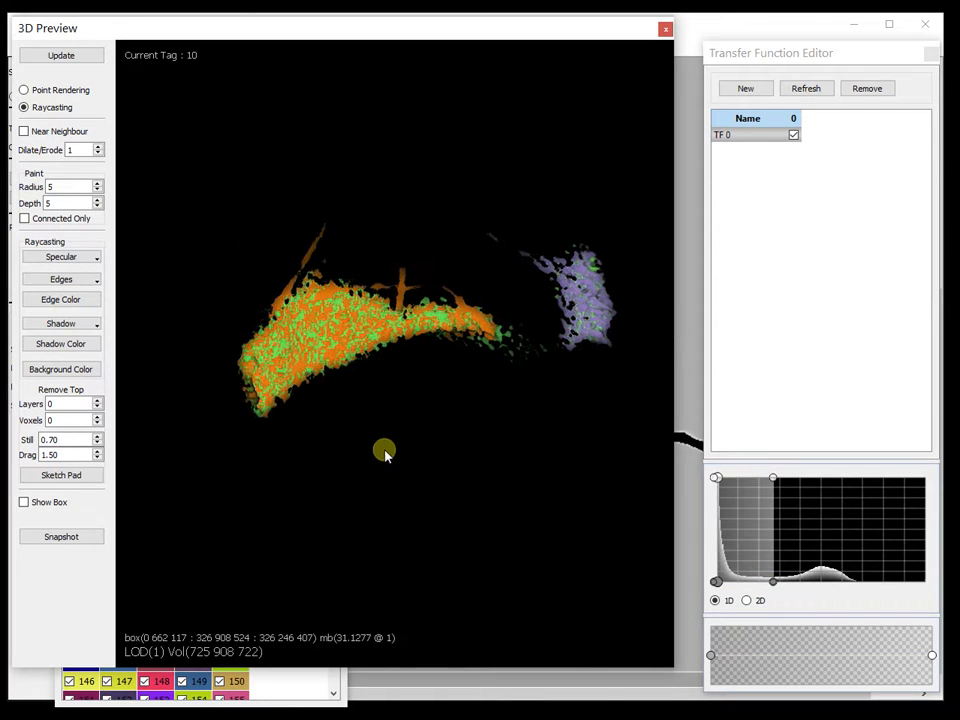
{"action": "left_click_drag", "start_coordinate": [385, 450], "coordinate": [414, 400]}
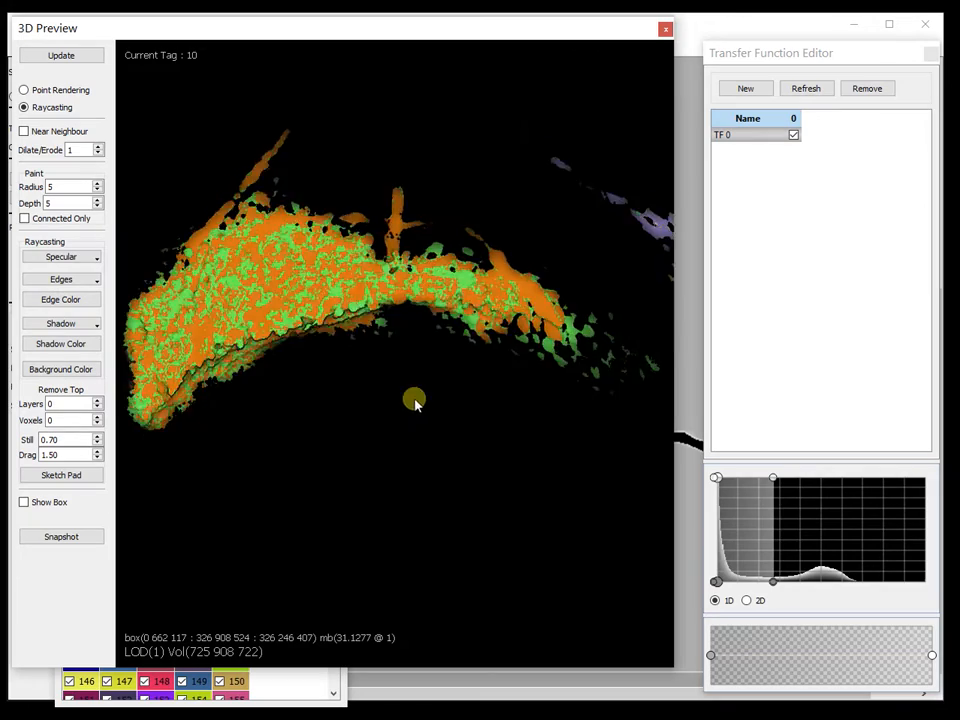
{"action": "left_click_drag", "start_coordinate": [414, 400], "coordinate": [449, 443]}
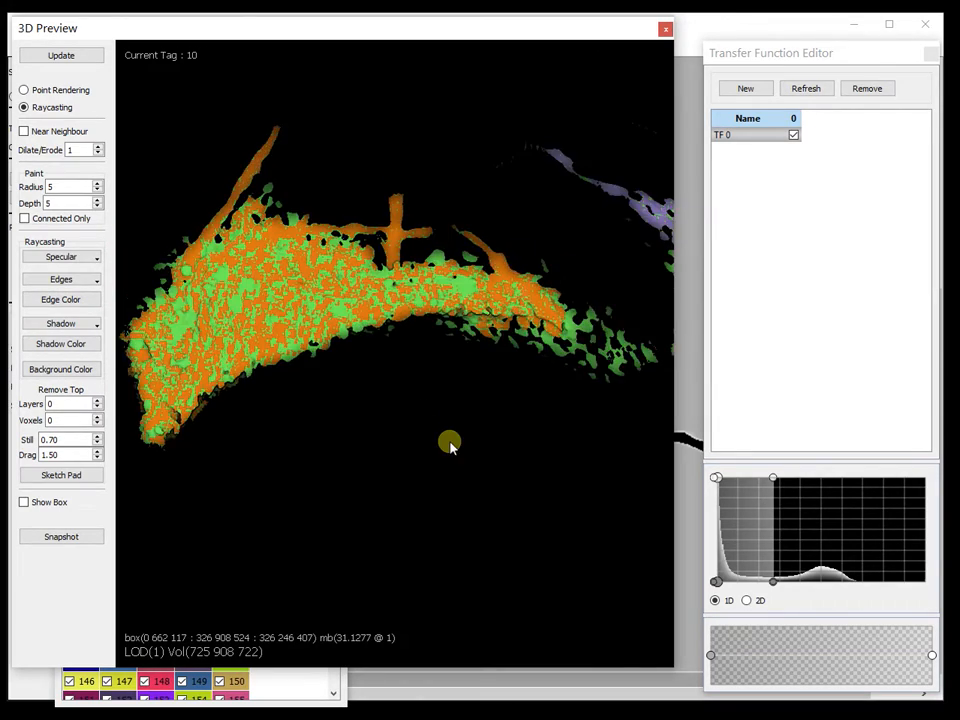
{"action": "left_click_drag", "start_coordinate": [450, 443], "coordinate": [487, 441]}
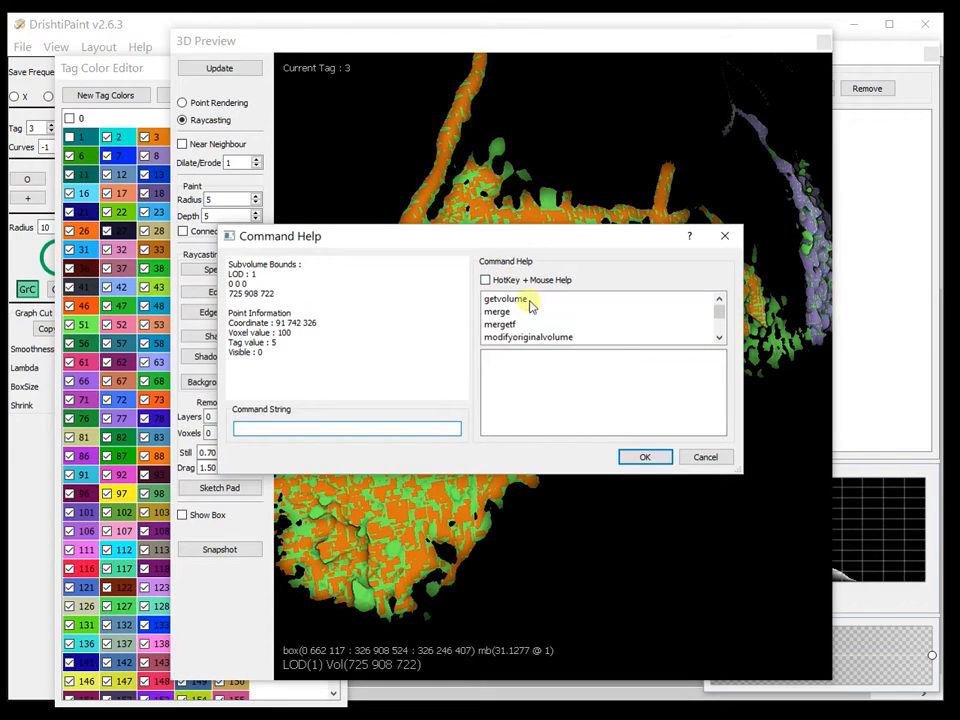
{"action": "left_click", "coordinate": [487, 280]}
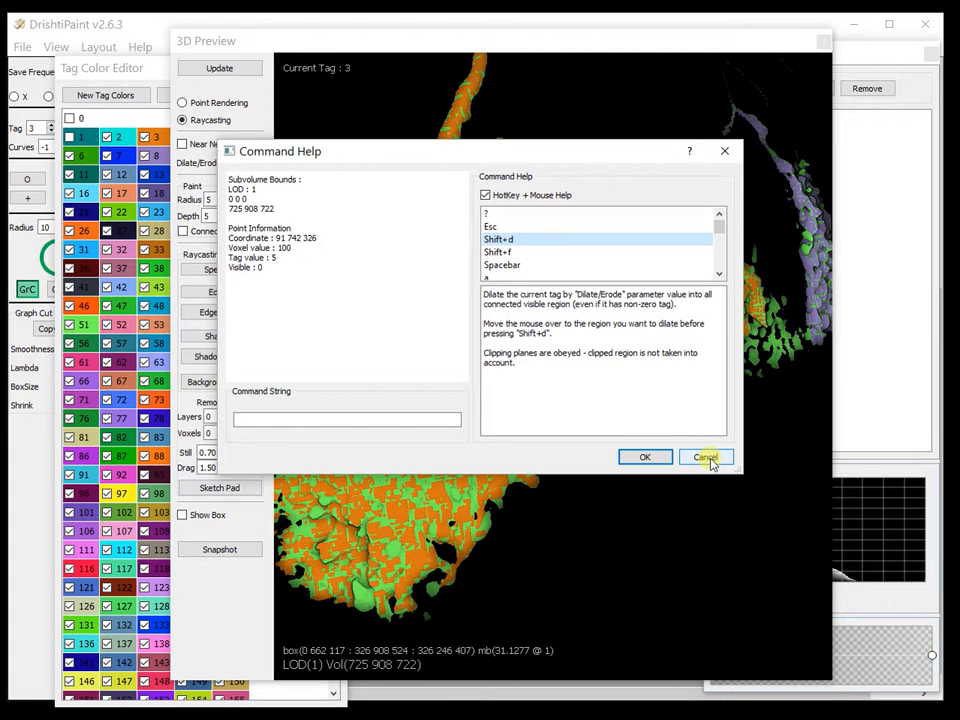
{"action": "left_click", "coordinate": [705, 457]}
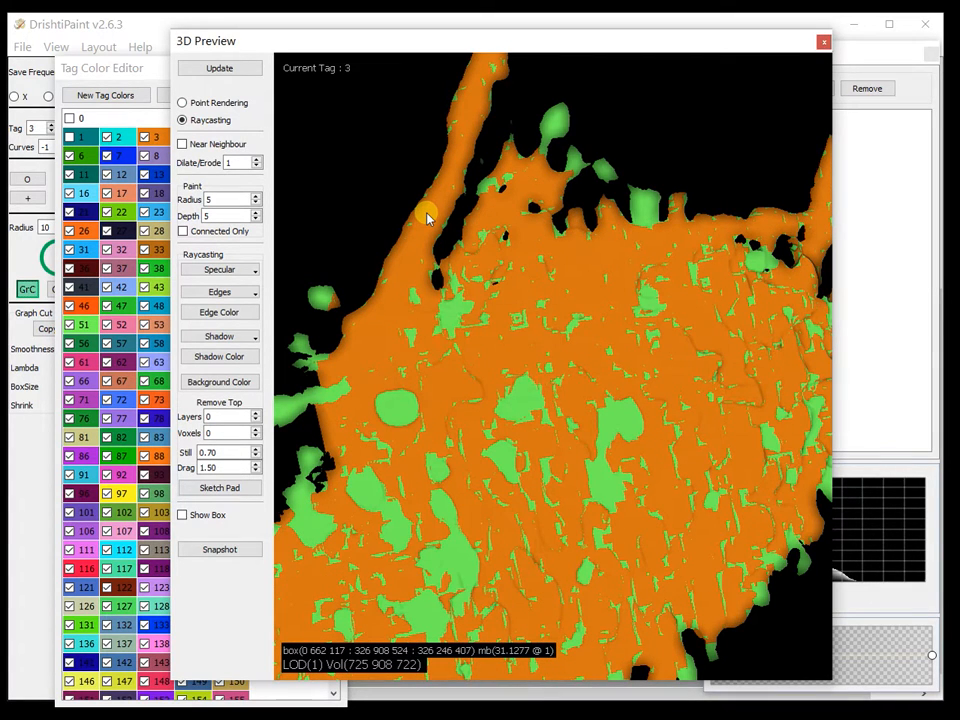
{"action": "left_click_drag", "start_coordinate": [425, 217], "coordinate": [515, 360]}
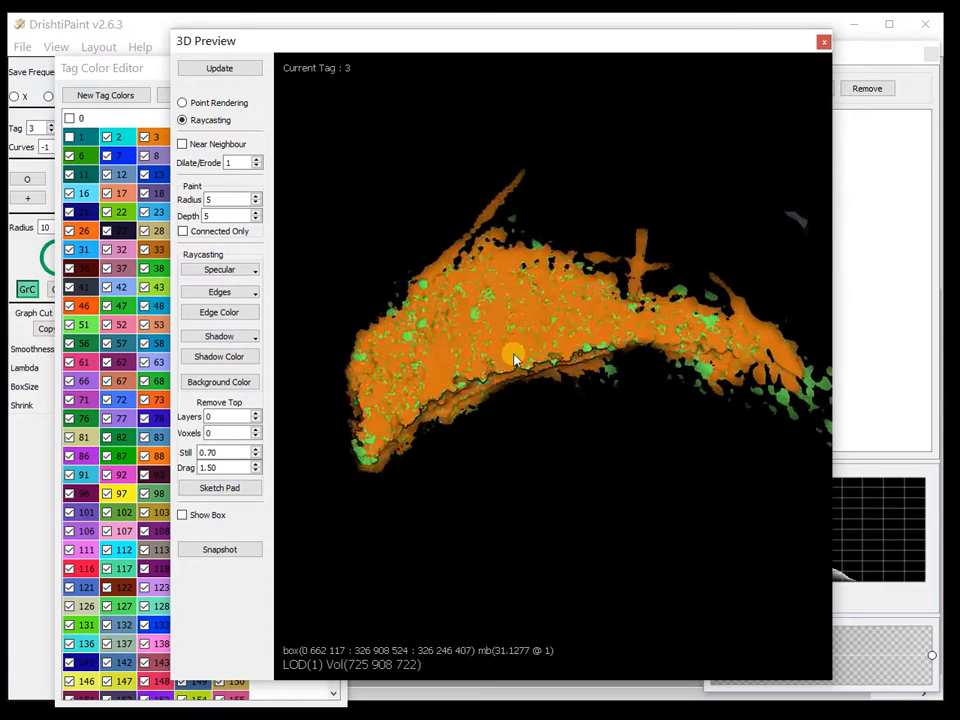
{"action": "left_click_drag", "start_coordinate": [513, 360], "coordinate": [527, 207]}
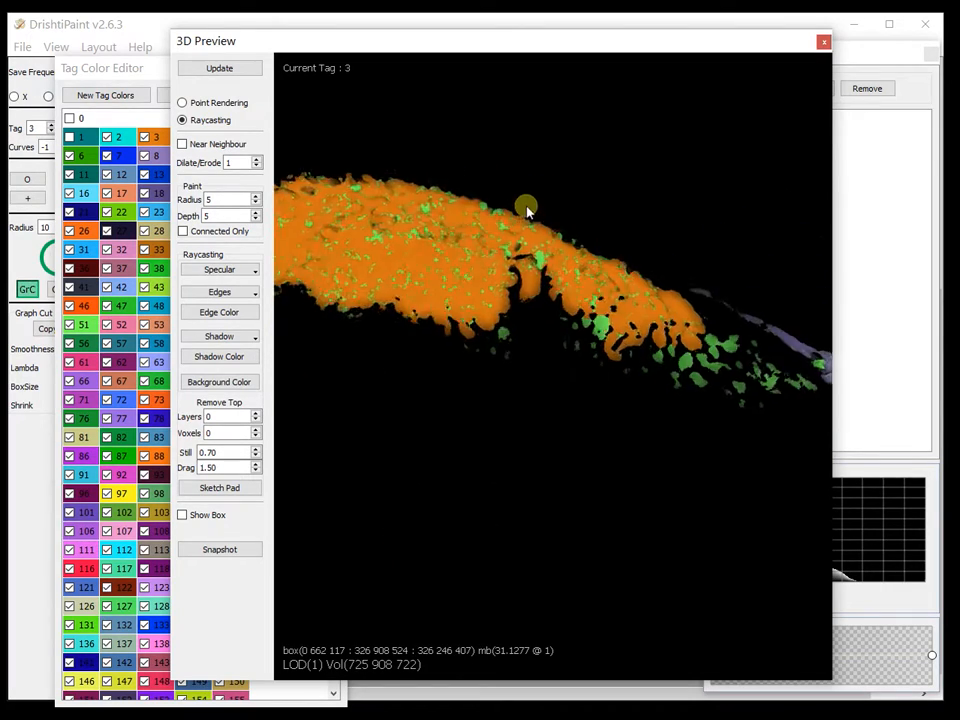
{"action": "left_click_drag", "start_coordinate": [527, 205], "coordinate": [680, 337]}
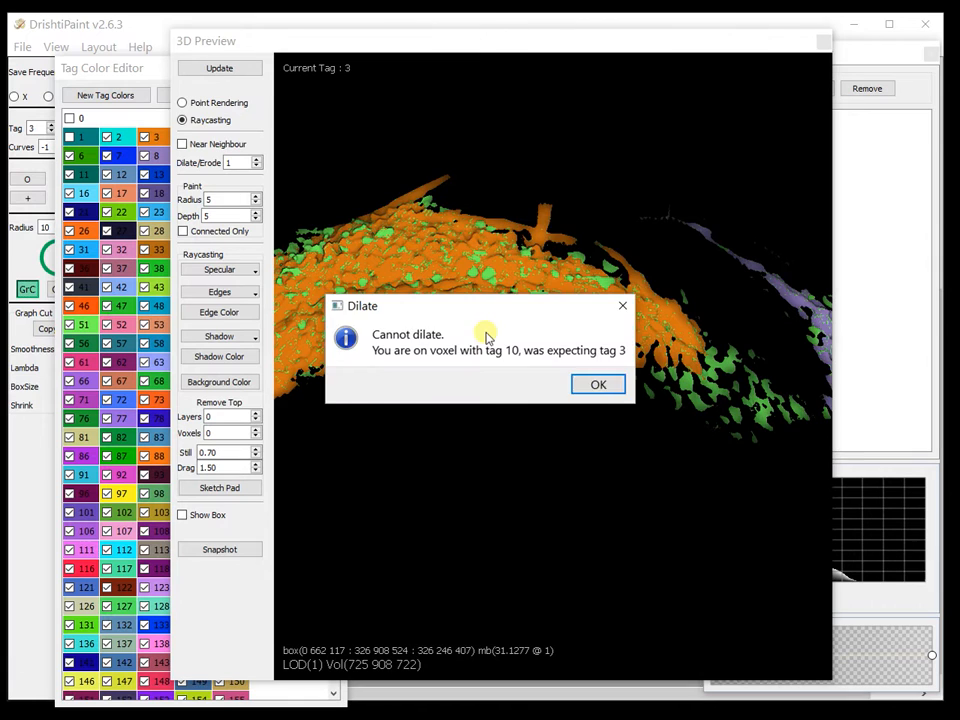
{"action": "left_click", "coordinate": [598, 384]}
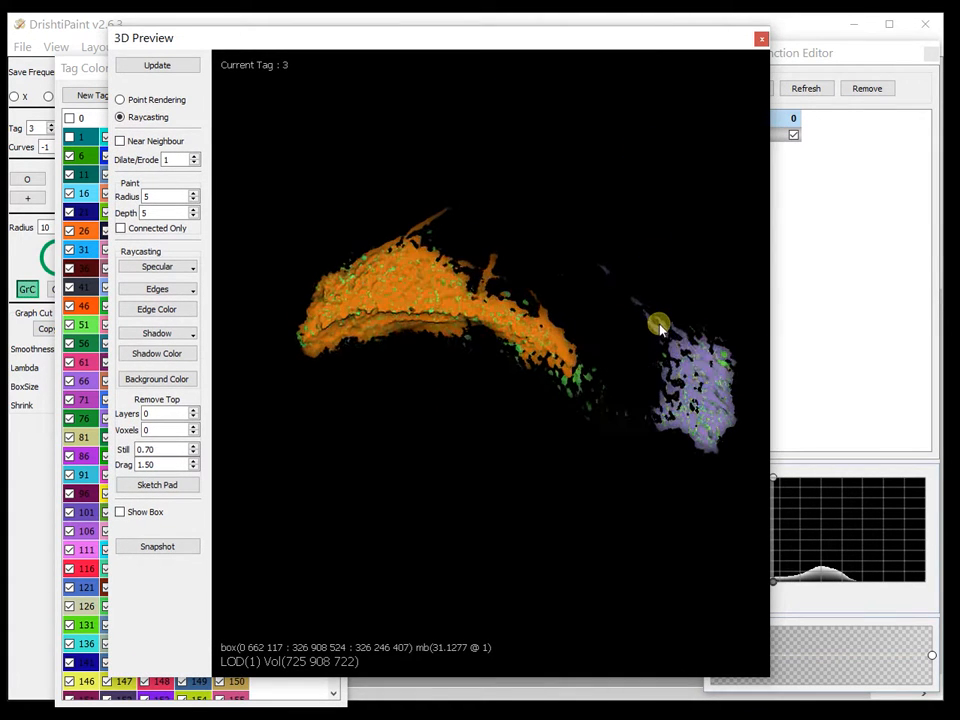
{"action": "left_click_drag", "start_coordinate": [660, 324], "coordinate": [680, 360]}
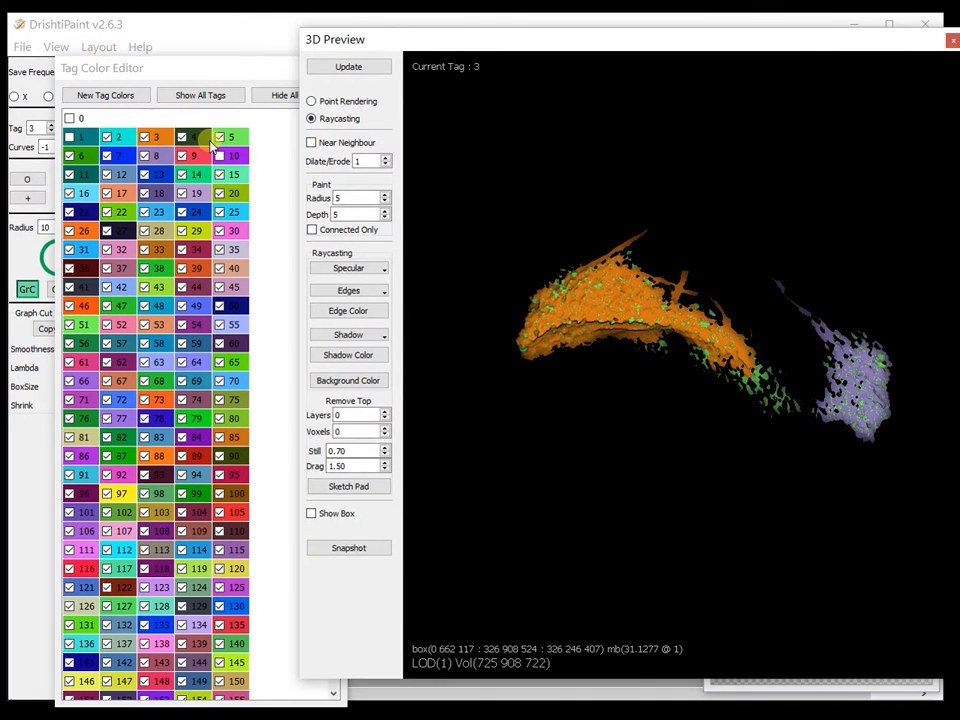
Step: Hide the green tag, show untagged skull bone (tag 0), and tilt toward the orbit
{"action": "left_click", "coordinate": [231, 136]}
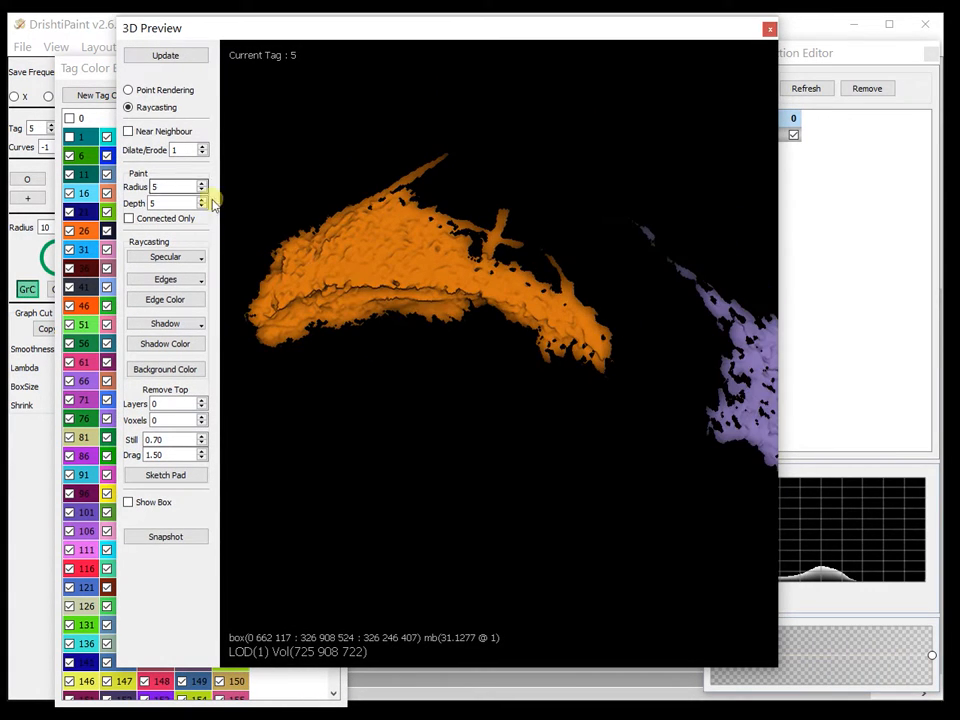
{"action": "left_click", "coordinate": [165, 55]}
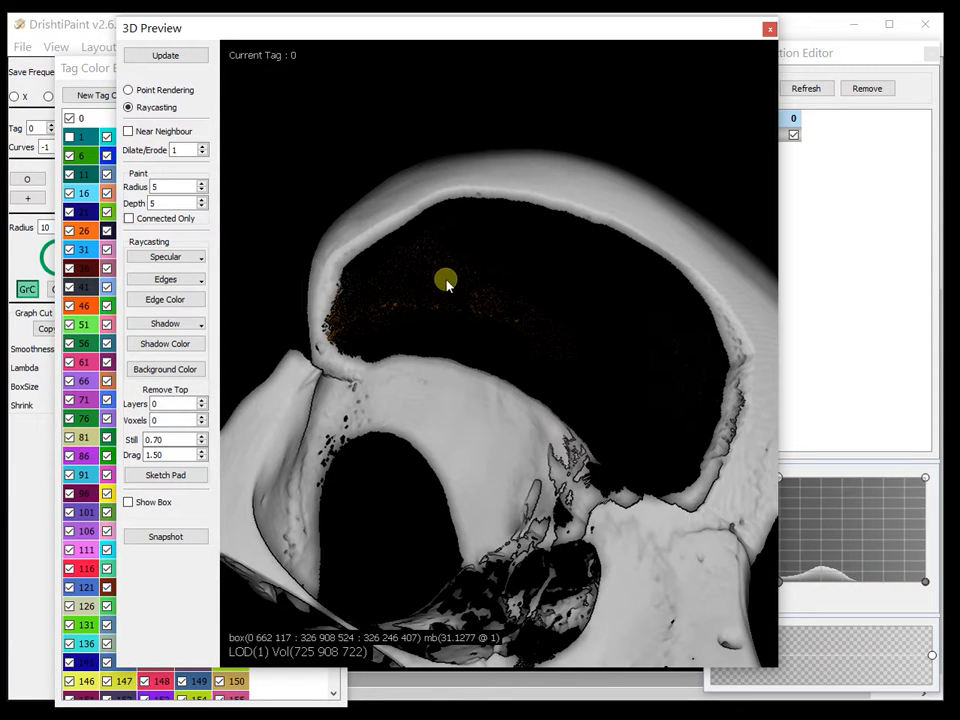
{"action": "left_click_drag", "start_coordinate": [447, 280], "coordinate": [423, 227]}
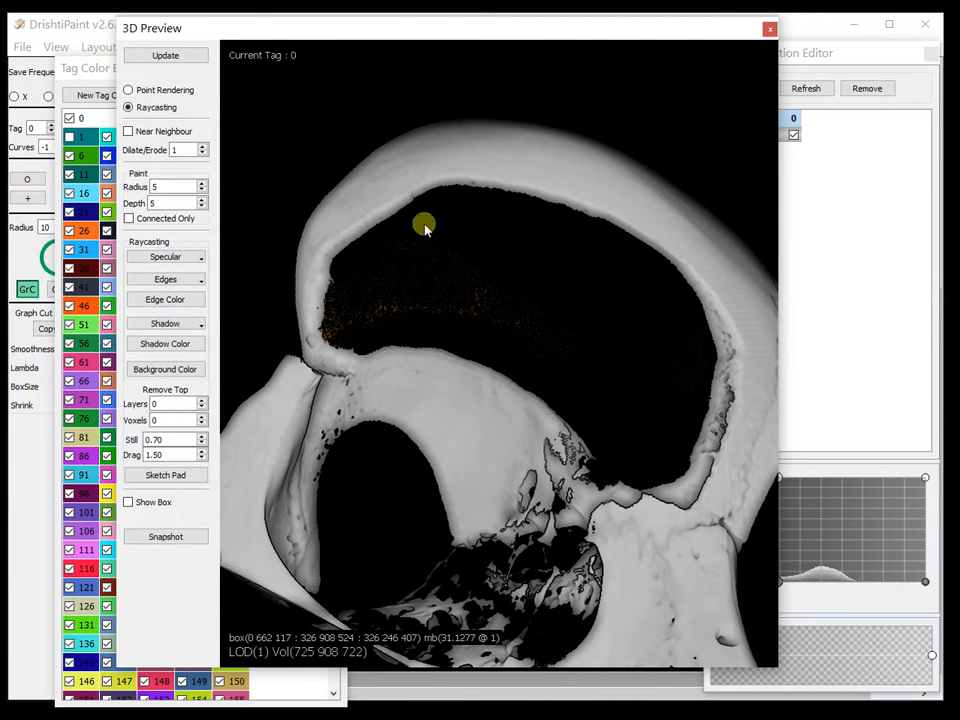
{"action": "mouse_move", "coordinate": [850, 370]}
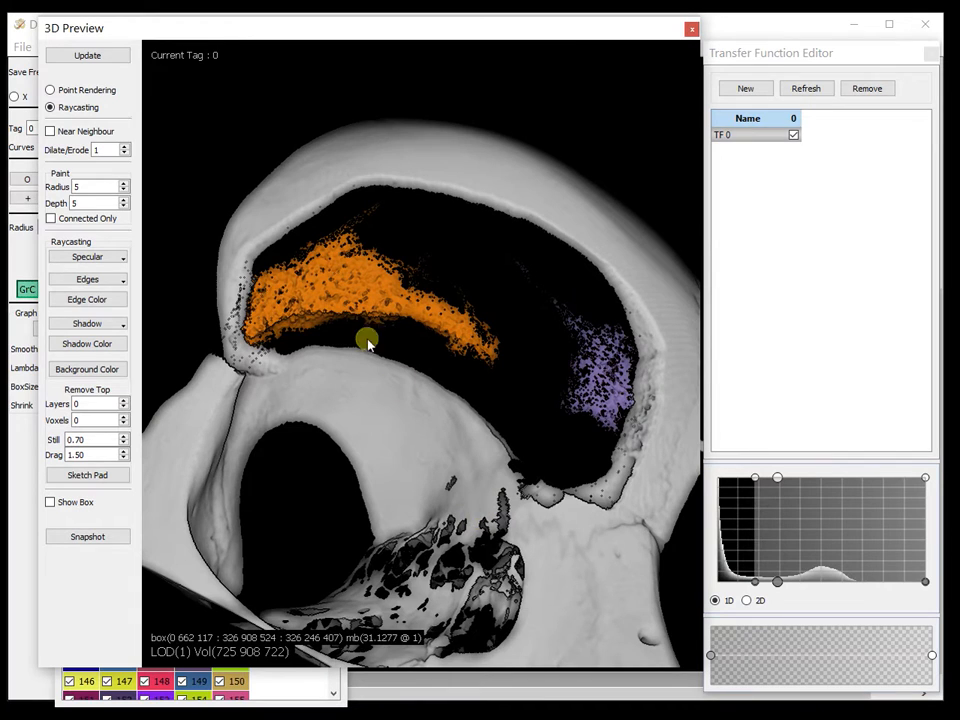
Step: Orbit the skull through side and front views around the orange and purple regions
{"action": "left_click_drag", "start_coordinate": [367, 340], "coordinate": [421, 346]}
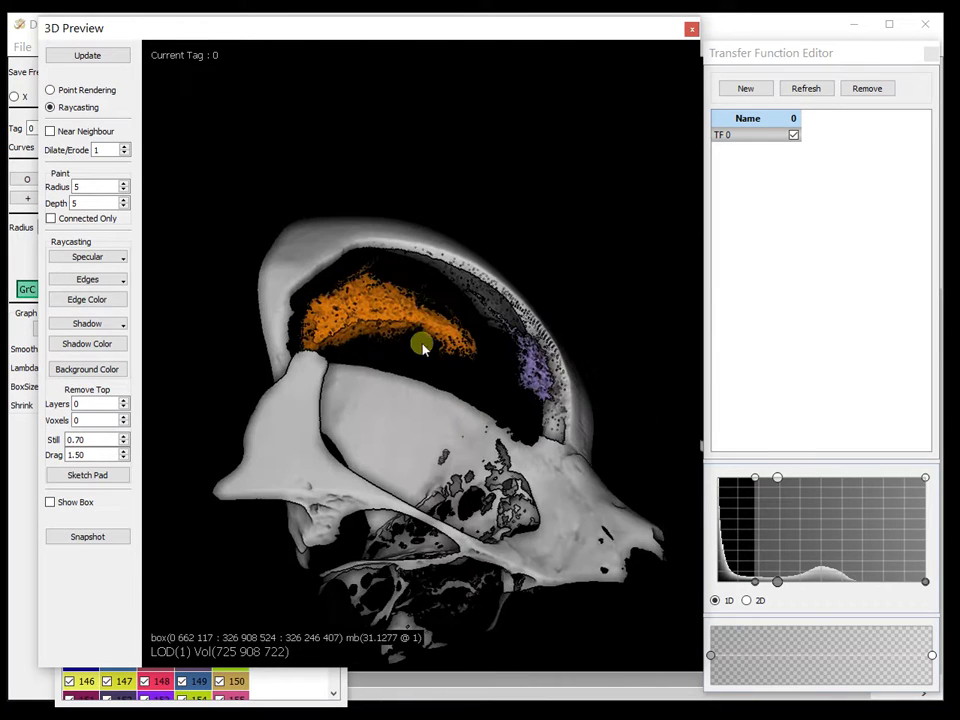
{"action": "left_click_drag", "start_coordinate": [420, 345], "coordinate": [460, 298]}
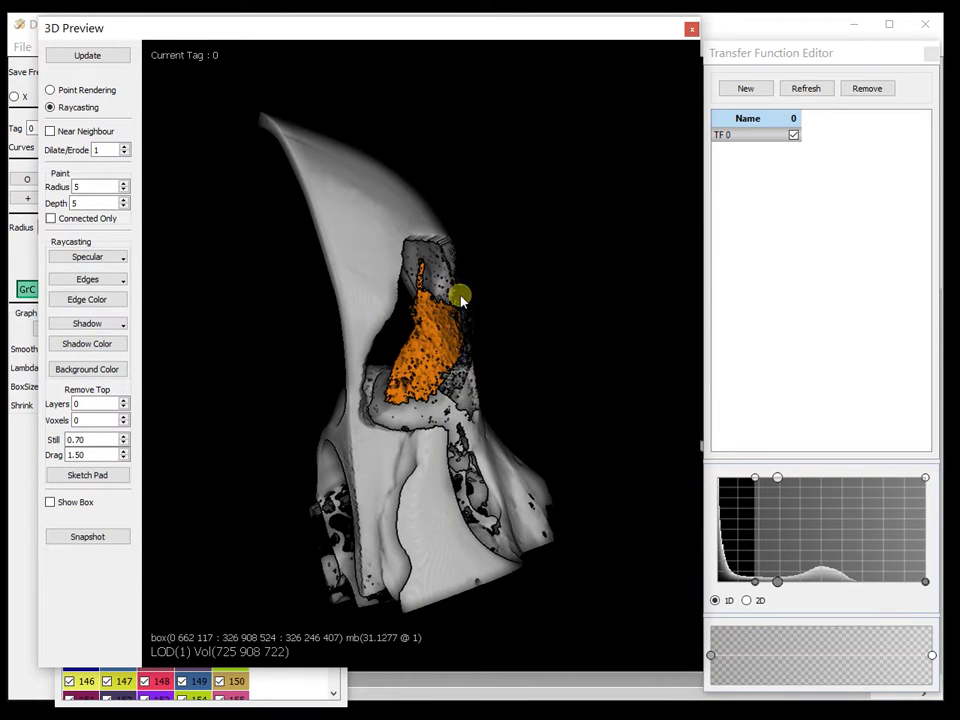
{"action": "left_click_drag", "start_coordinate": [460, 296], "coordinate": [365, 350]}
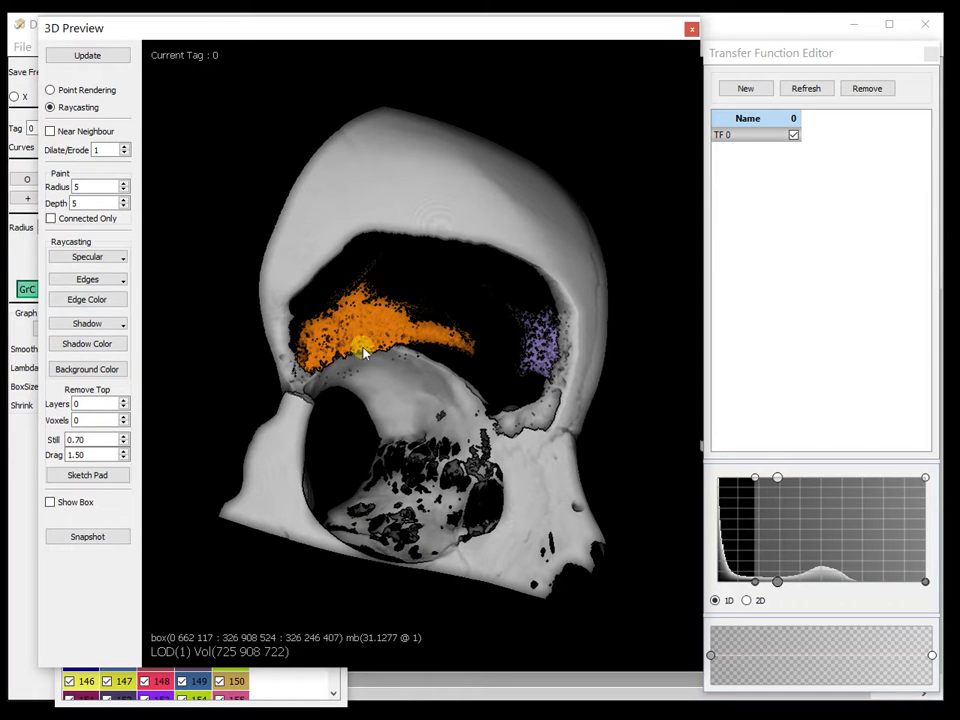
{"action": "left_click_drag", "start_coordinate": [365, 350], "coordinate": [503, 197]}
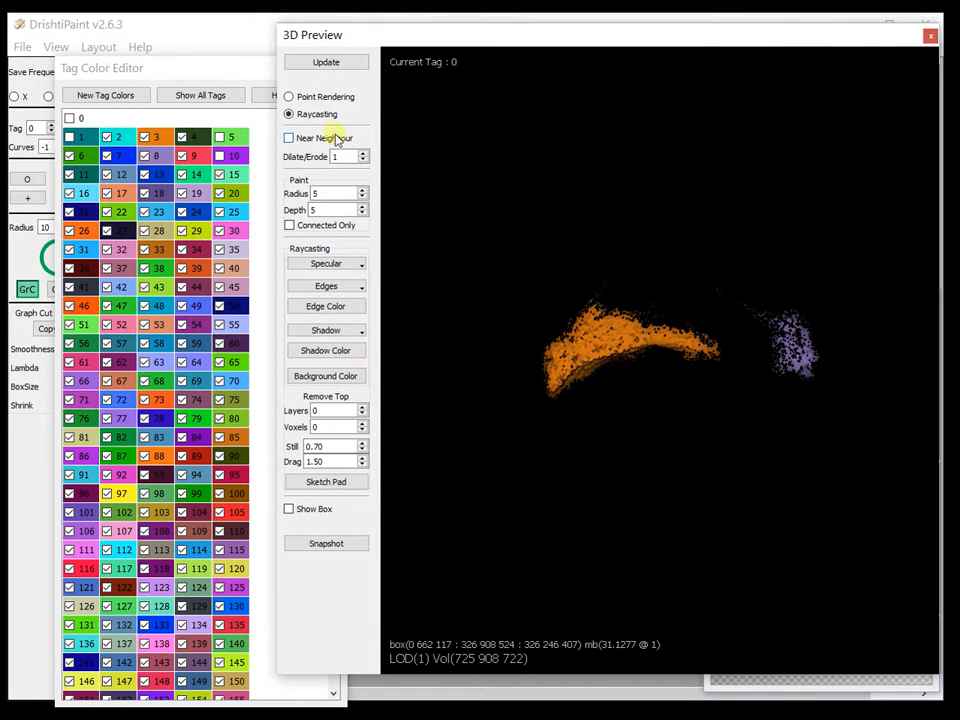
{"action": "mouse_move", "coordinate": [775, 350]}
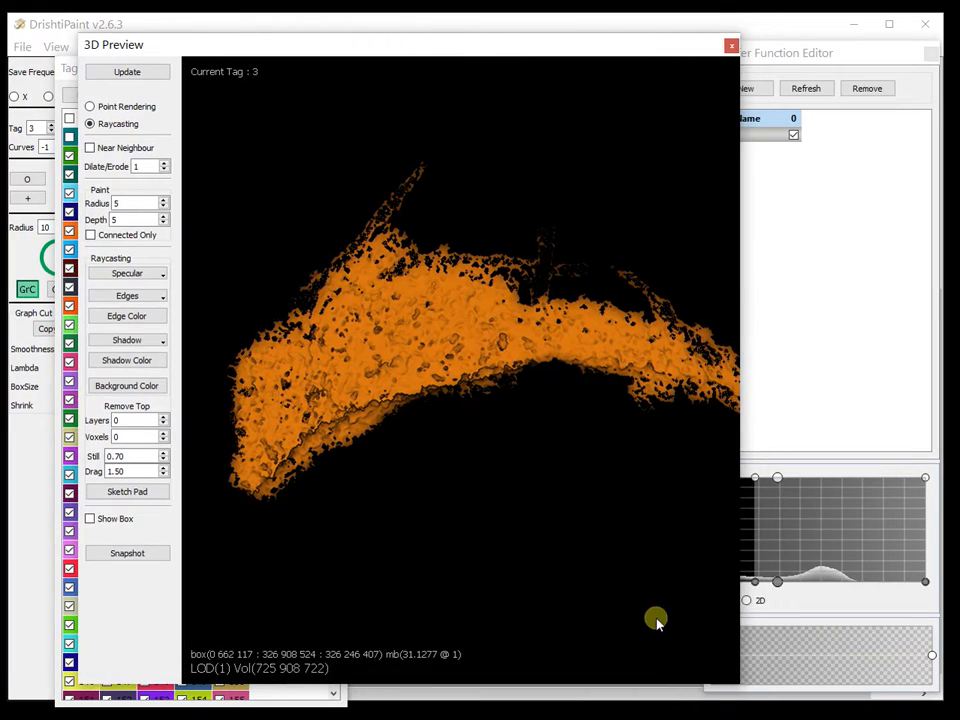
{"action": "mouse_move", "coordinate": [568, 550]}
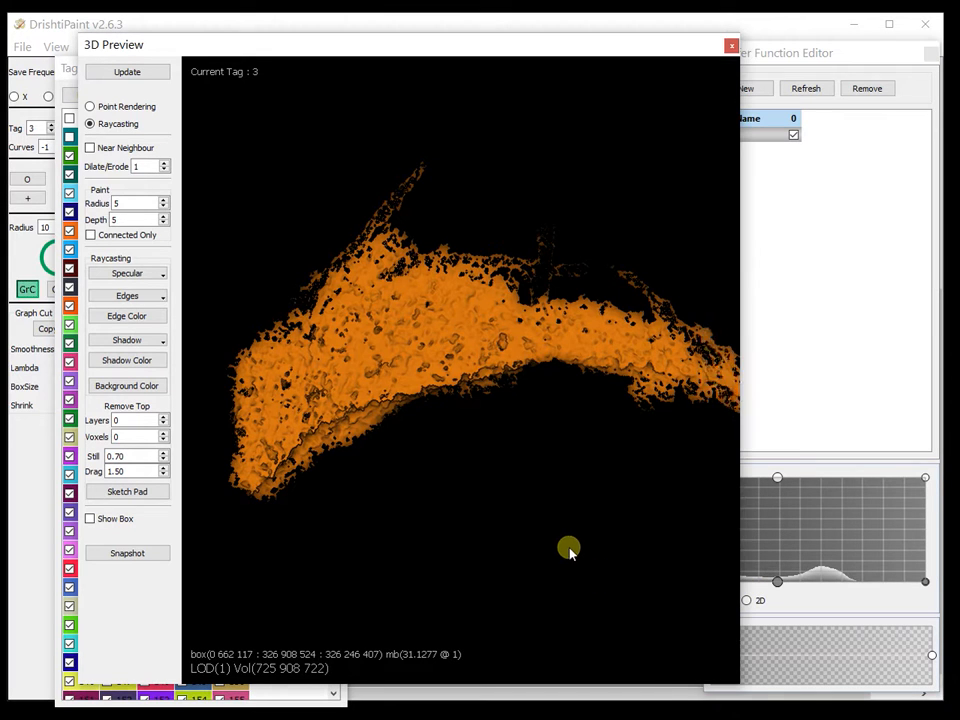
Step: Orbit the 3D Preview around the isolated orange tag 3 region
{"action": "left_click_drag", "start_coordinate": [568, 550], "coordinate": [408, 388]}
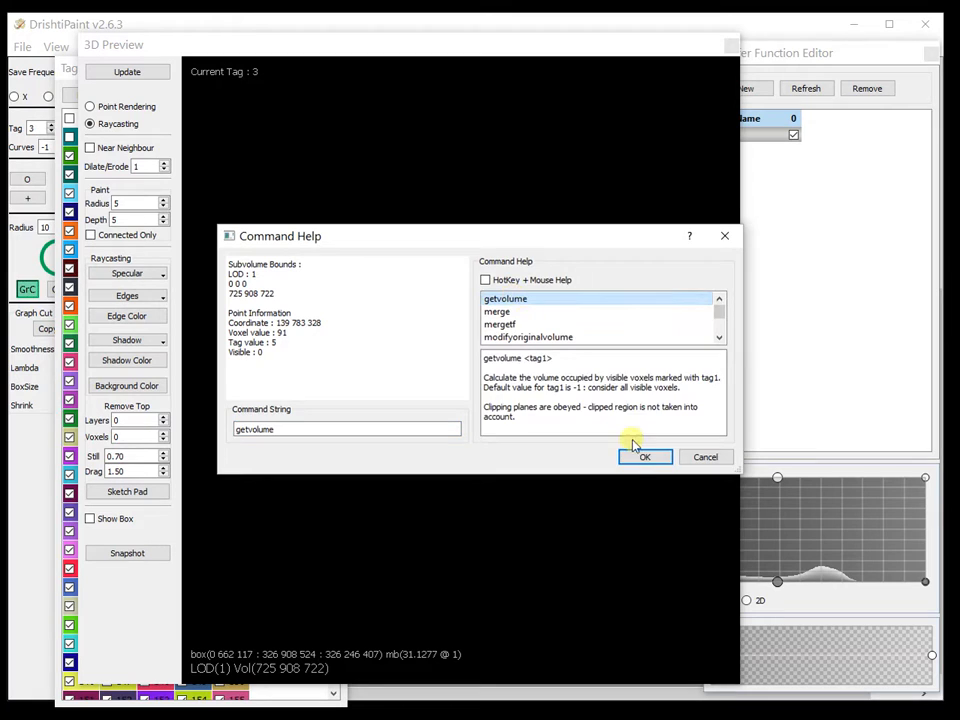
Step: Run getvolume (72,655 voxels), dismiss the result, then zoom and orbit onto the pore surface
{"action": "left_click", "coordinate": [645, 457]}
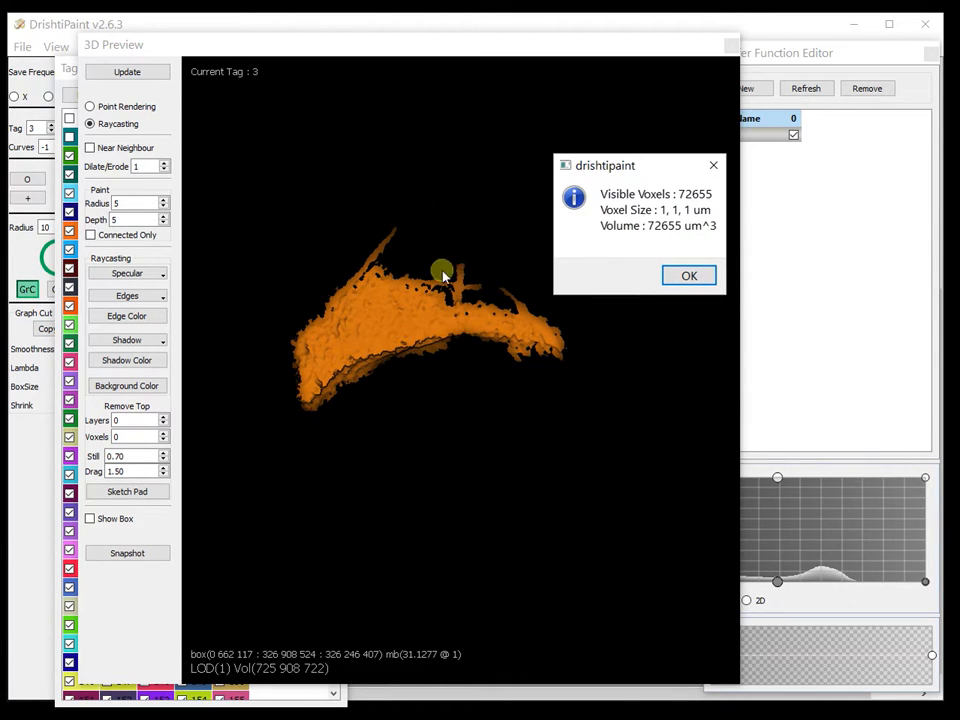
{"action": "left_click", "coordinate": [689, 275]}
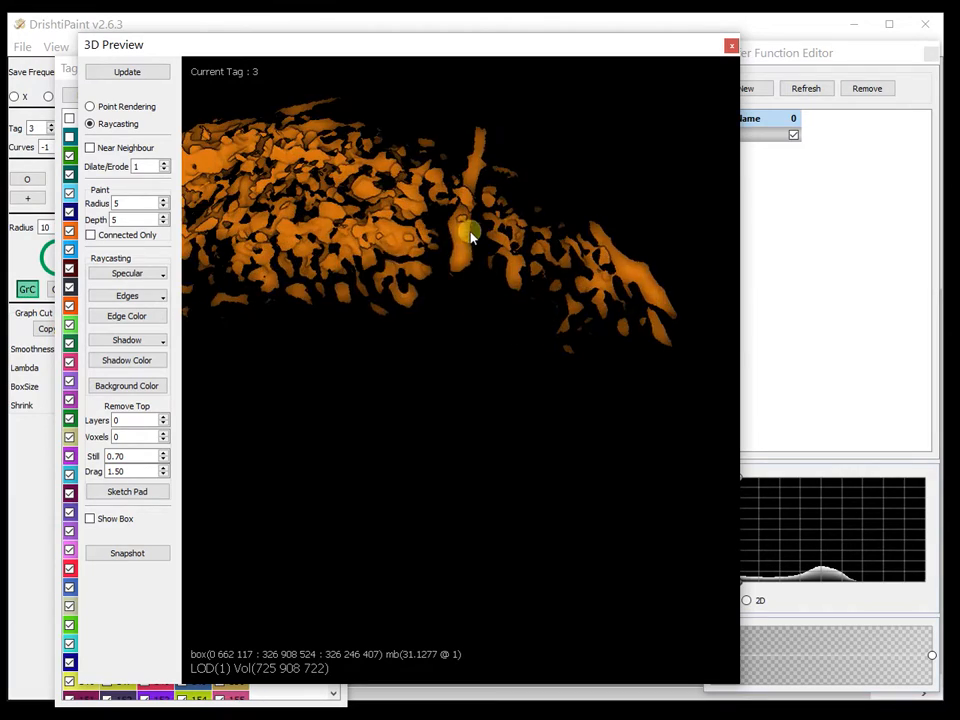
{"action": "left_click_drag", "start_coordinate": [470, 235], "coordinate": [388, 405]}
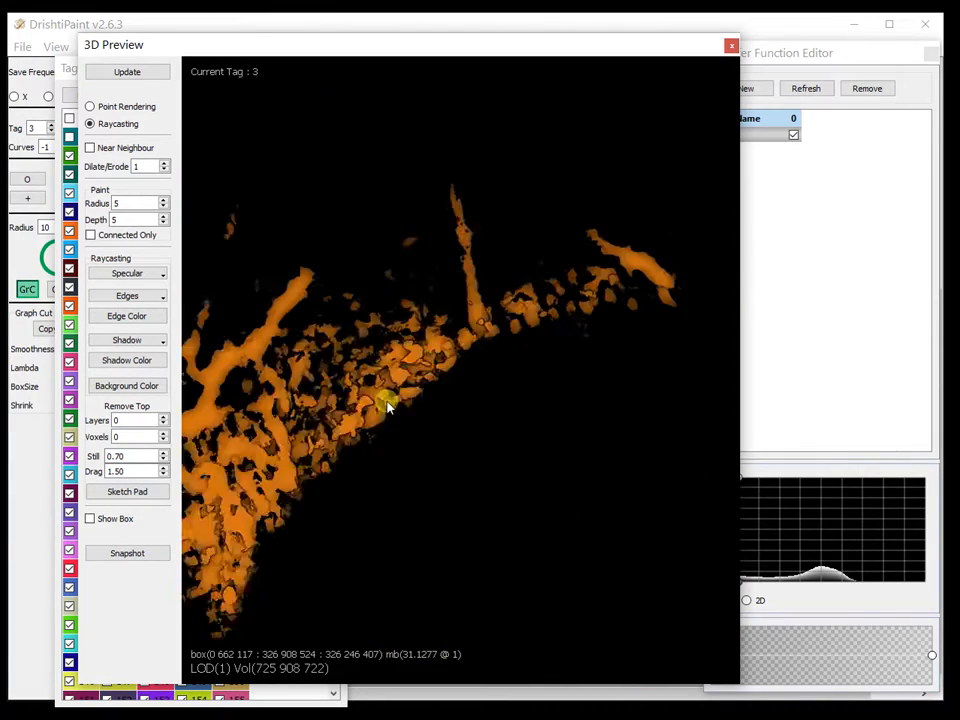
{"action": "left_click_drag", "start_coordinate": [388, 405], "coordinate": [665, 88]}
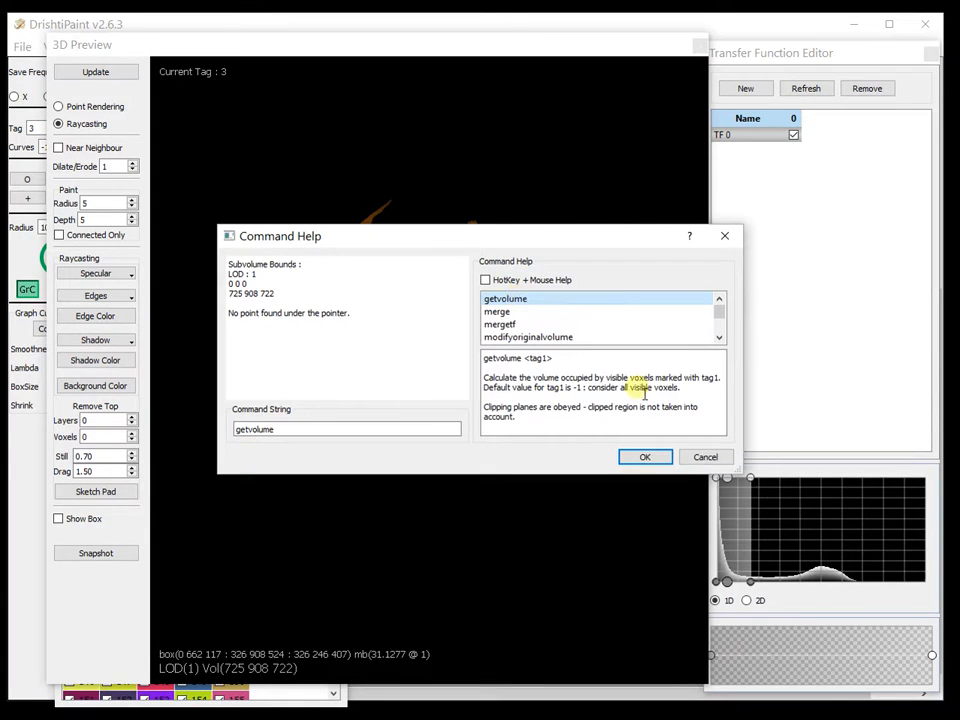
Step: Rerun getvolume for 36,789 voxels and dismiss the result dialog
{"action": "left_click", "coordinate": [645, 457]}
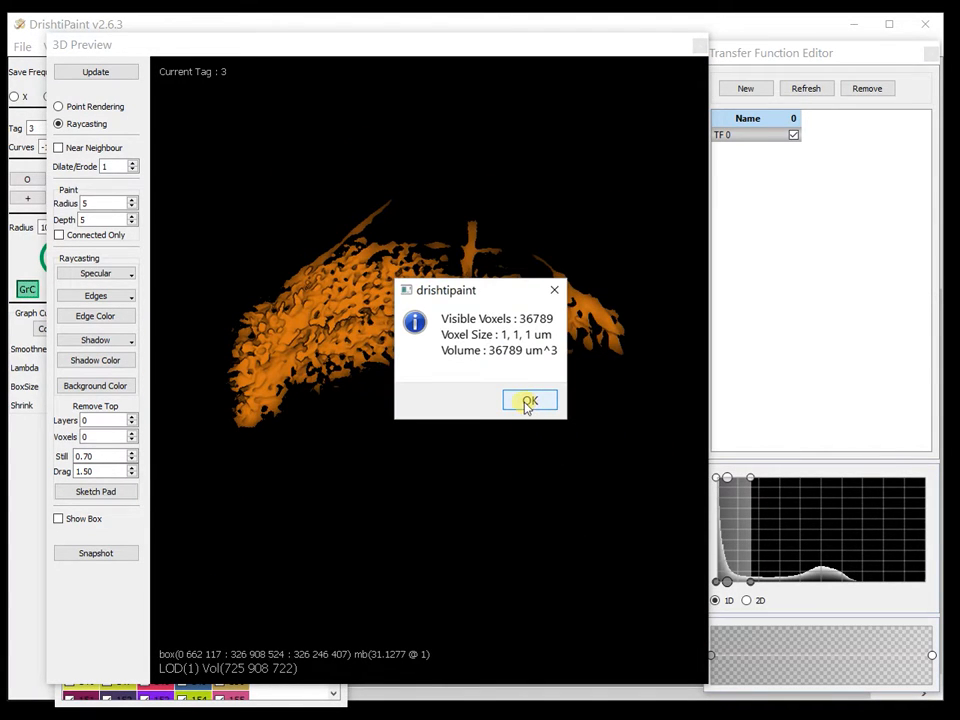
{"action": "left_click", "coordinate": [529, 400]}
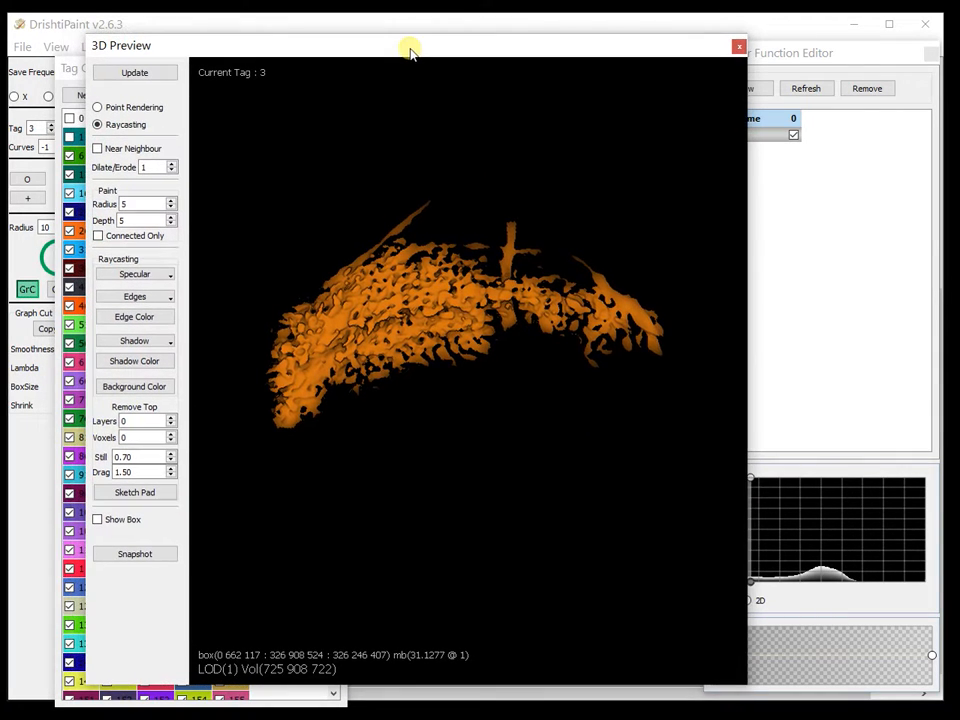
{"action": "mouse_move", "coordinate": [405, 178]}
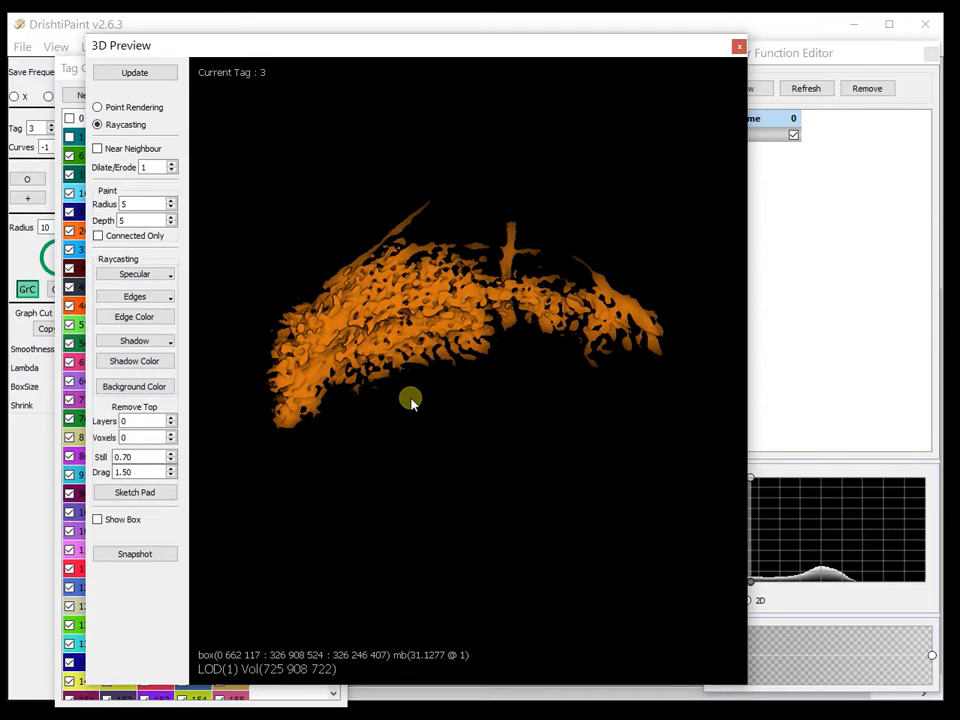
{"action": "mouse_move", "coordinate": [435, 383]}
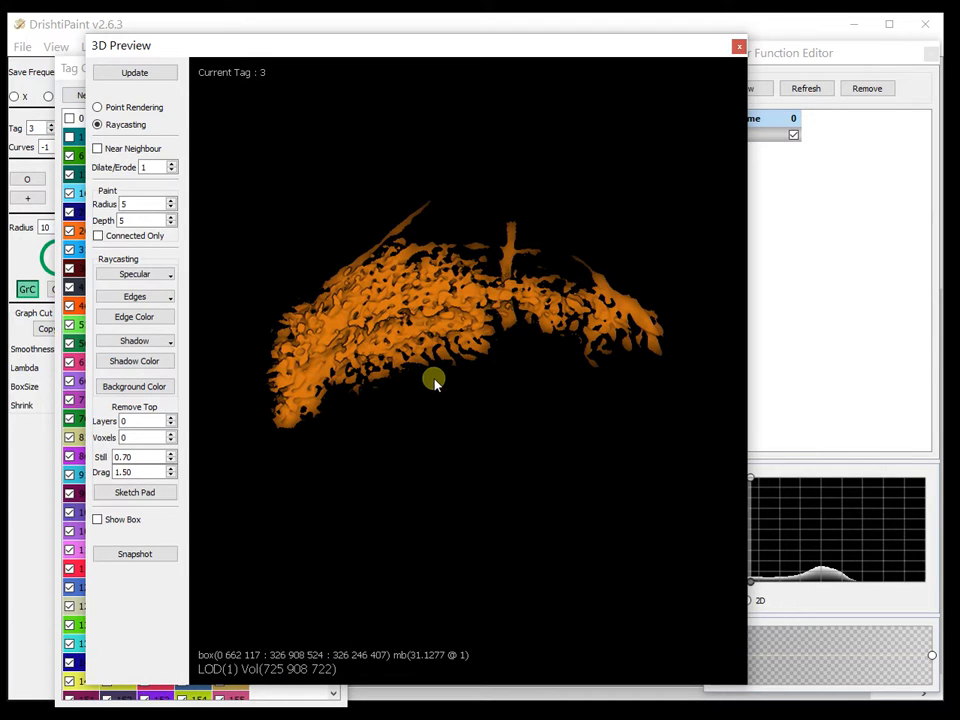